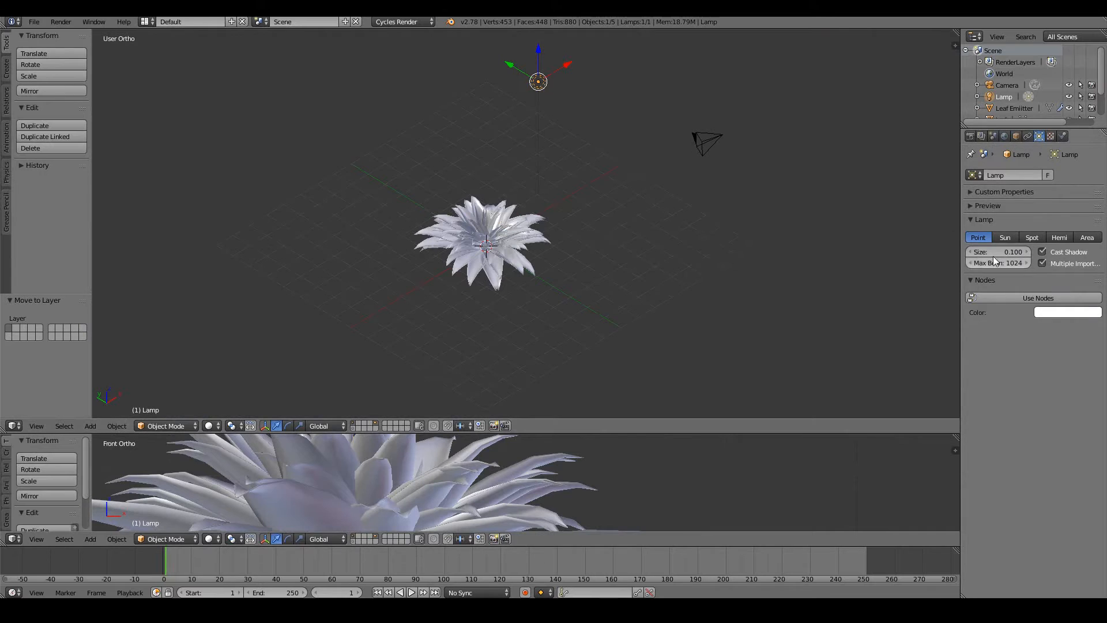
# - Make the lamp a Sun light and switch the scene to metric units
pyautogui.click(1004, 237)
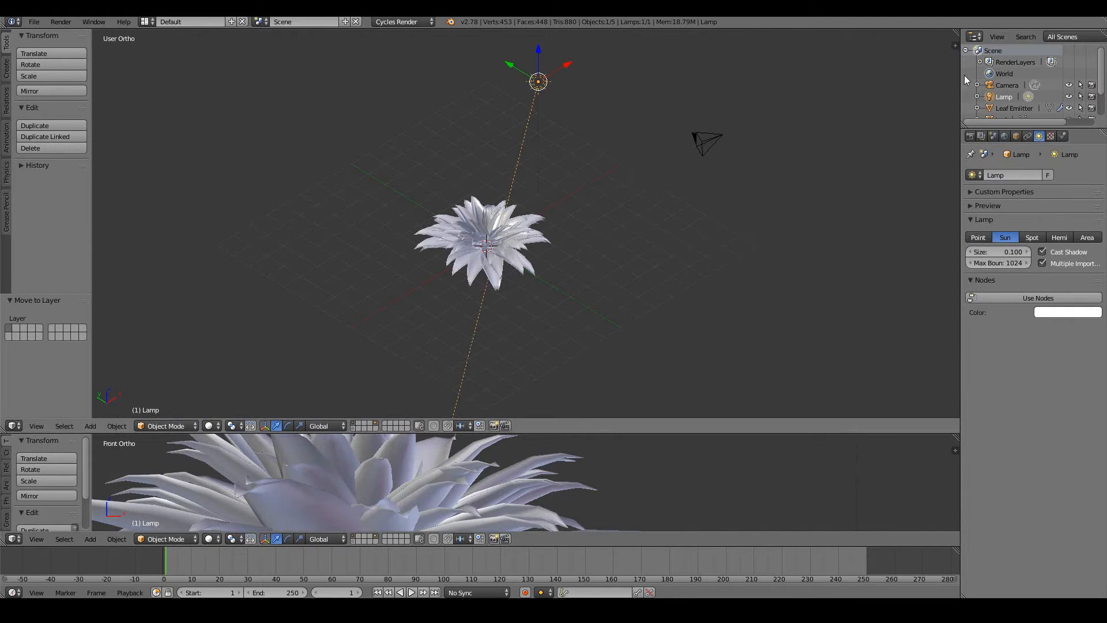
pyautogui.click(991, 136)
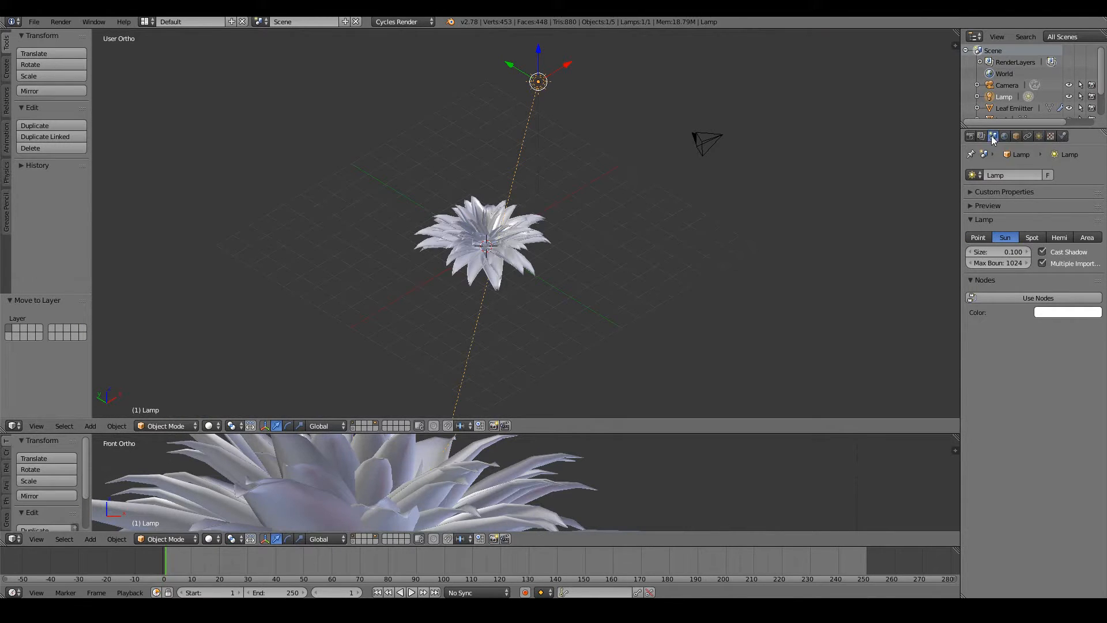
pyautogui.click(992, 136)
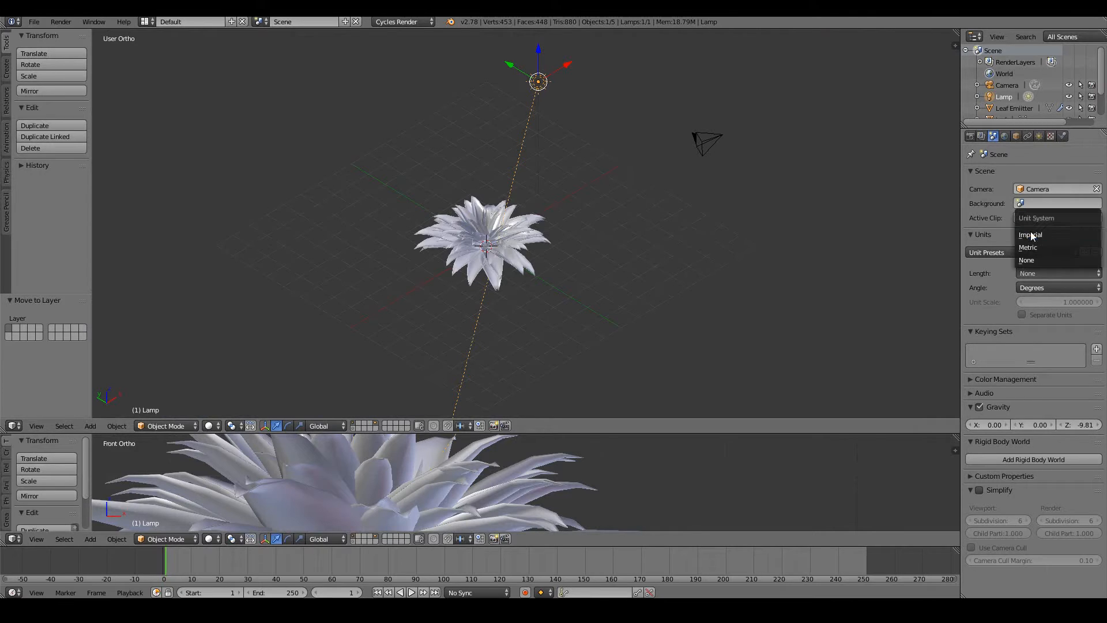
pyautogui.click(1017, 136)
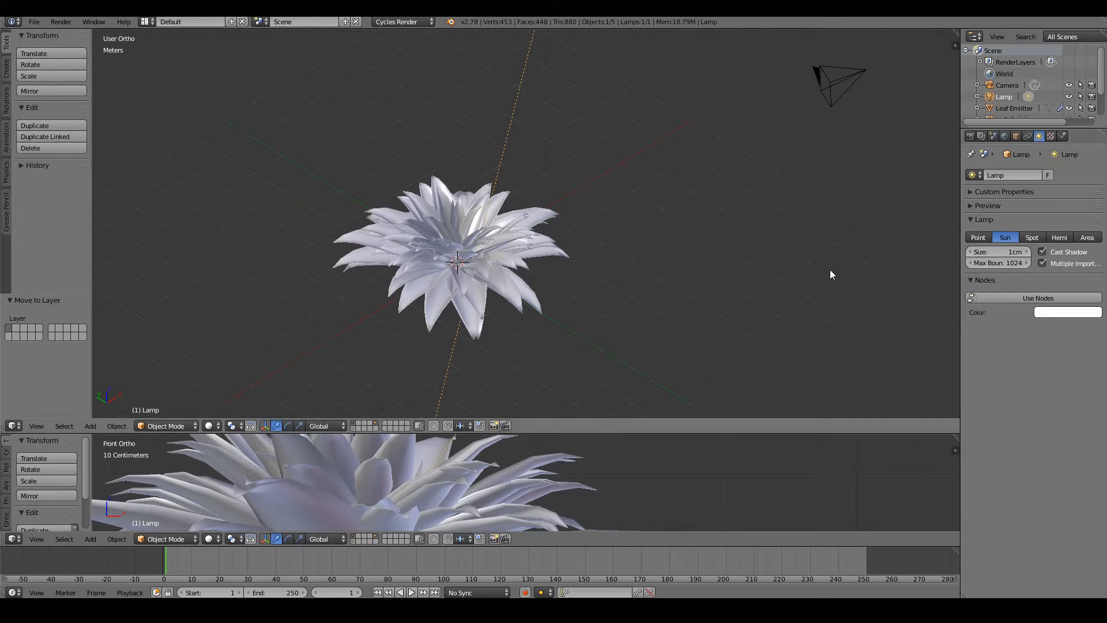
pyautogui.moveTo(392, 125)
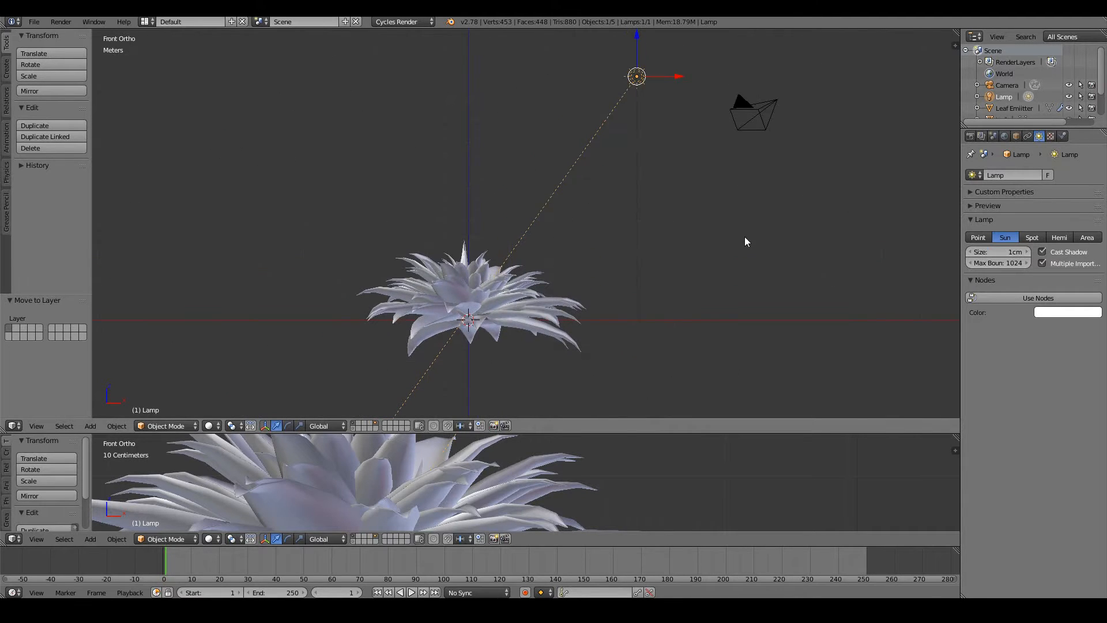
# - Show a Cycles rendered preview in the upper view and set render and preview samples to 10
pyautogui.click(1065, 318)
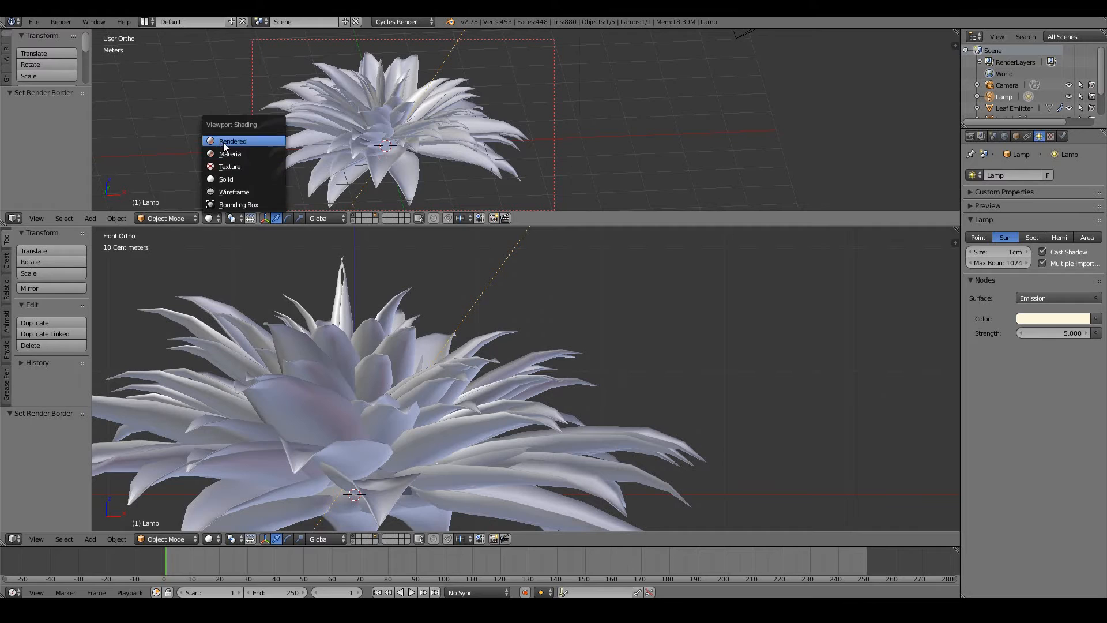
pyautogui.click(233, 141)
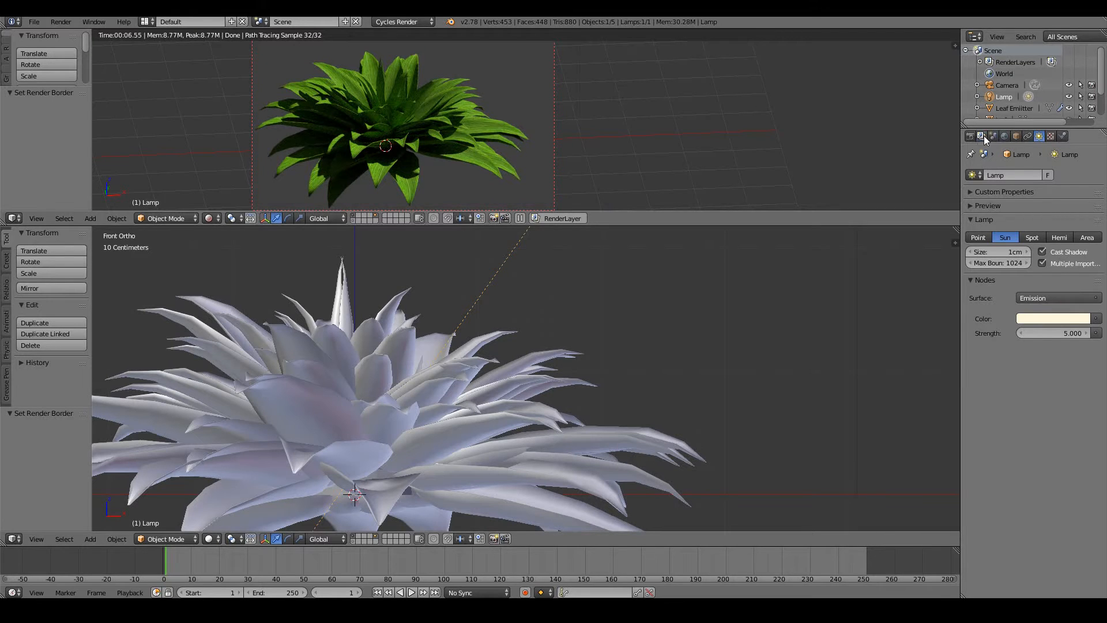
pyautogui.click(970, 136)
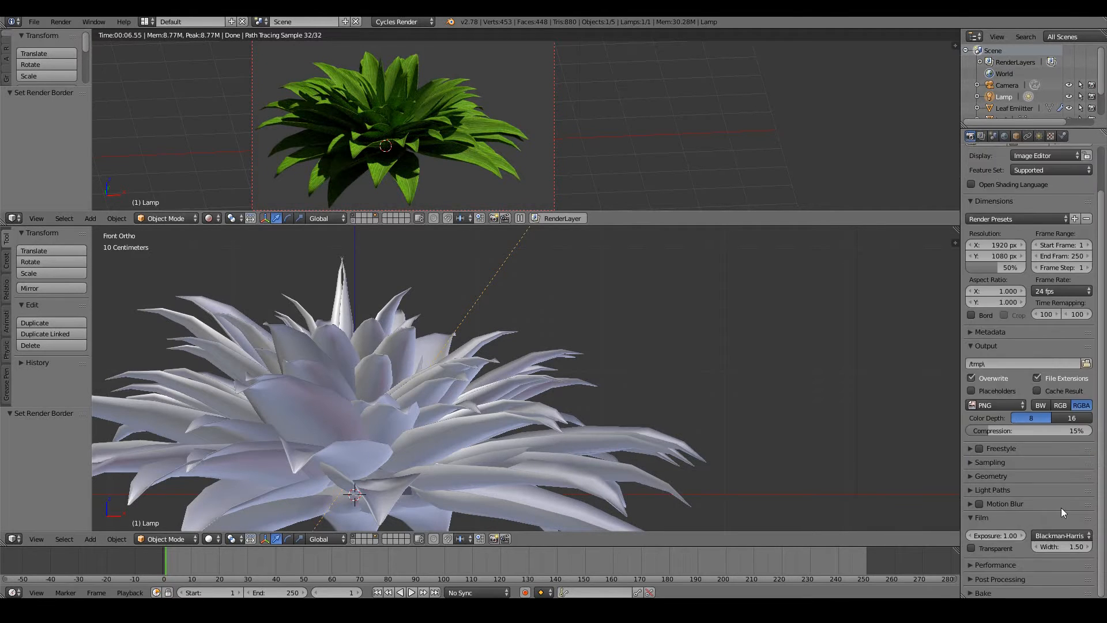
pyautogui.click(989, 461)
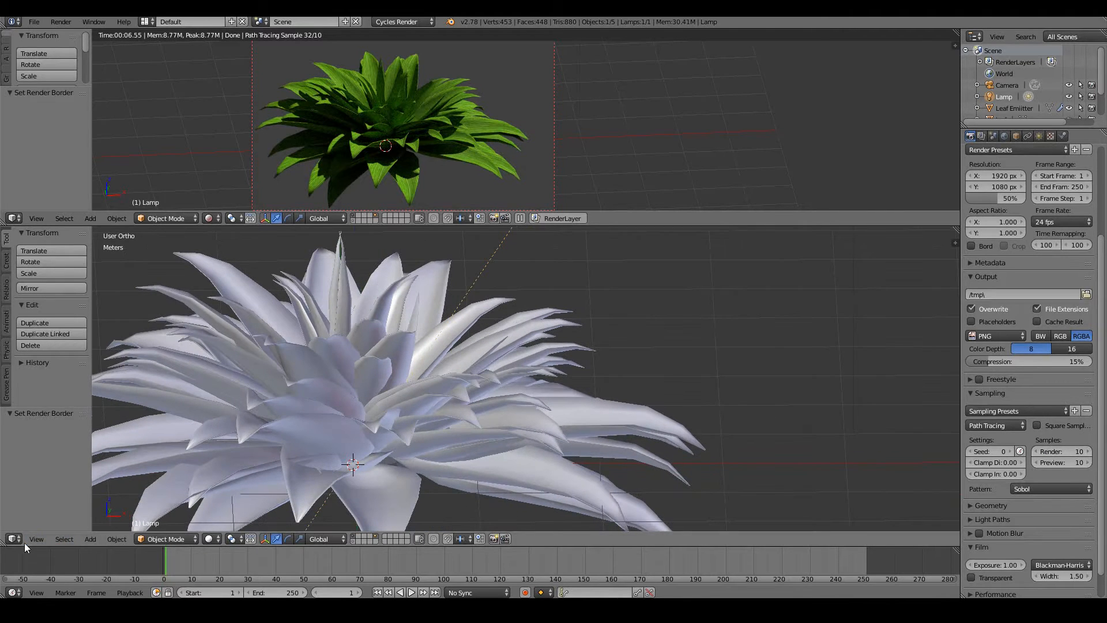
# - Turn the lower area into the Node Editor and add a Glossy BSDF shader to the leaf material
pyautogui.click(12, 539)
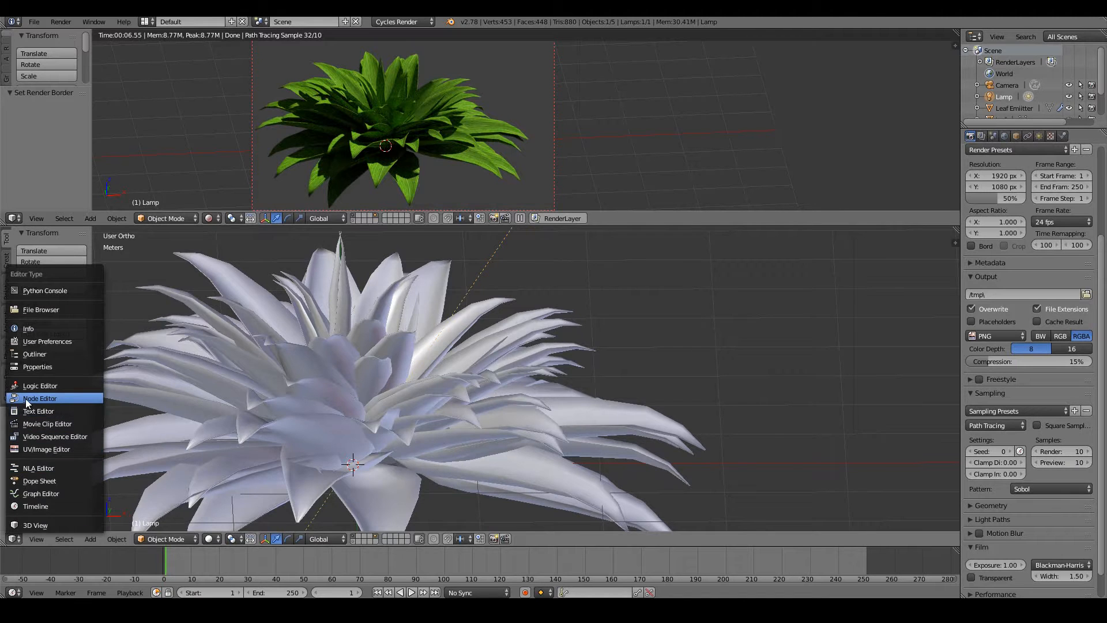
pyautogui.click(39, 398)
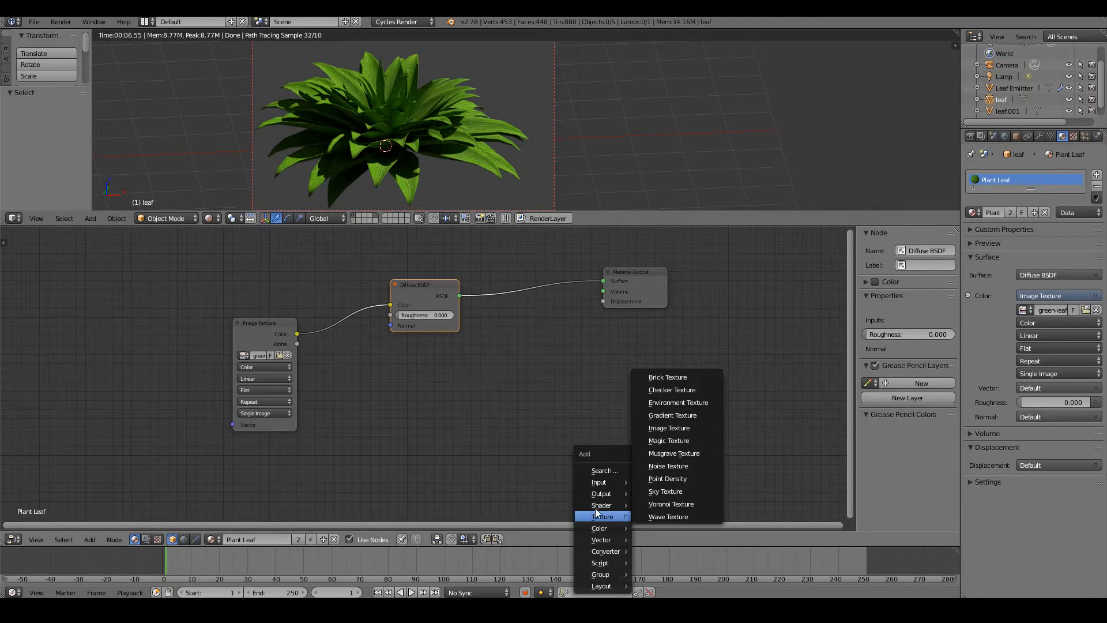
pyautogui.moveTo(600, 503)
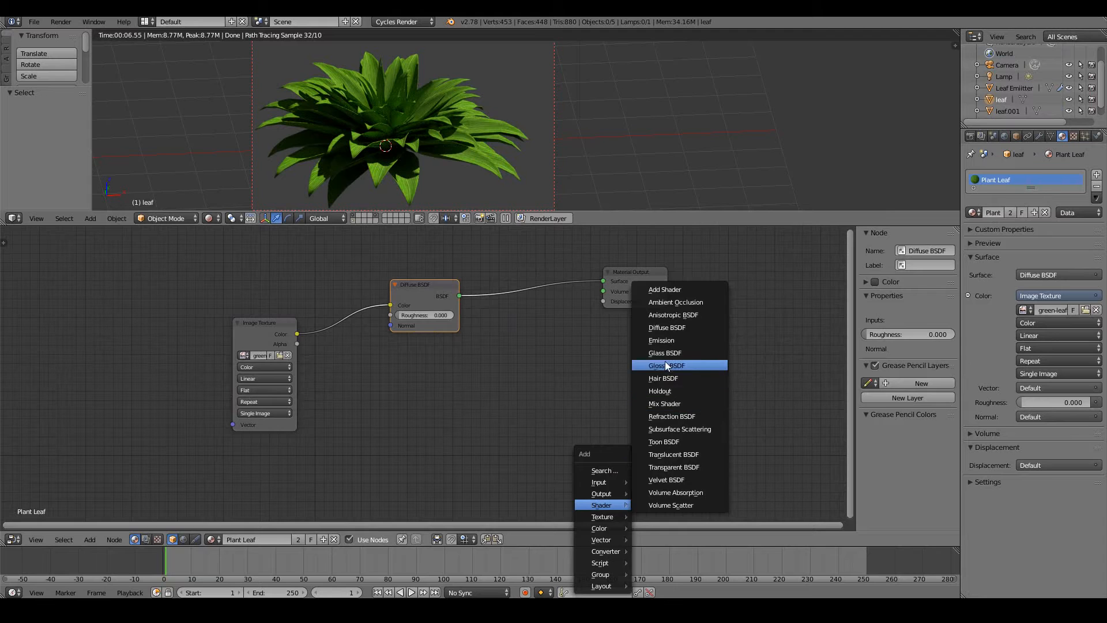
pyautogui.click(664, 366)
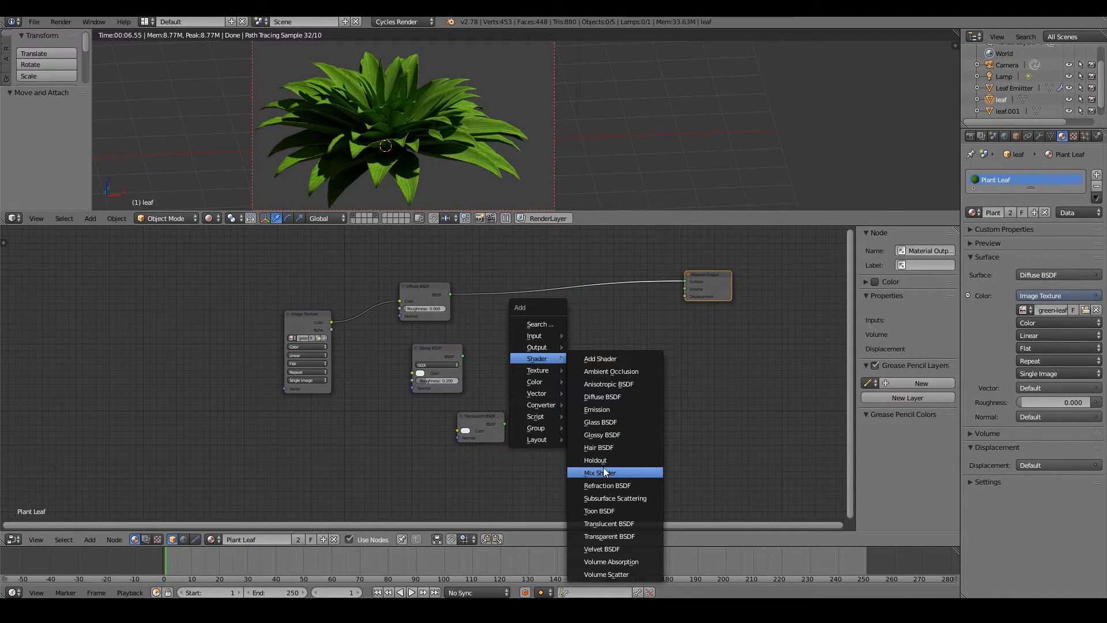
# - Add a Mix Shader blending Diffuse, Glossy and Translucent into the Material Output
pyautogui.click(598, 472)
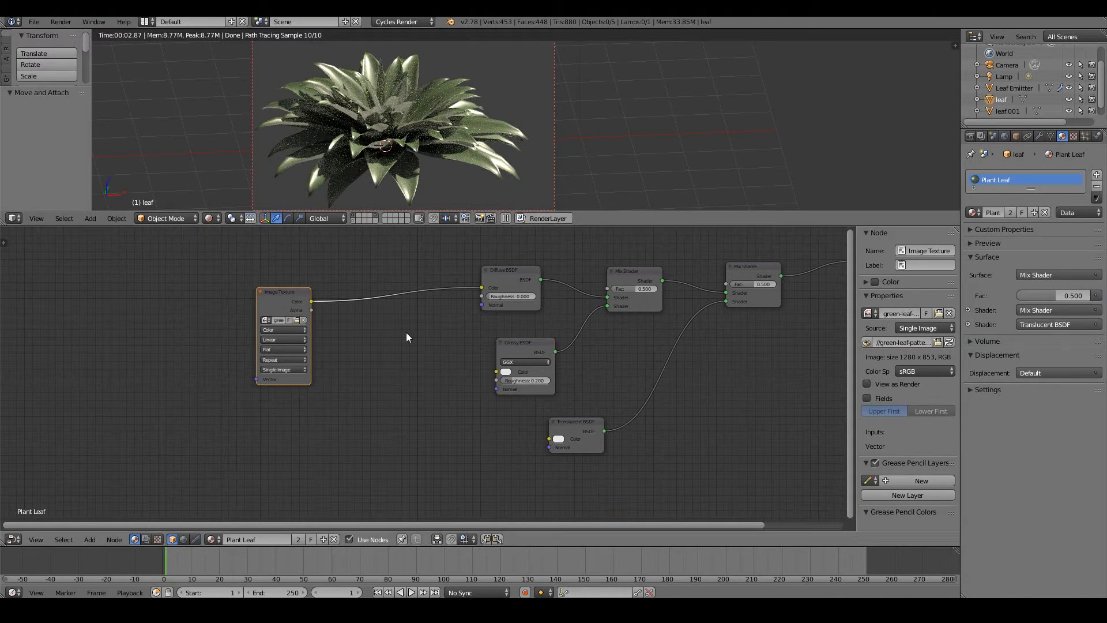
pyautogui.moveTo(359, 341)
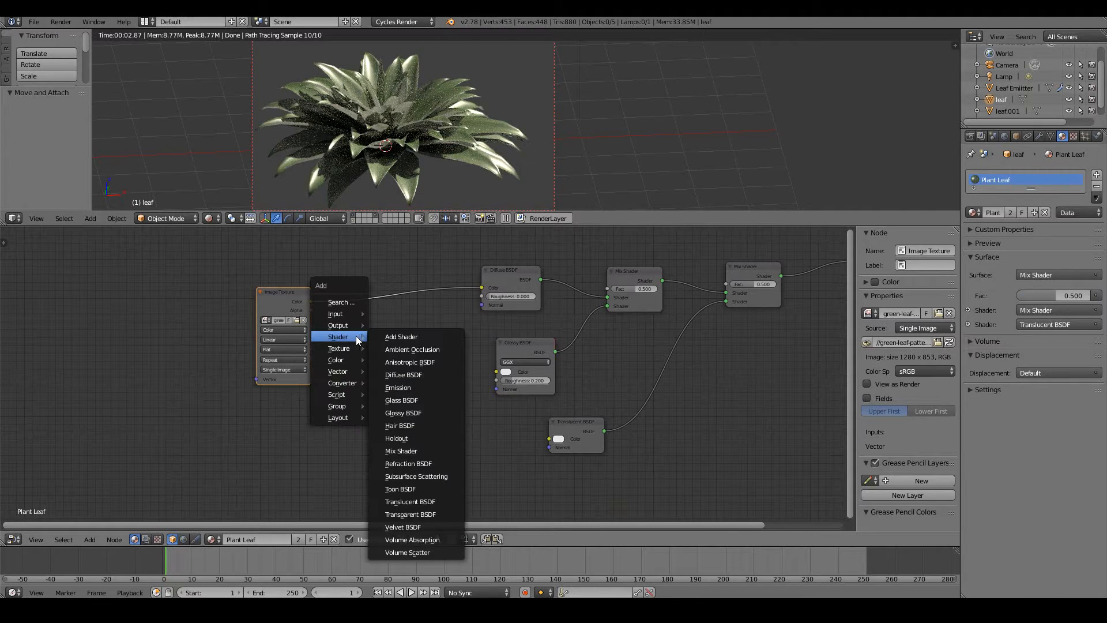
# - Add a Hue Saturation Value node beside the texture and an Emission shader node
pyautogui.click(335, 360)
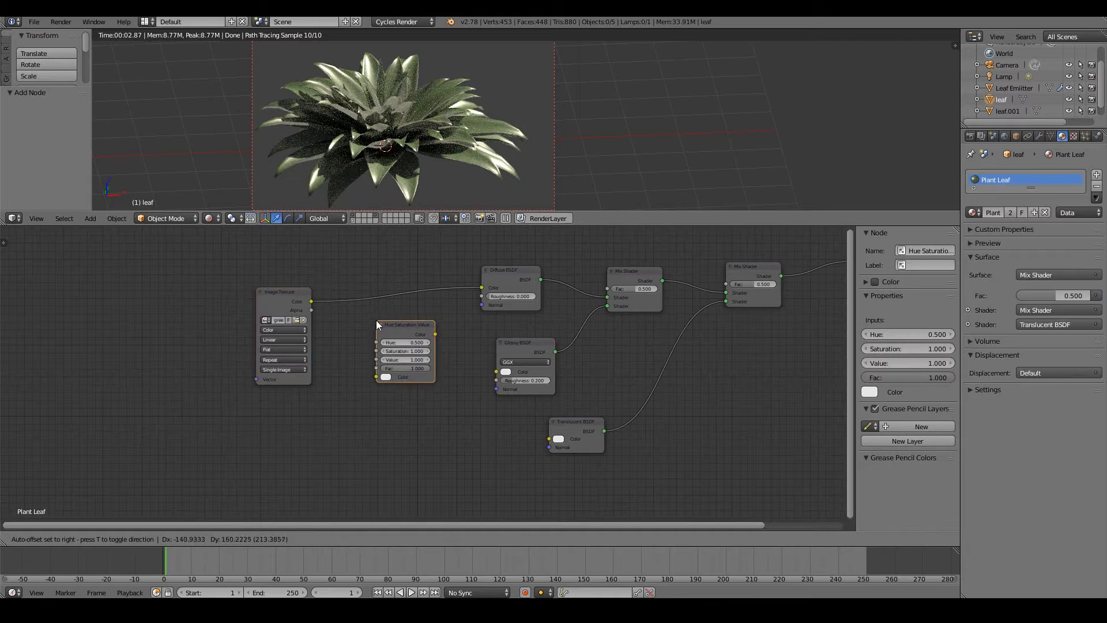
pyautogui.moveTo(312, 301); pyautogui.dragTo(377, 376)
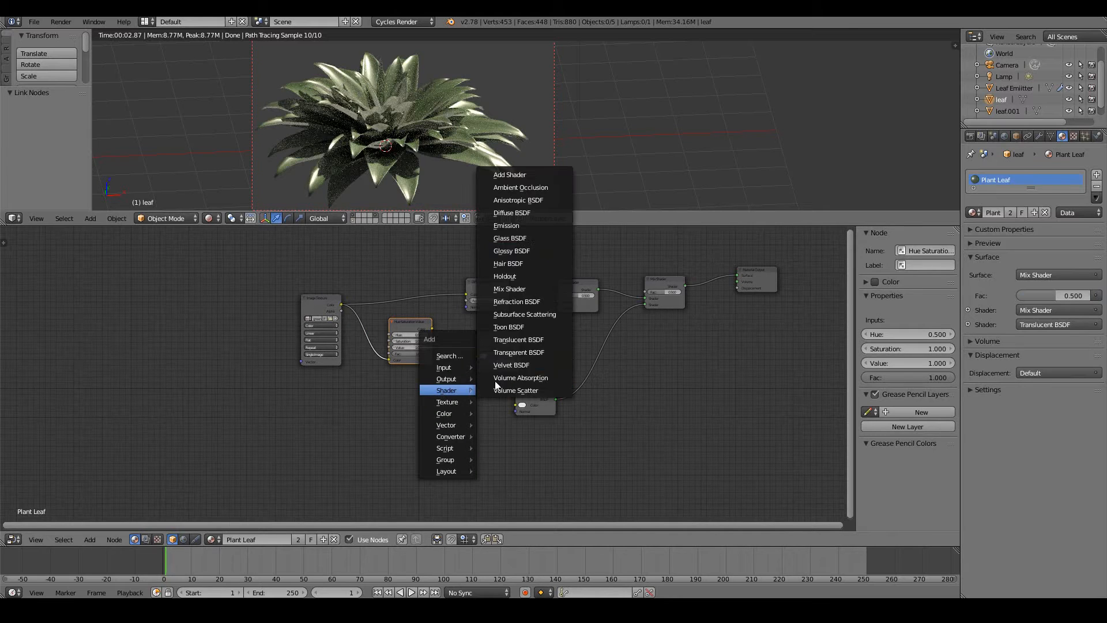
pyautogui.click(506, 225)
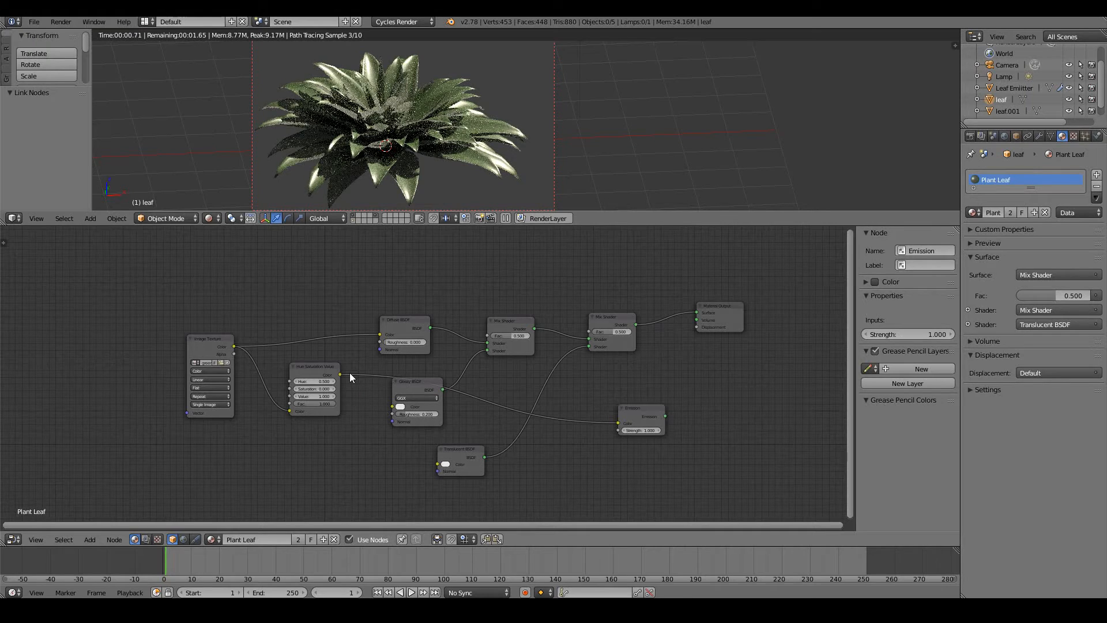
# - Feed the desaturated texture to Glossy, set its roughness, and reposition the Emission node
pyautogui.click(313, 367)
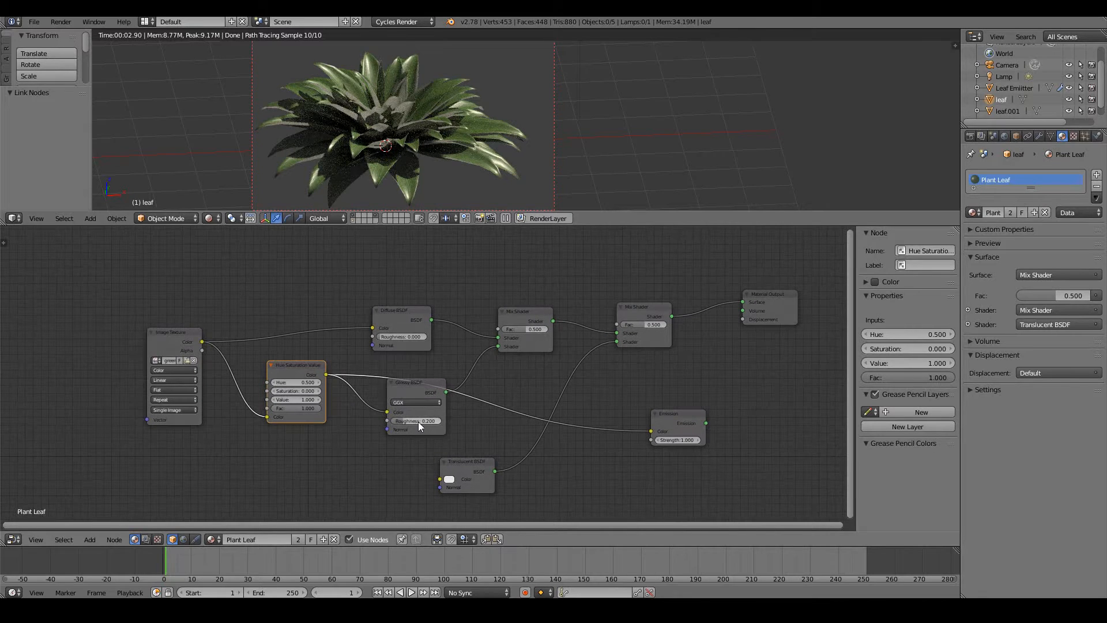
pyautogui.click(415, 420)
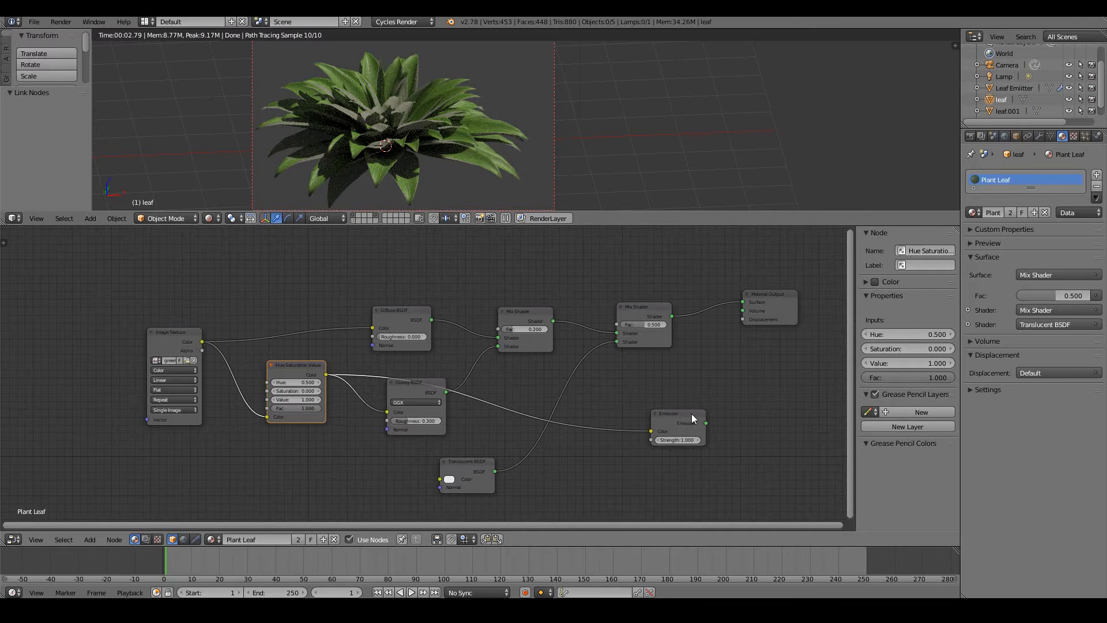
pyautogui.moveTo(675, 416); pyautogui.dragTo(771, 430)
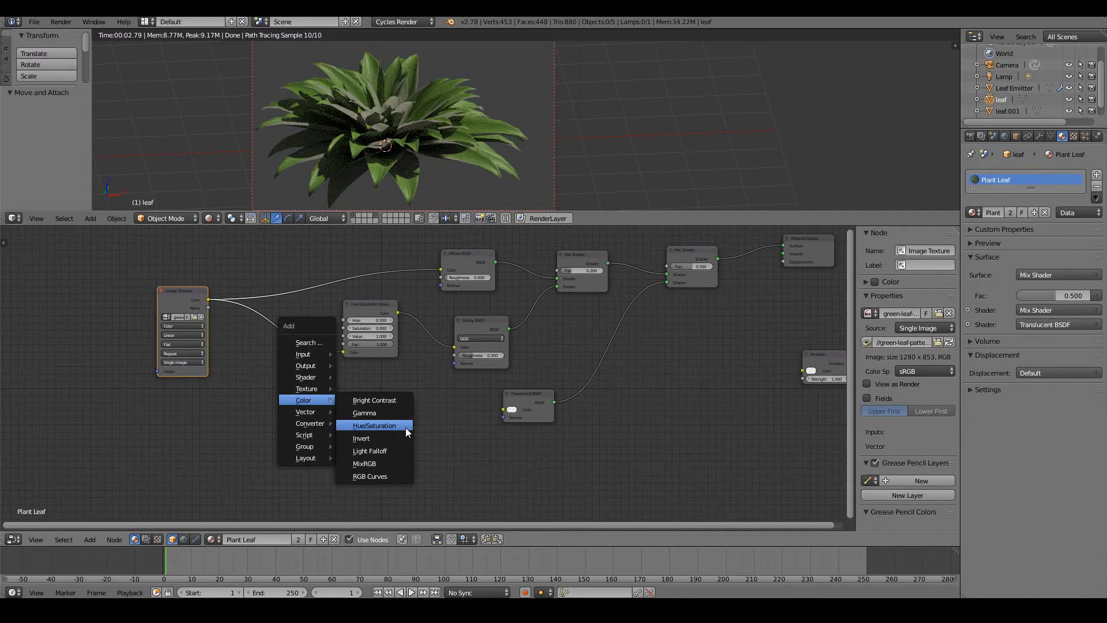
# - Add a second Hue Saturation Value node (hue 0.4, value 1.4) feeding the Translucent colour
pyautogui.click(374, 426)
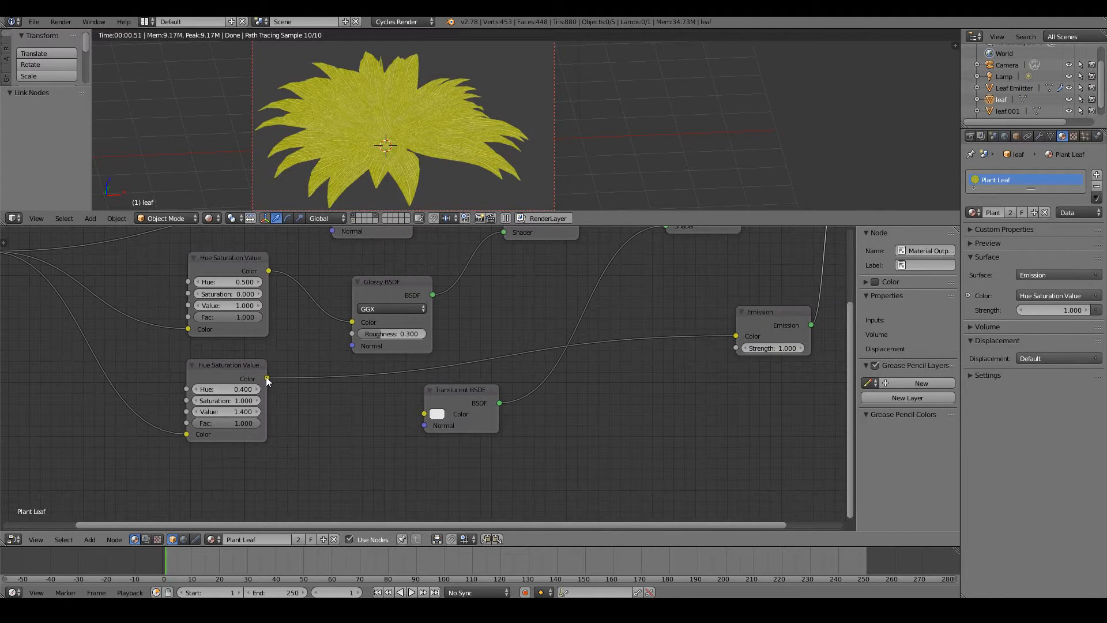
pyautogui.moveTo(267, 378); pyautogui.dragTo(386, 427)
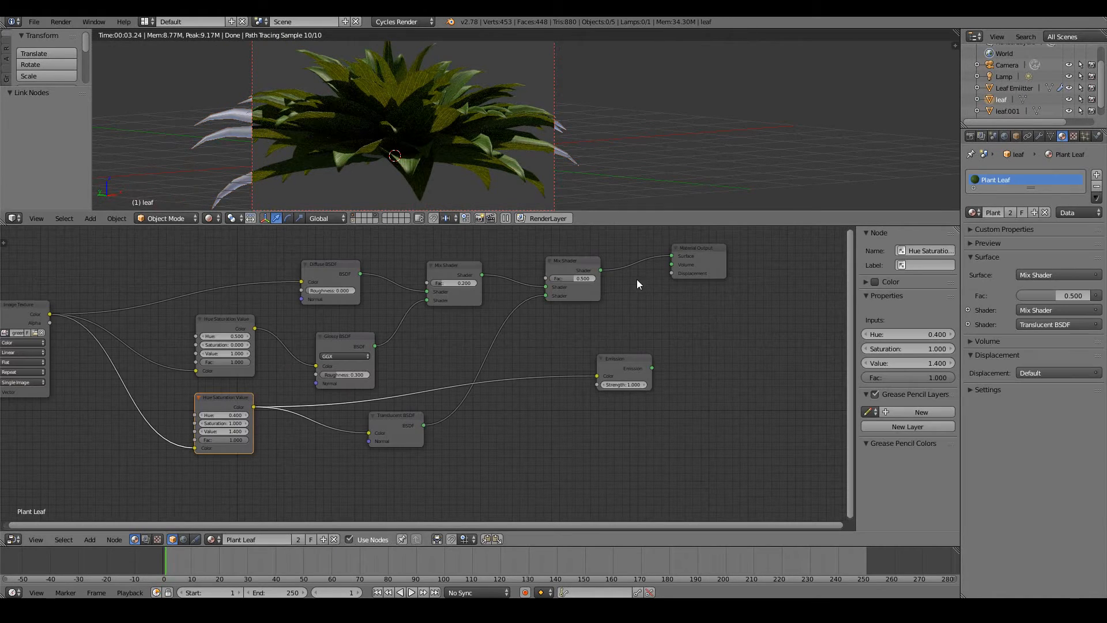
# - Set the second Mix Shader factor to 0.3 and remove the Emission node
pyautogui.click(572, 278)
pyautogui.write('0.300')
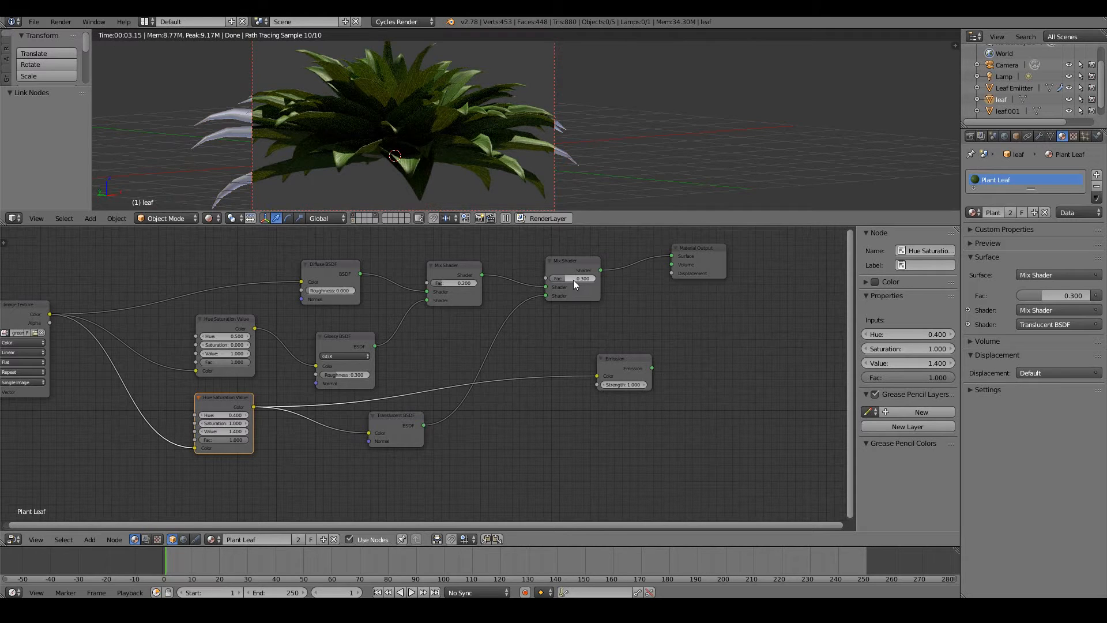
pyautogui.click(573, 278)
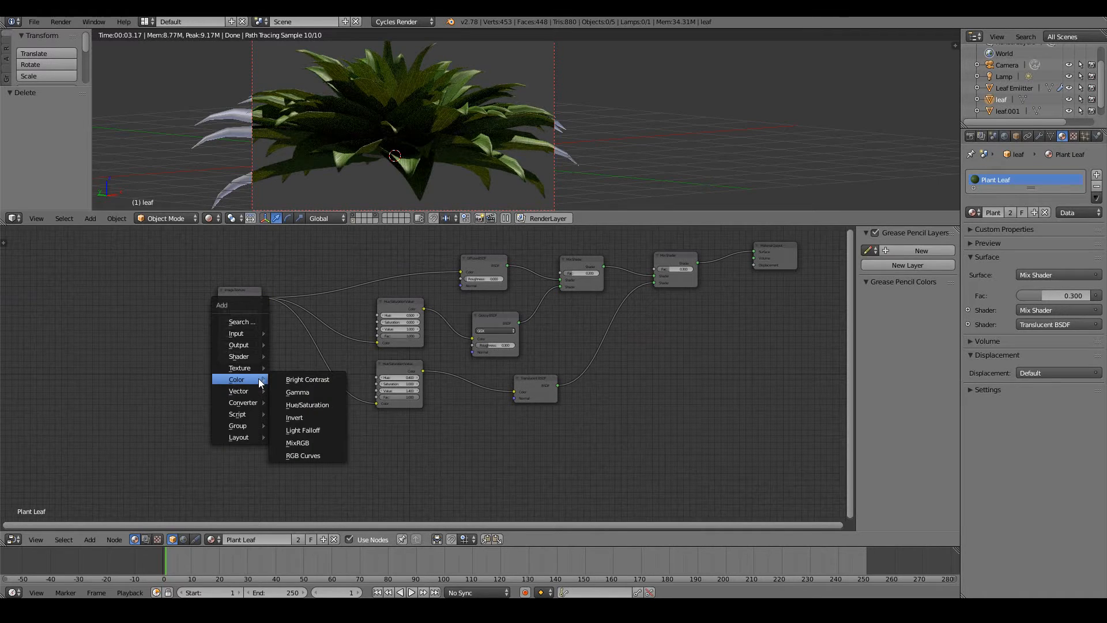
pyautogui.moveTo(238, 391)
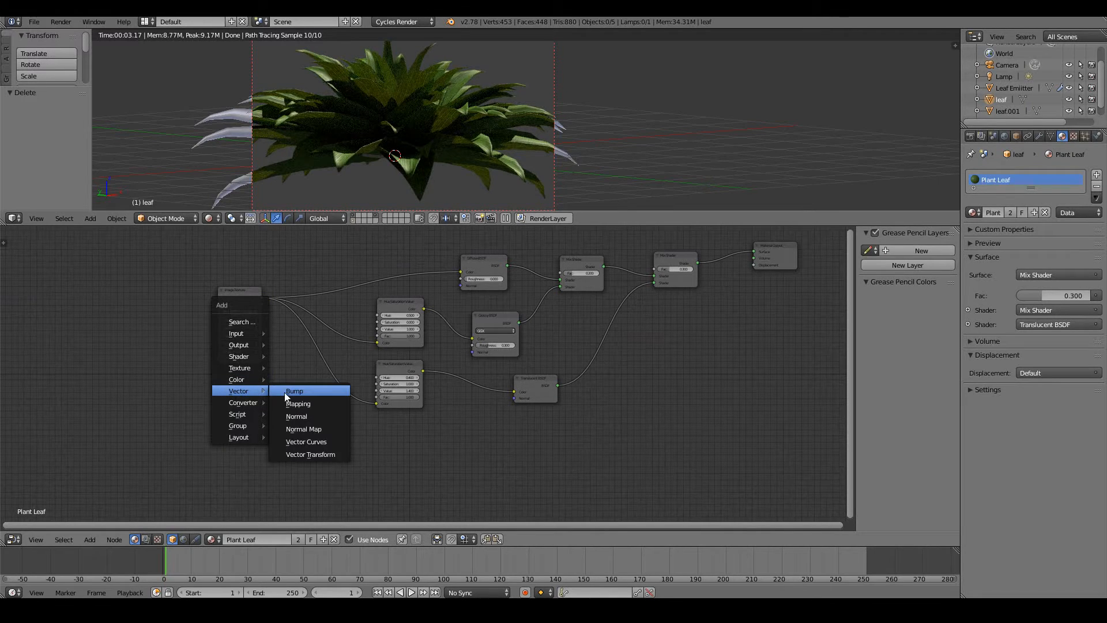
# - Add an inverted Bump node driven by the desaturated texture with lowered strength
pyautogui.click(297, 404)
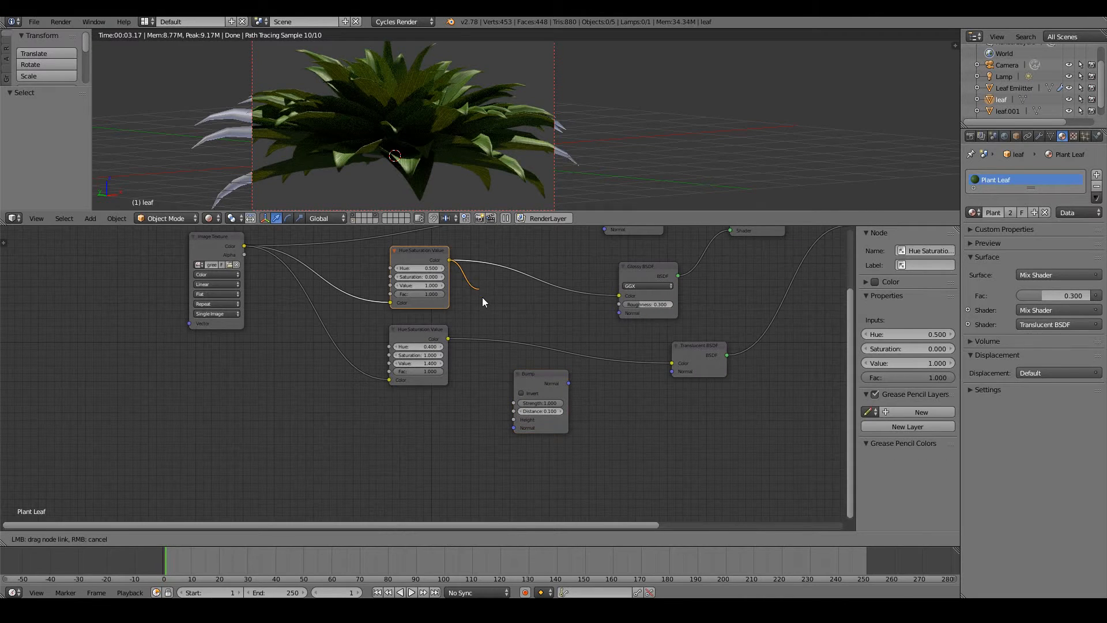
pyautogui.moveTo(451, 259); pyautogui.dragTo(505, 420)
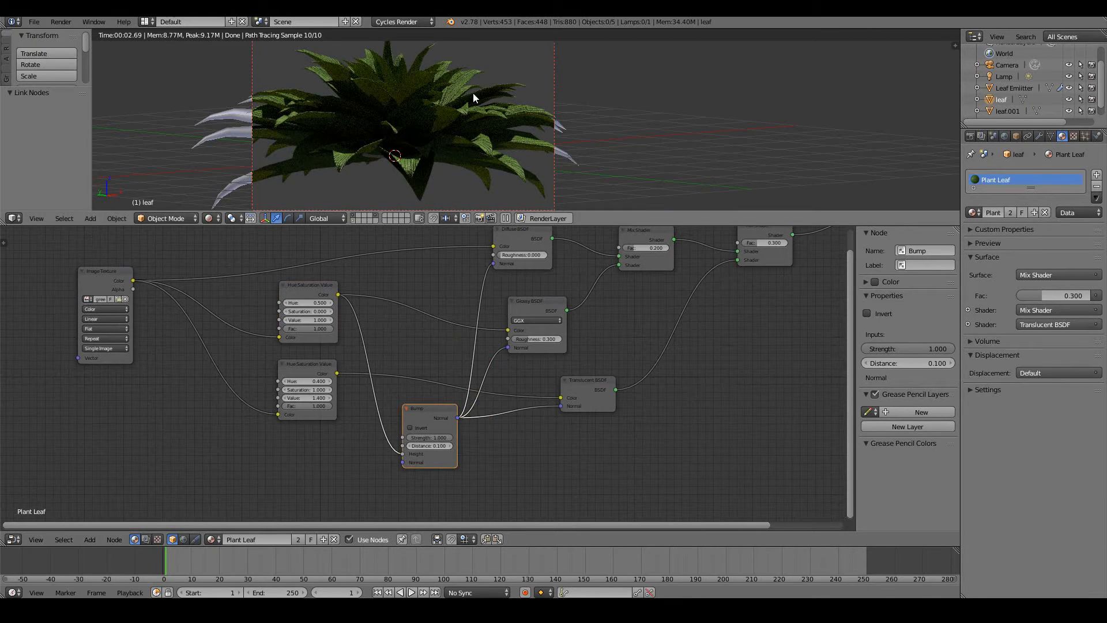
pyautogui.click(430, 437)
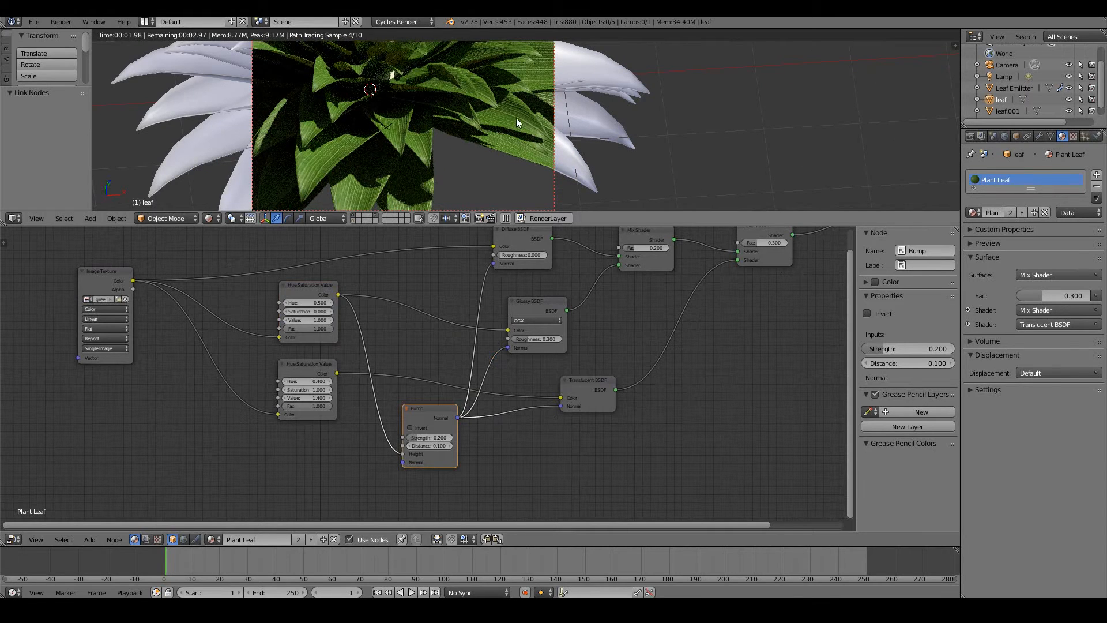
pyautogui.click(410, 426)
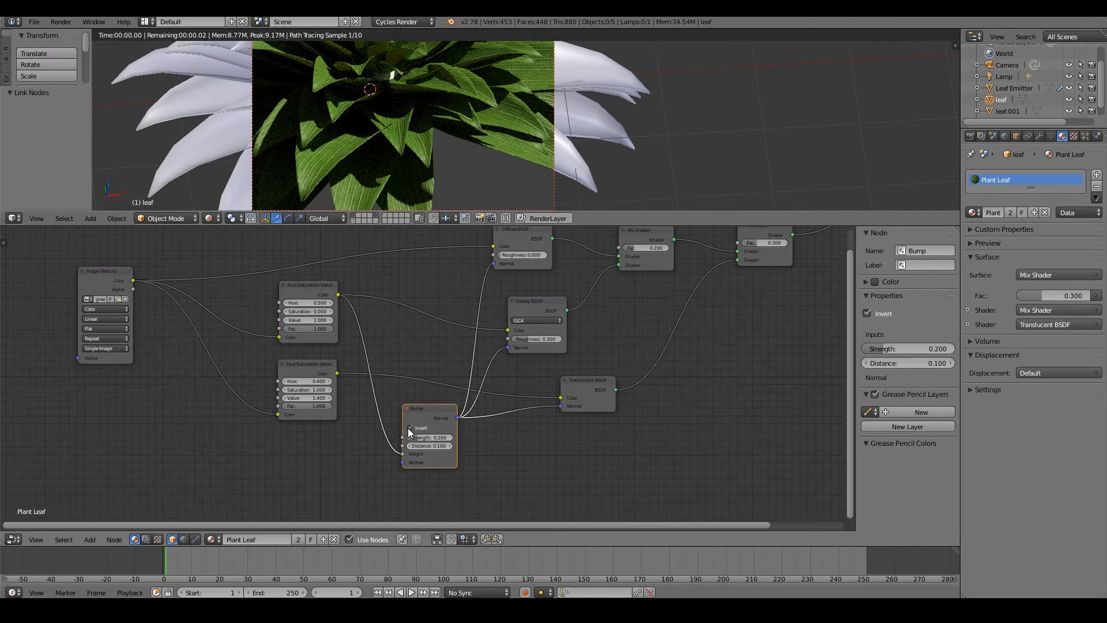
pyautogui.moveTo(409, 428)
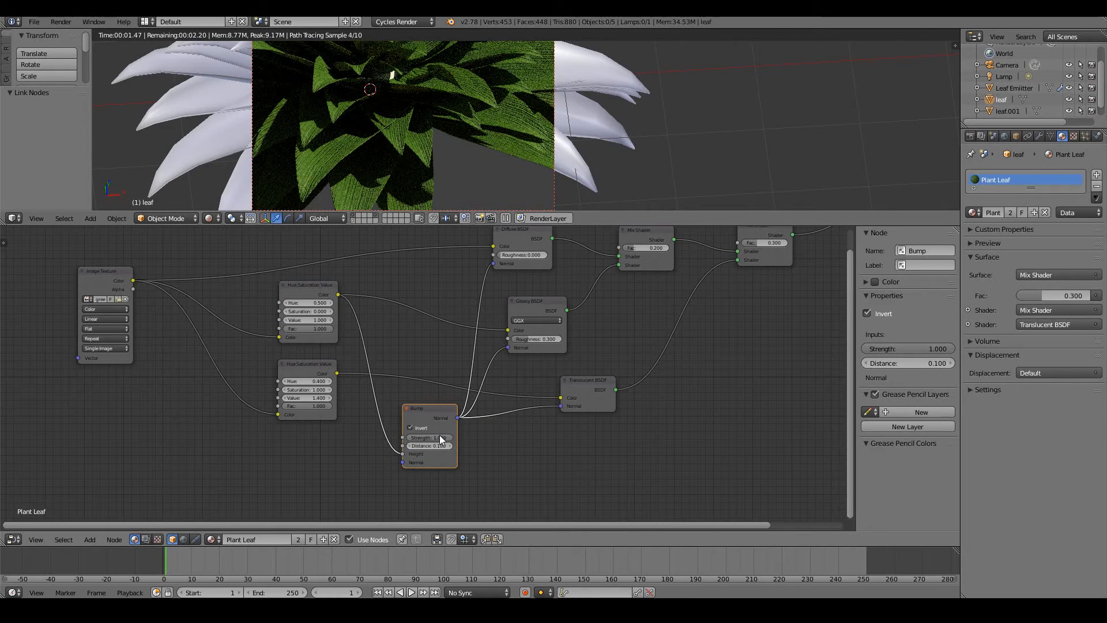
pyautogui.click(426, 437)
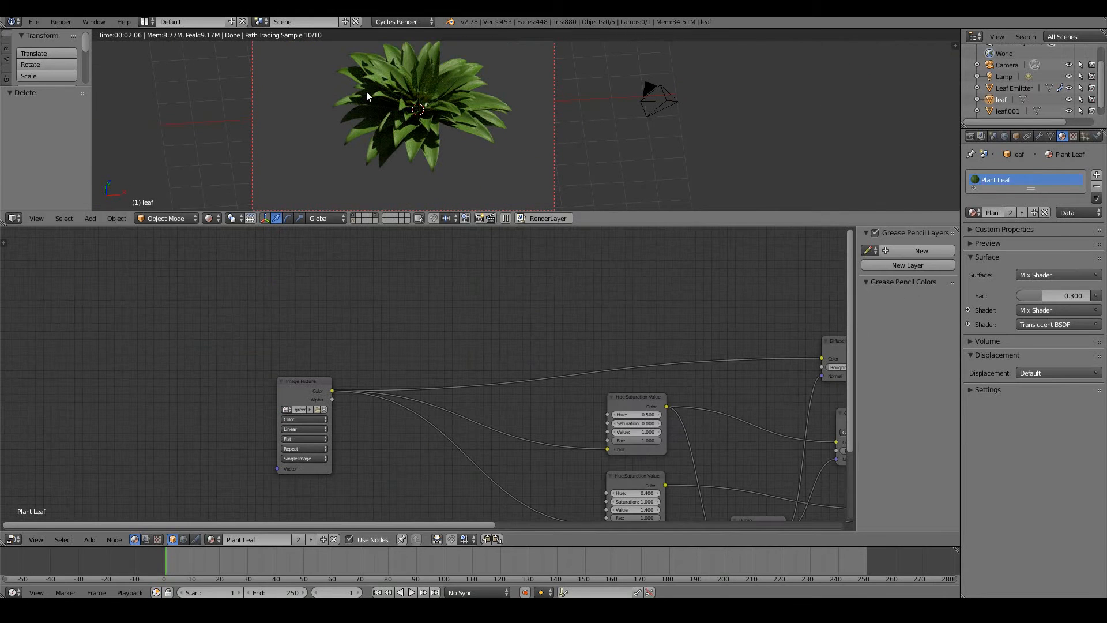
pyautogui.moveTo(425, 121)
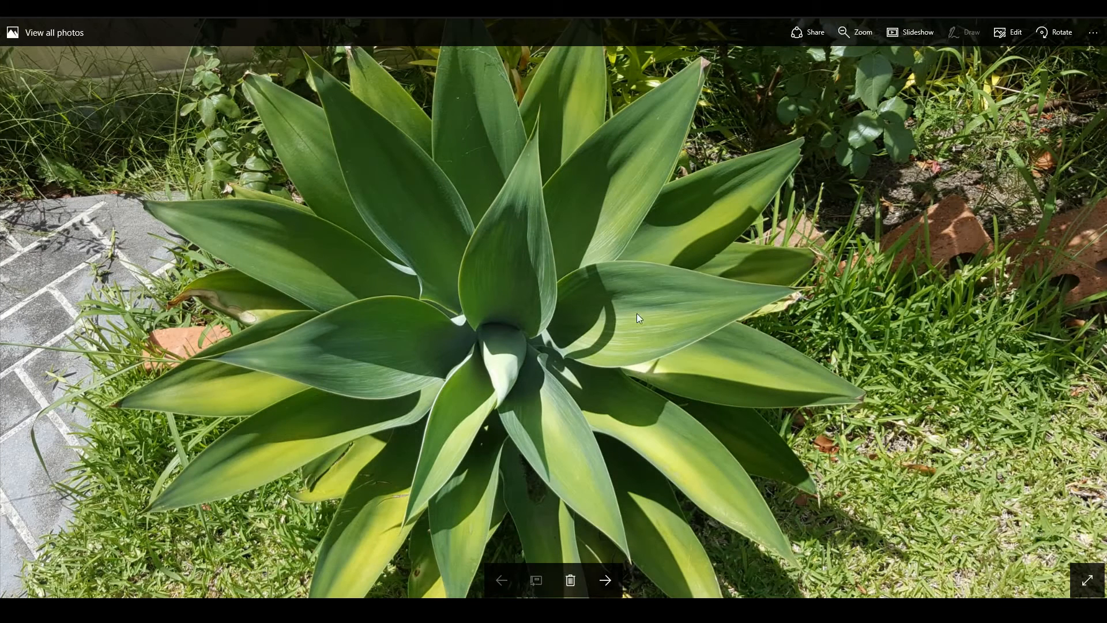
pyautogui.moveTo(306, 420)
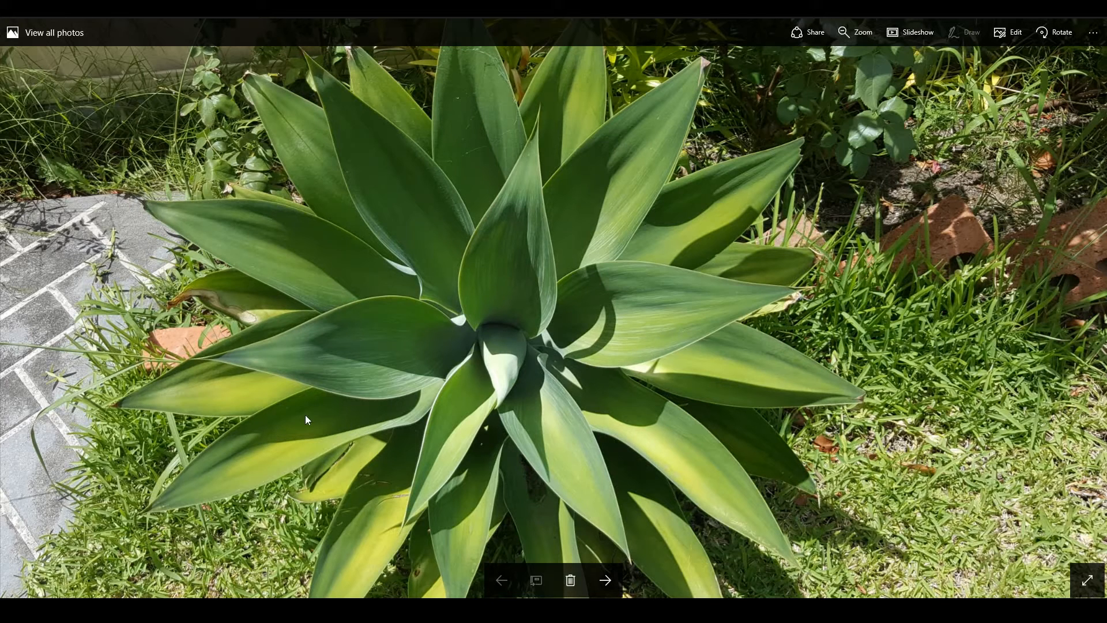
pyautogui.moveTo(307, 426)
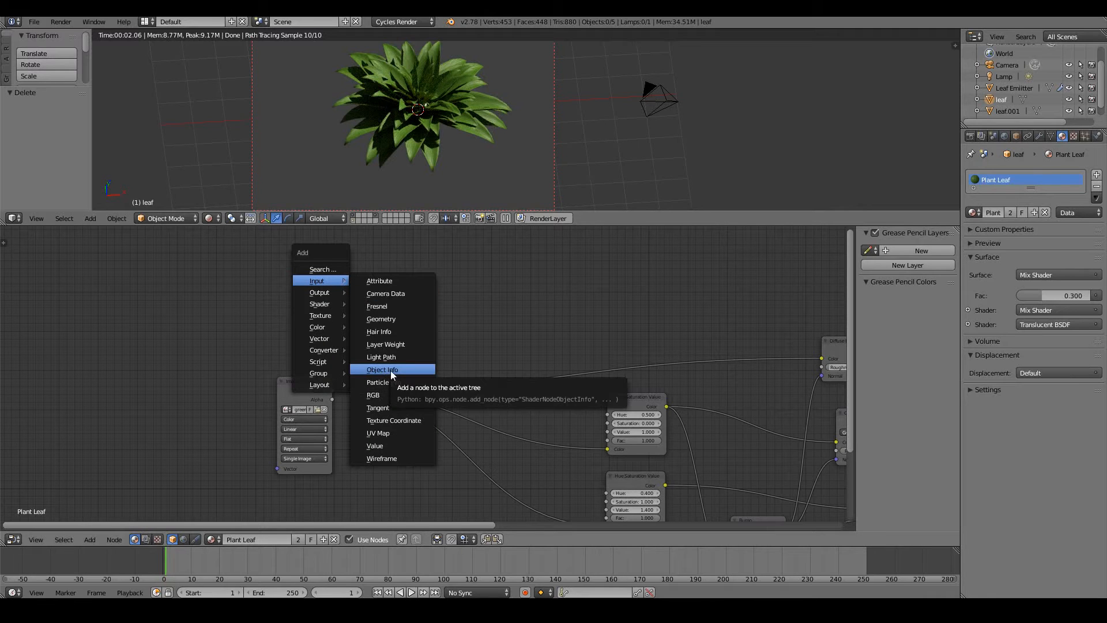
# - Add an Object Info node, a colour mix node above the texture, and a Hue Saturation Value node
pyautogui.click(381, 369)
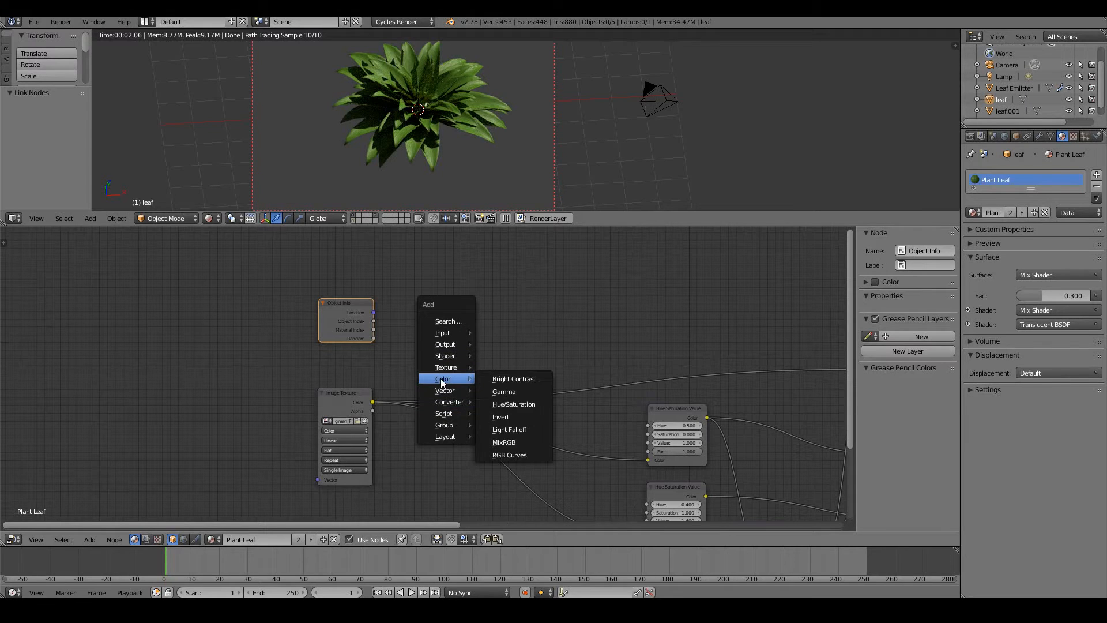
pyautogui.click(504, 442)
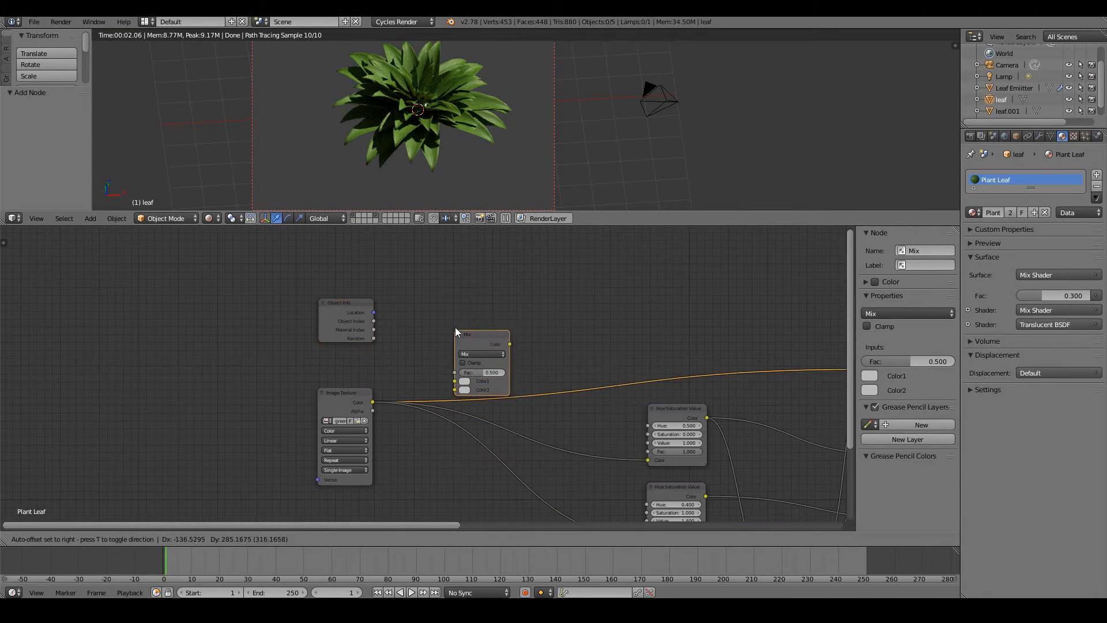
pyautogui.moveTo(479, 334); pyautogui.dragTo(547, 310)
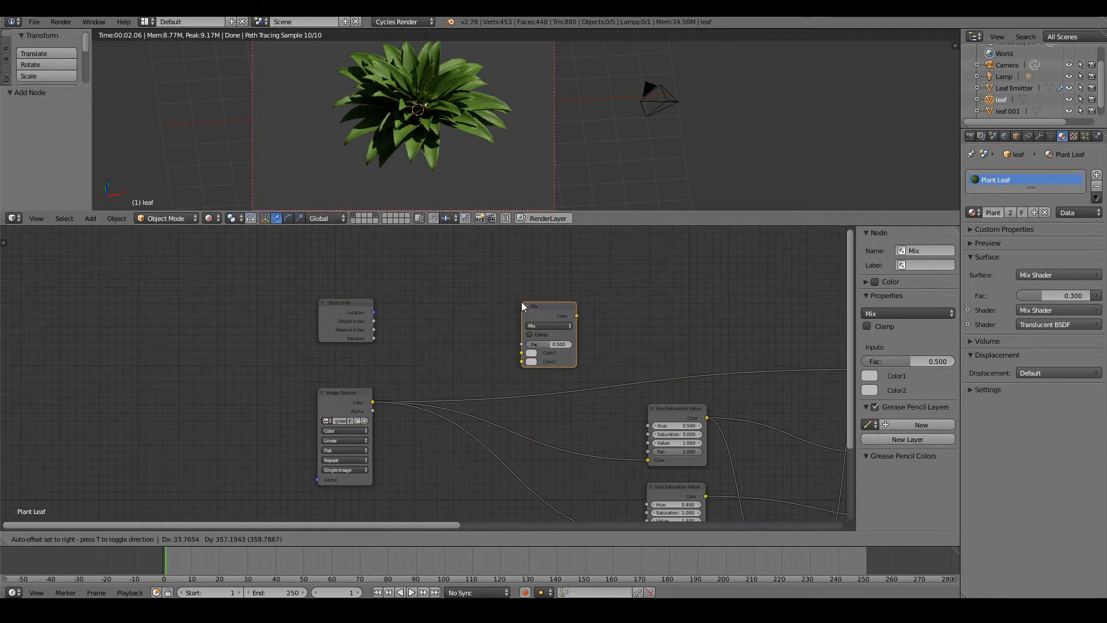
pyautogui.moveTo(549, 306); pyautogui.dragTo(519, 311)
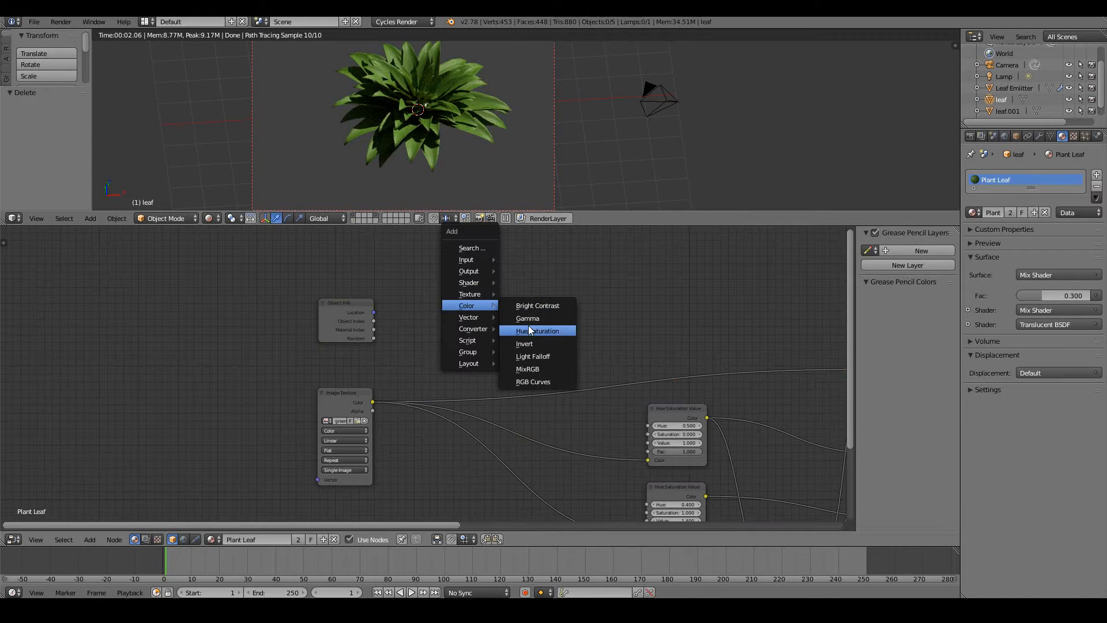
pyautogui.click(537, 331)
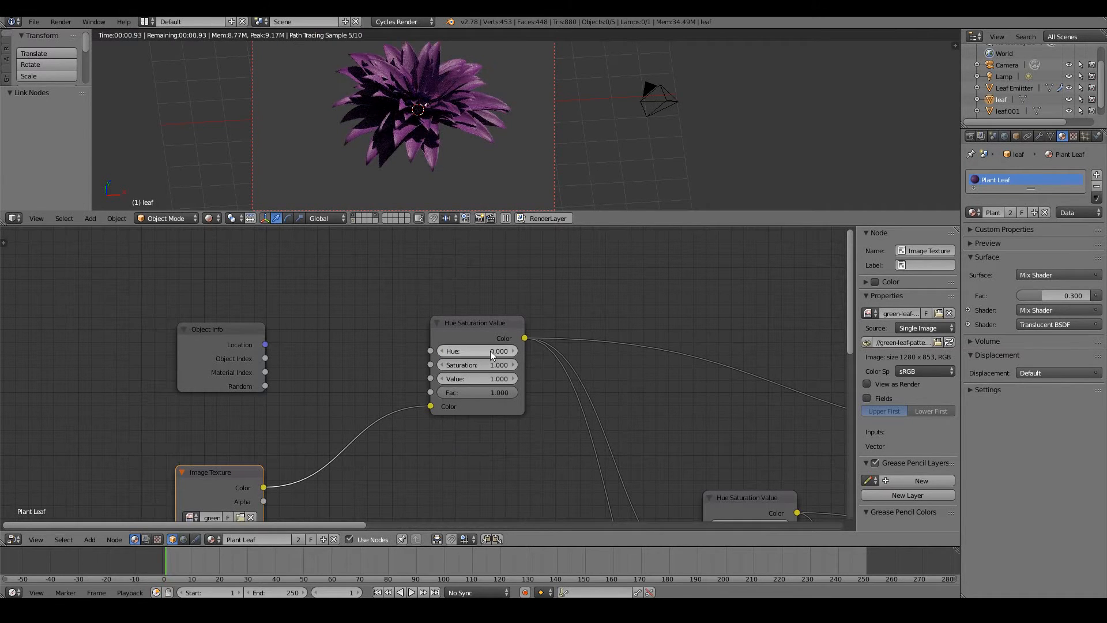
# - Set the leaf hue to 0.600 and drive it from Object Info's Random output
pyautogui.click(476, 351)
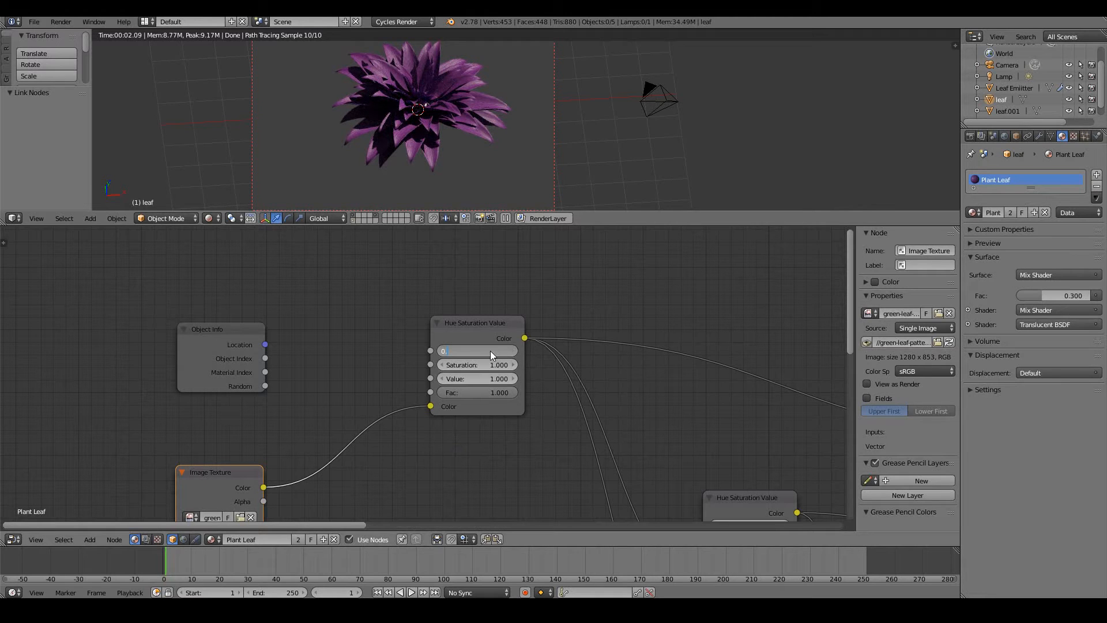
pyautogui.write('0.600')
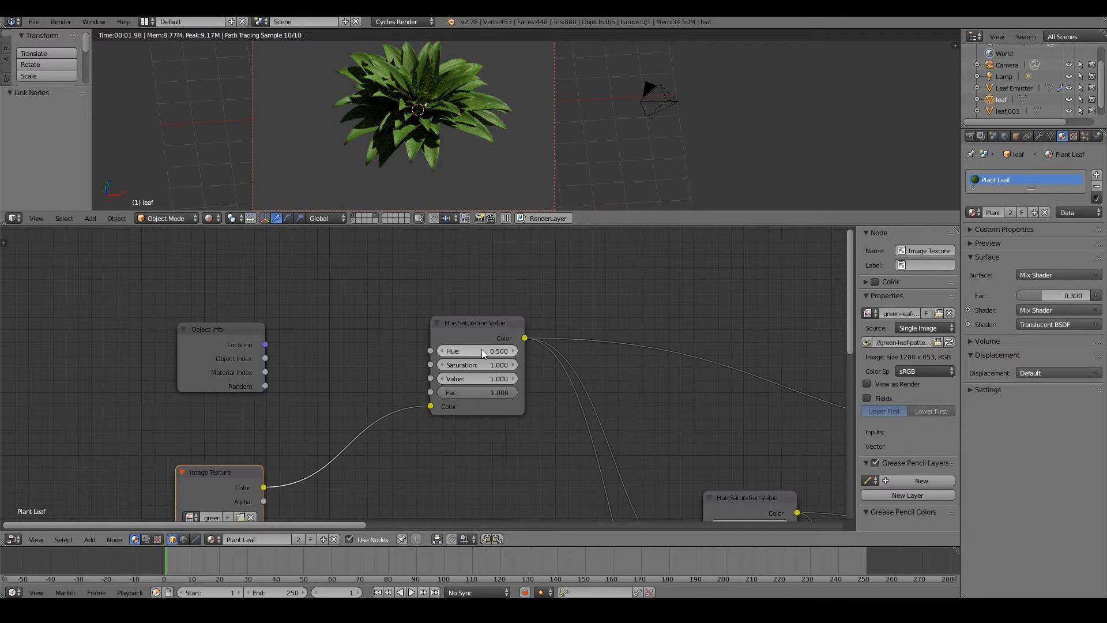
pyautogui.moveTo(498, 350); pyautogui.dragTo(473, 351)
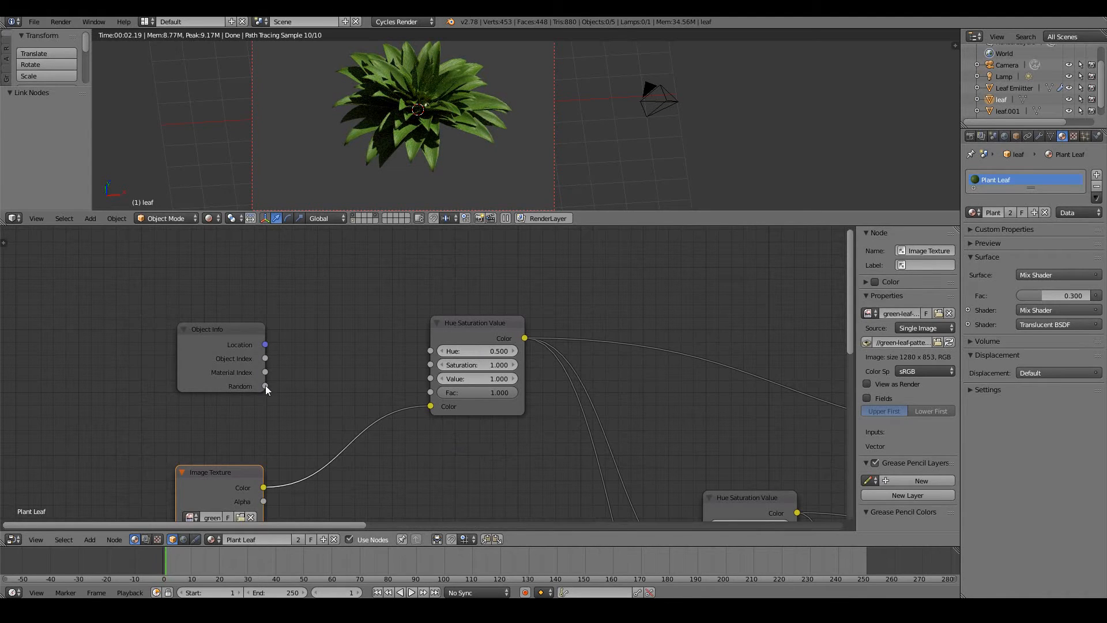
pyautogui.moveTo(265, 385); pyautogui.dragTo(302, 387)
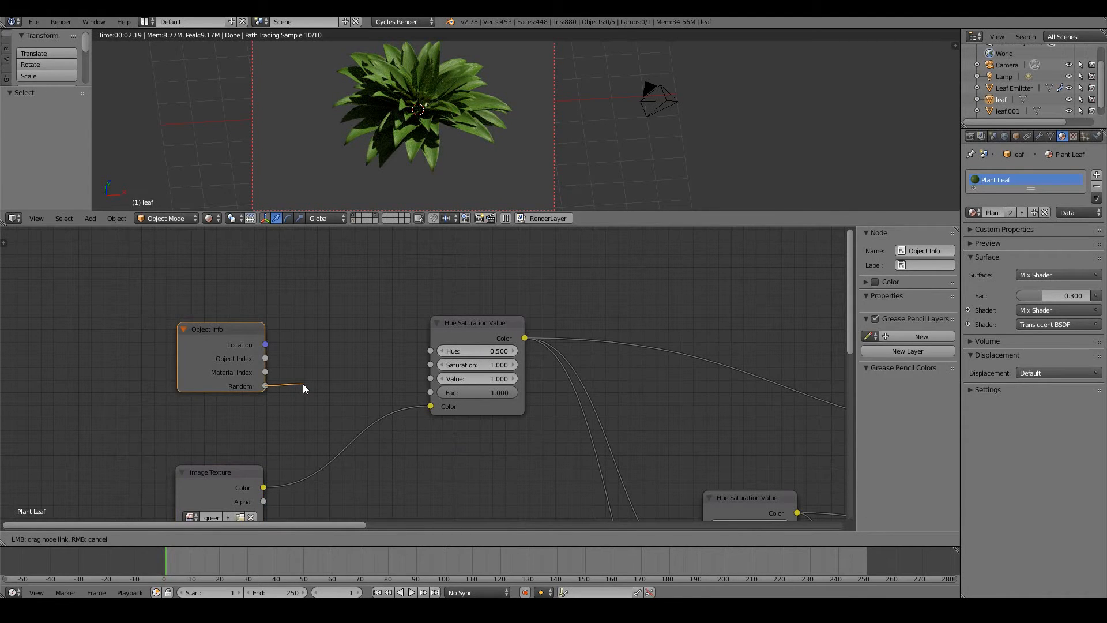
pyautogui.moveTo(263, 386); pyautogui.dragTo(430, 351)
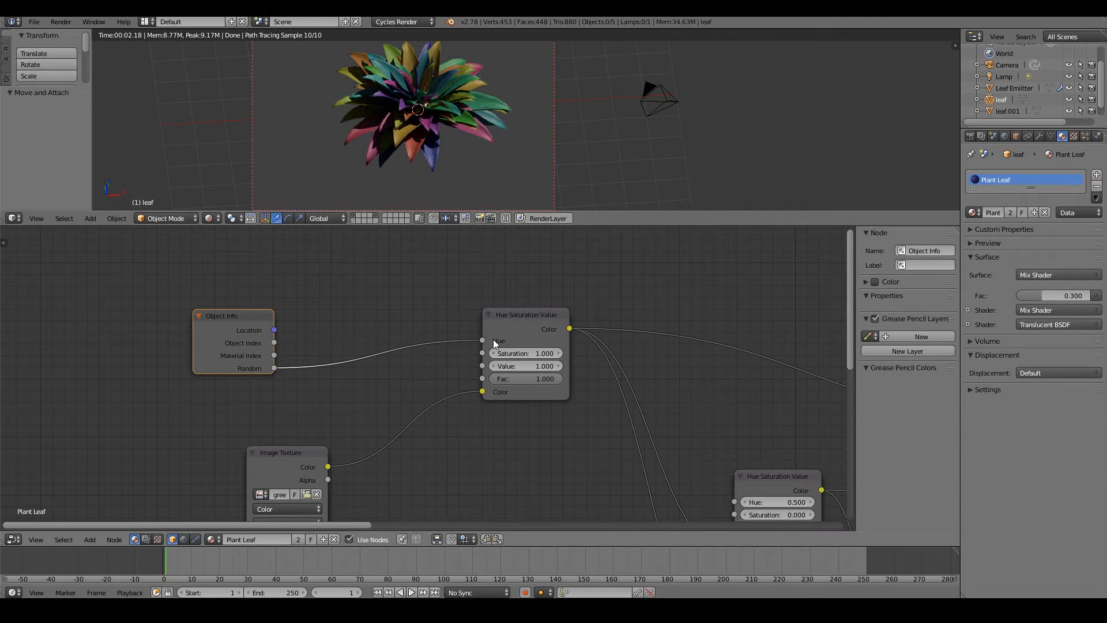
pyautogui.moveTo(538, 341)
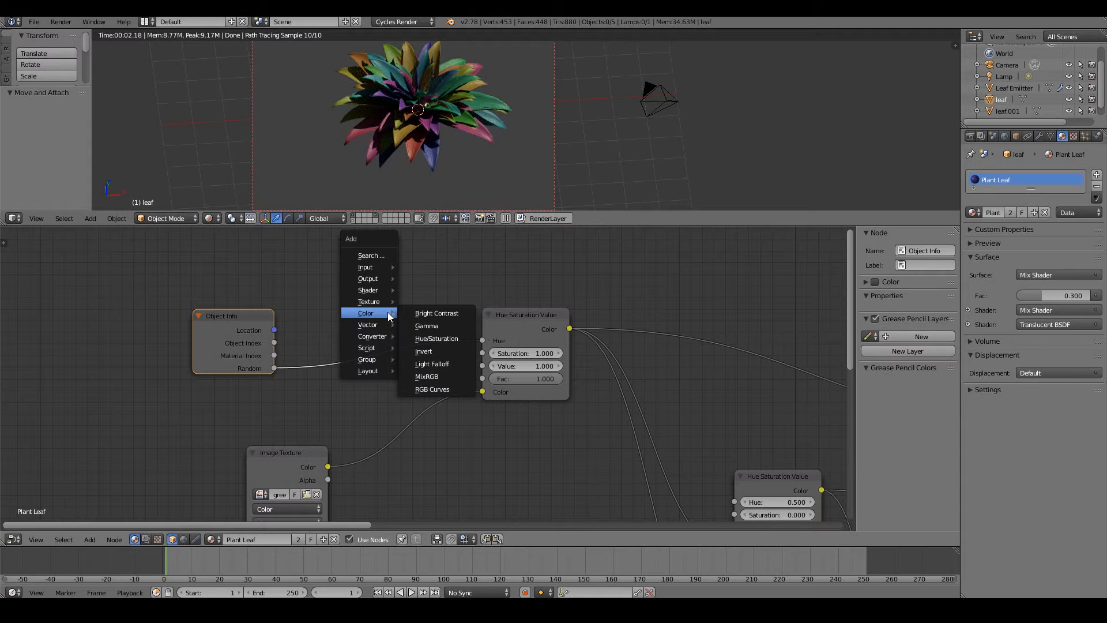
pyautogui.moveTo(372, 336)
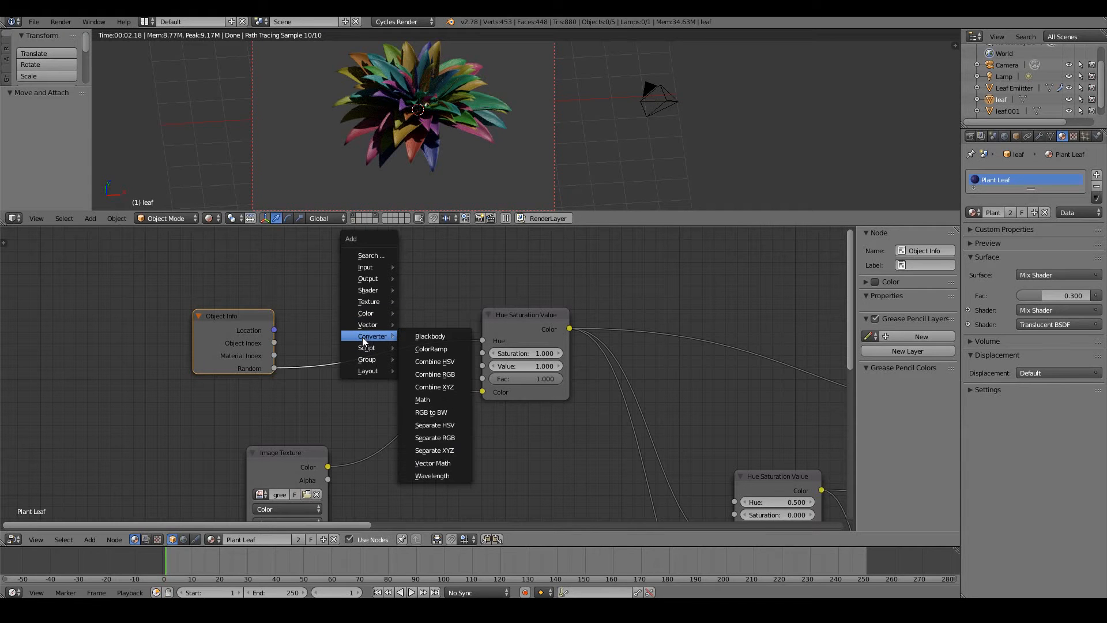
# - Insert a Multiply math node scaling the Random value by 0.100 before the hue input
pyautogui.click(421, 400)
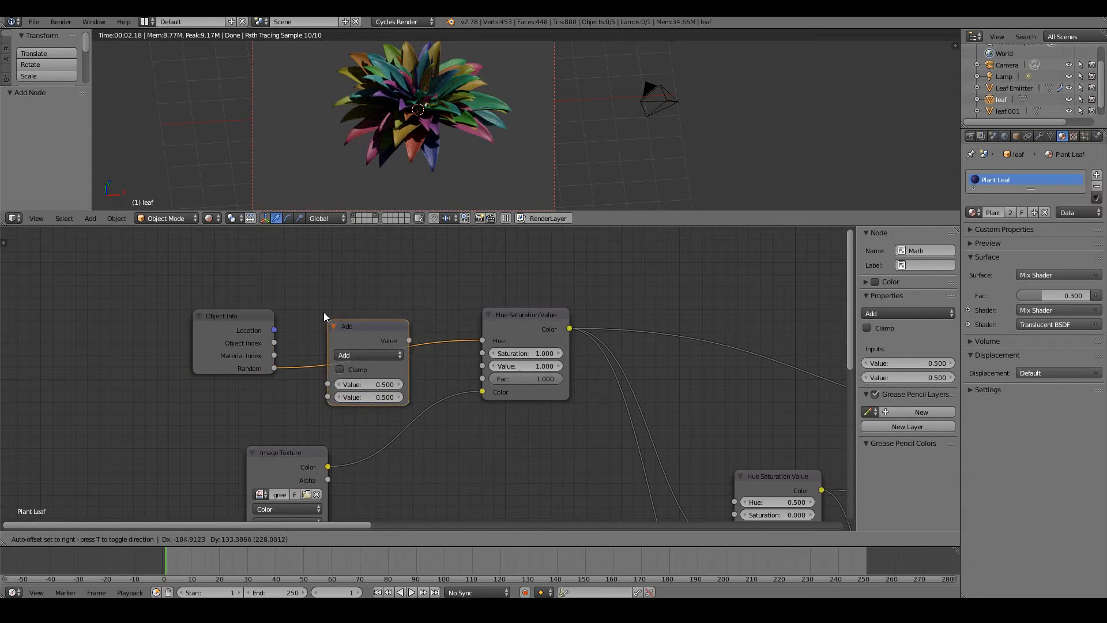
pyautogui.click(367, 354)
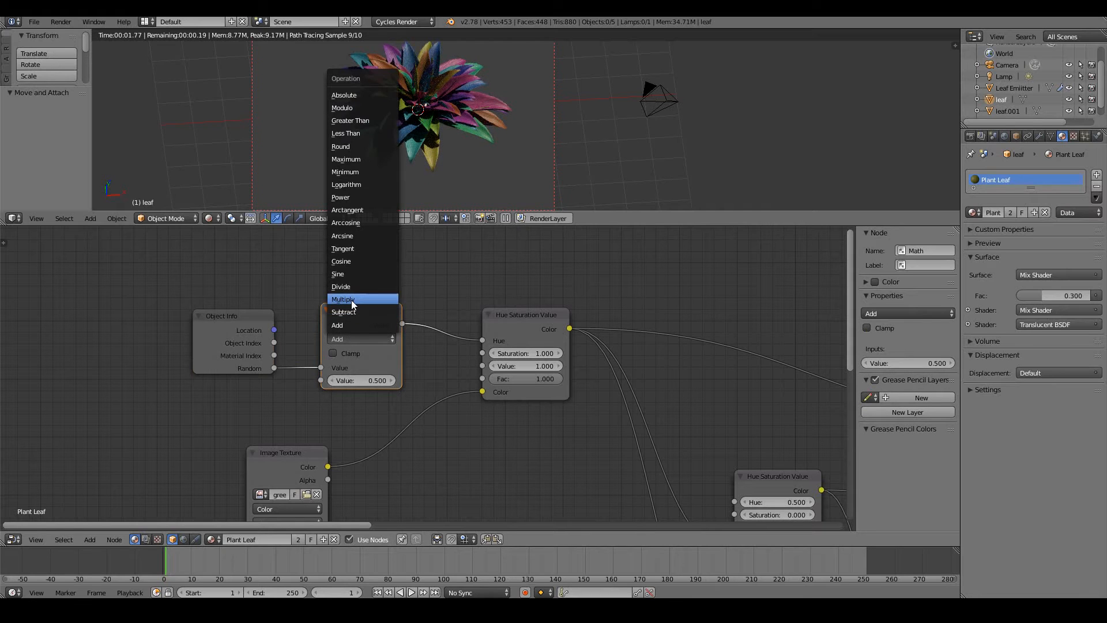
pyautogui.click(343, 299)
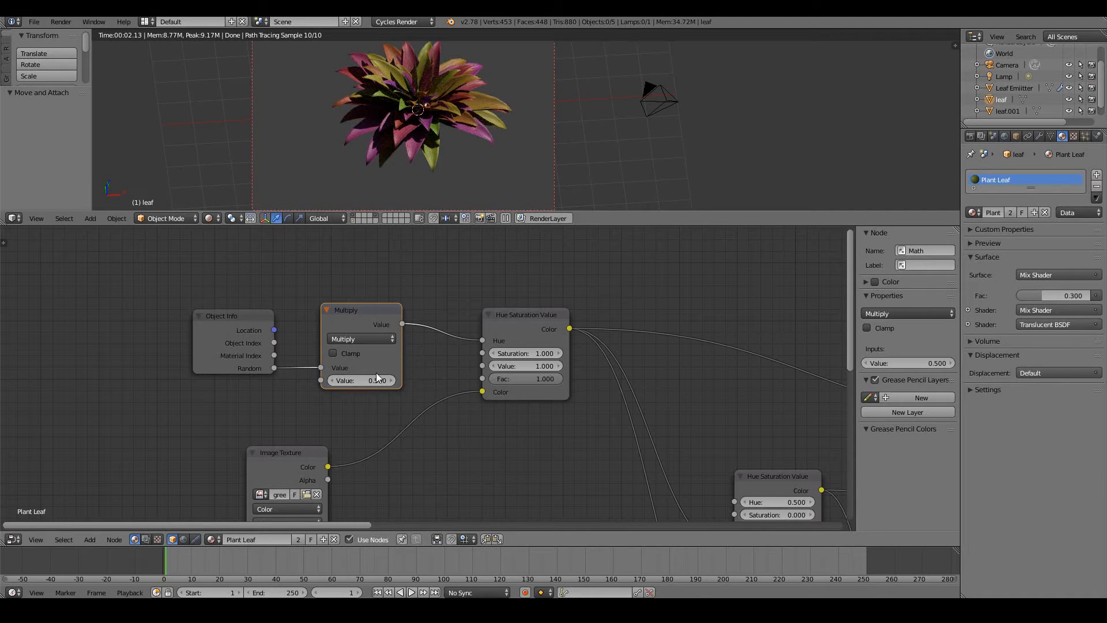
pyautogui.moveTo(349, 303)
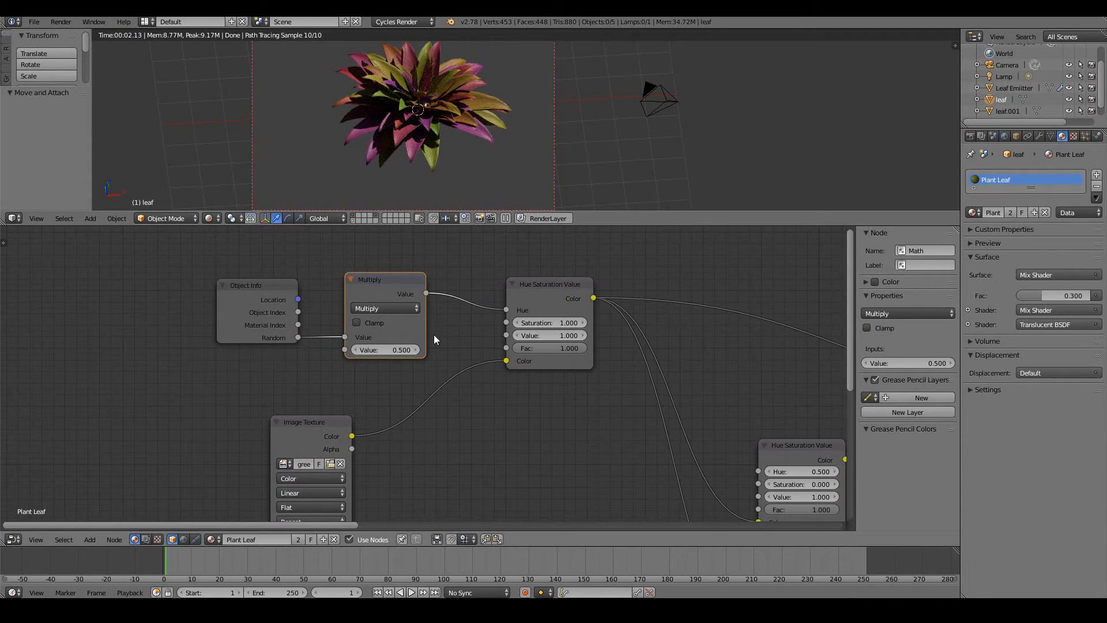
pyautogui.doubleClick(385, 350)
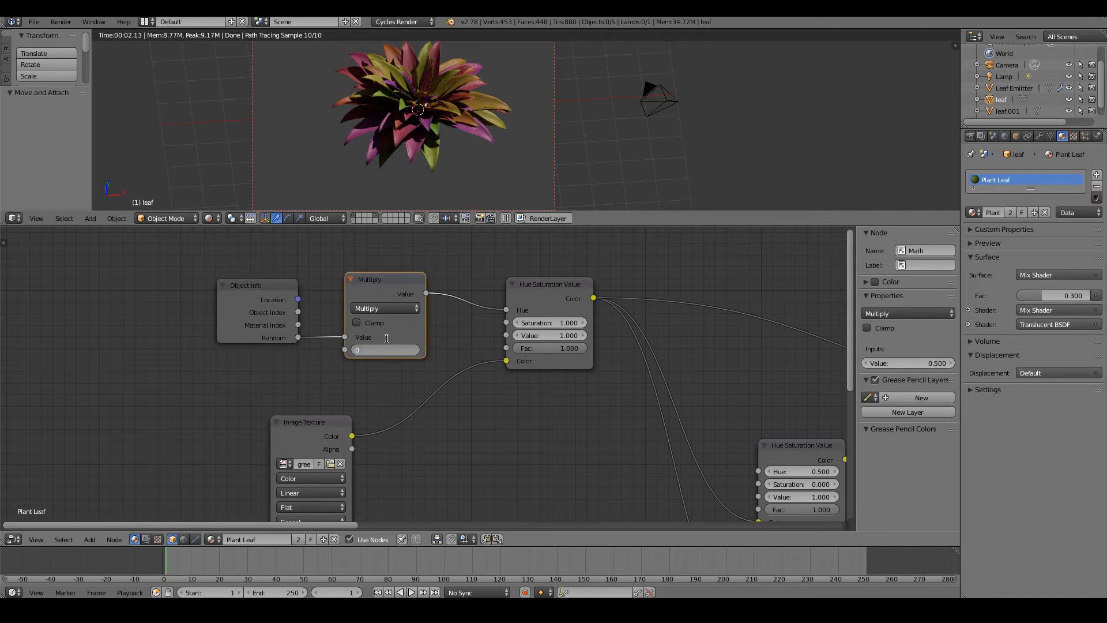
pyautogui.write('0.100')
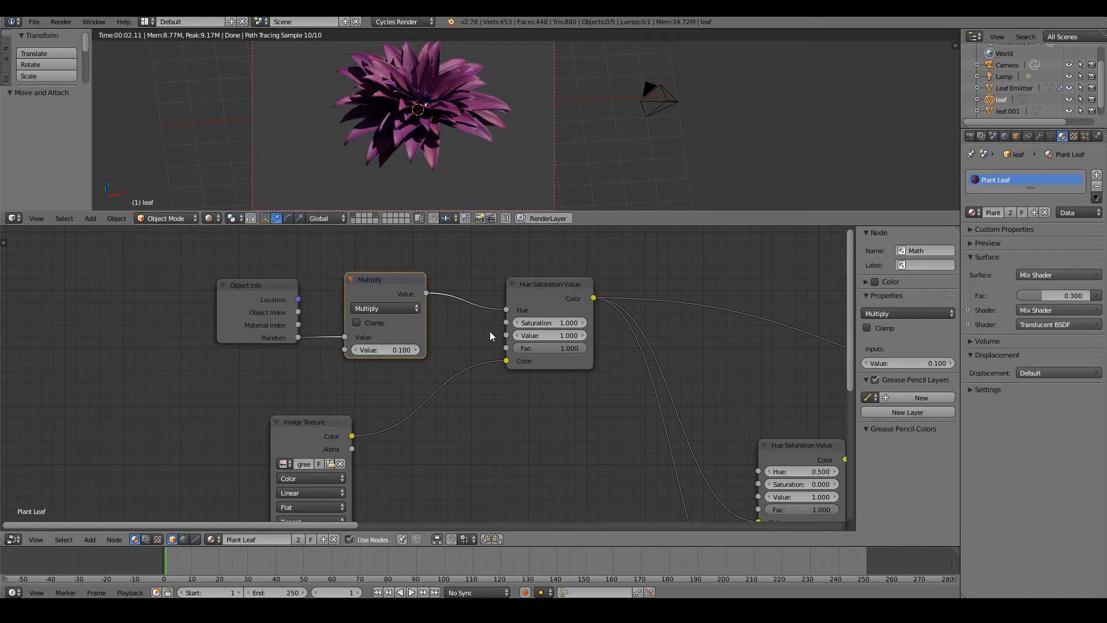
pyautogui.moveTo(551, 303)
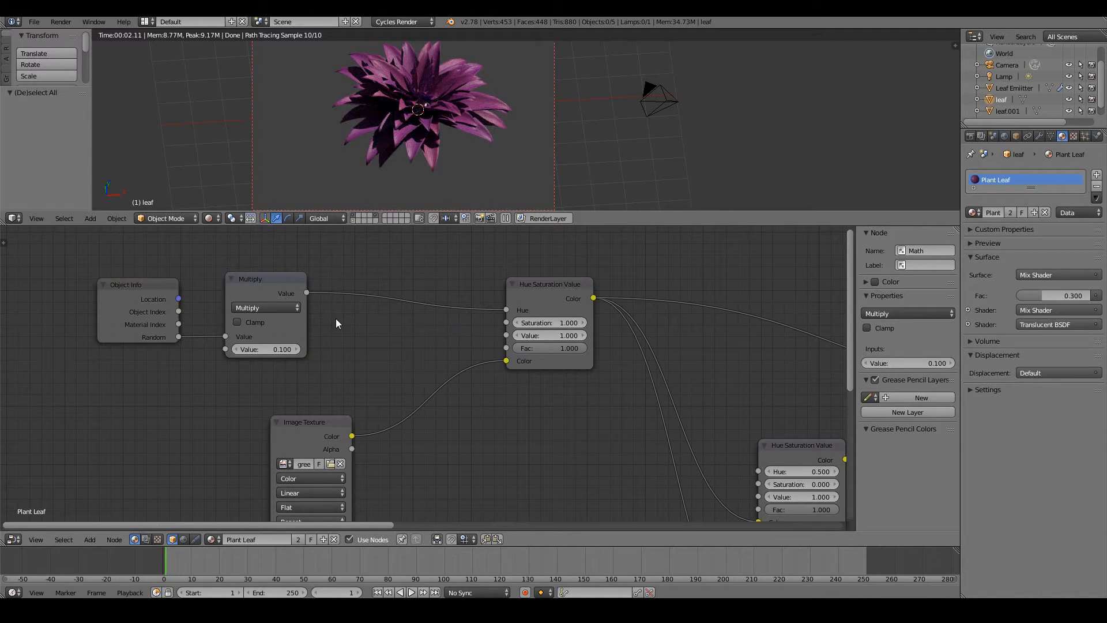
pyautogui.moveTo(383, 275)
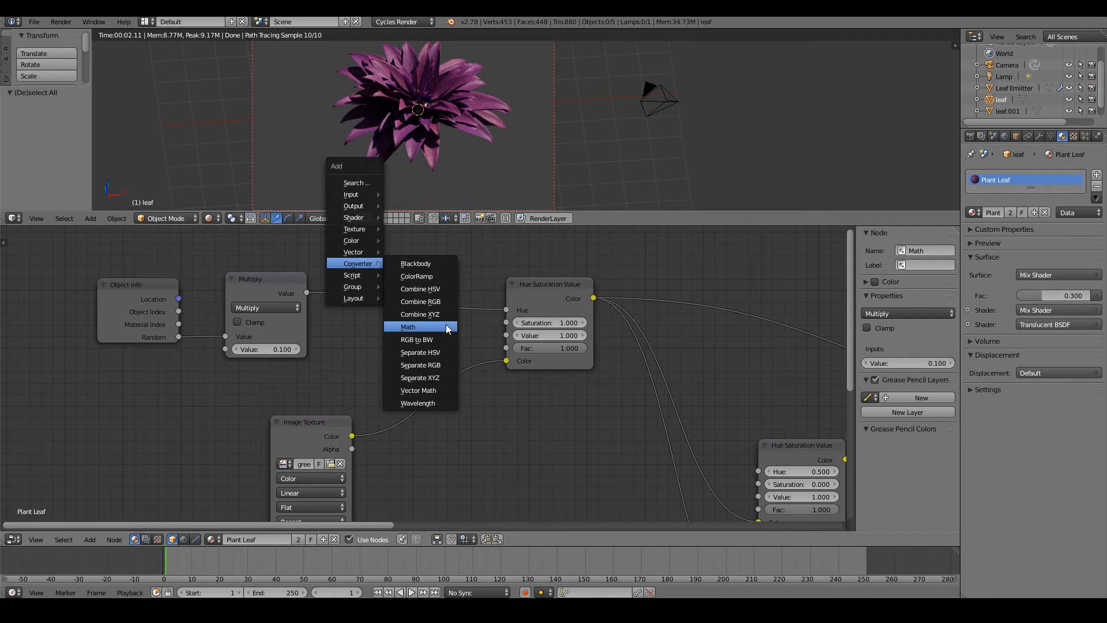
# - Insert an Add math node offsetting hue by 0.4 and raise the multiply factor to 0.2
pyautogui.click(408, 326)
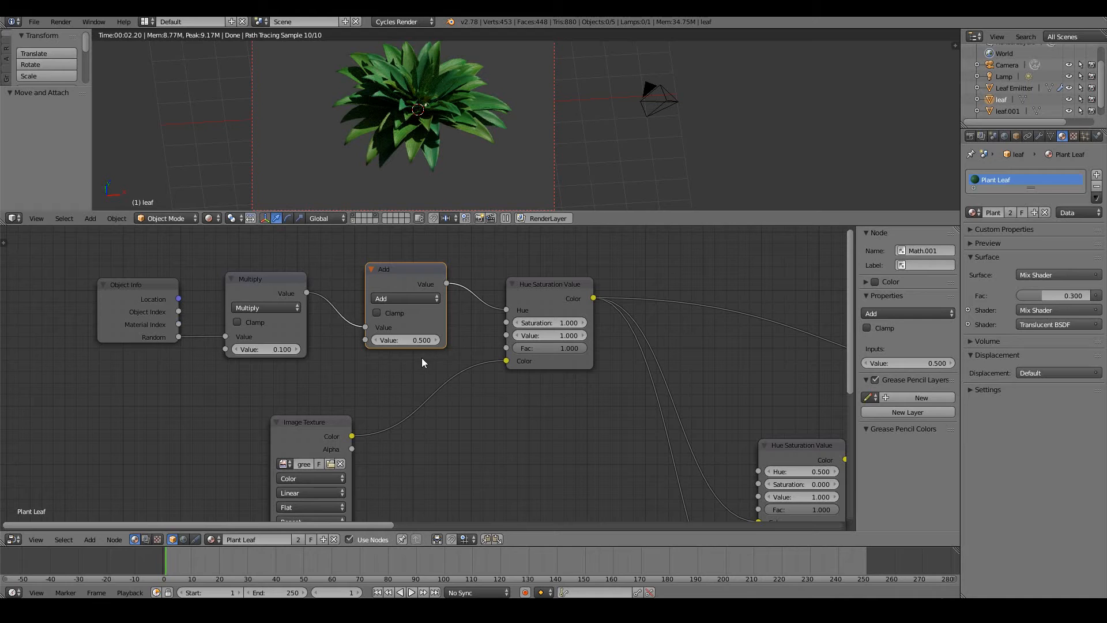
pyautogui.click(404, 339)
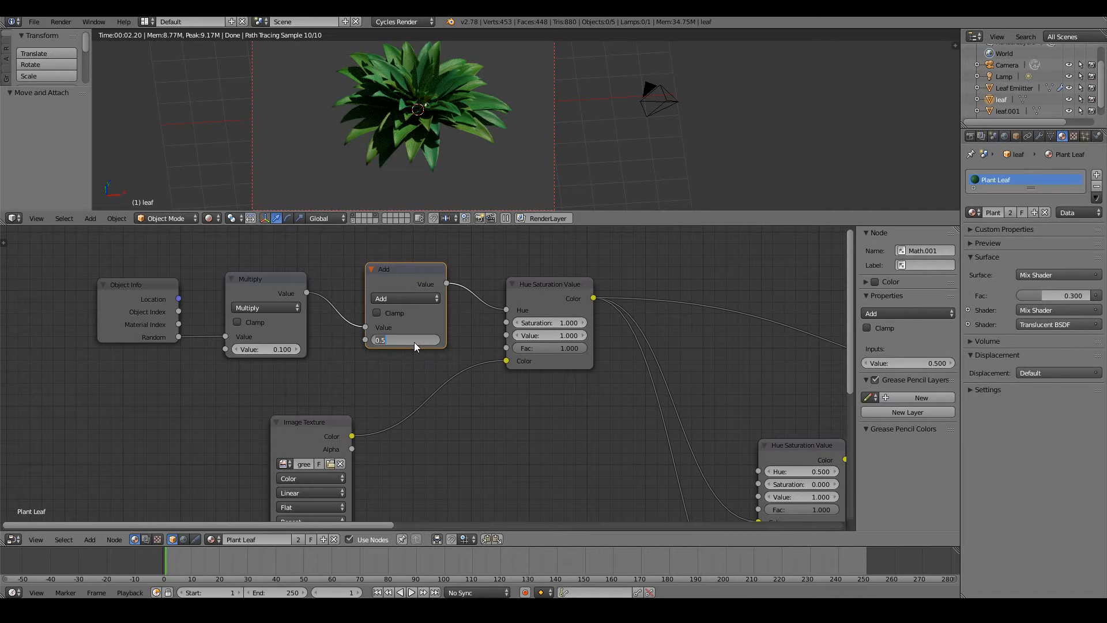
pyautogui.write('0.4')
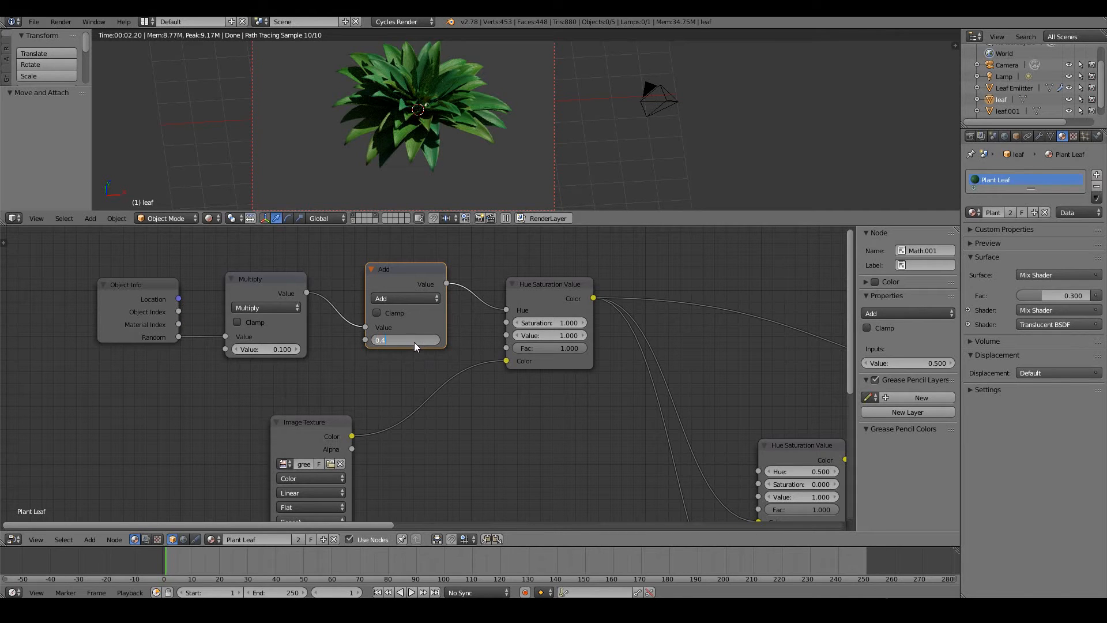
pyautogui.click(404, 339)
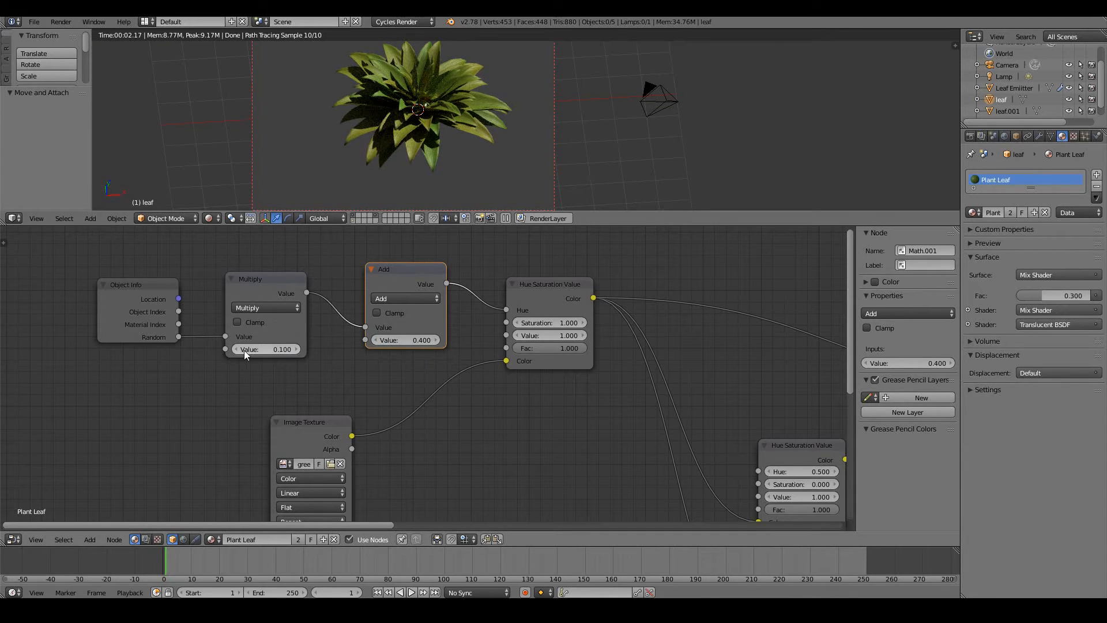
pyautogui.click(265, 349)
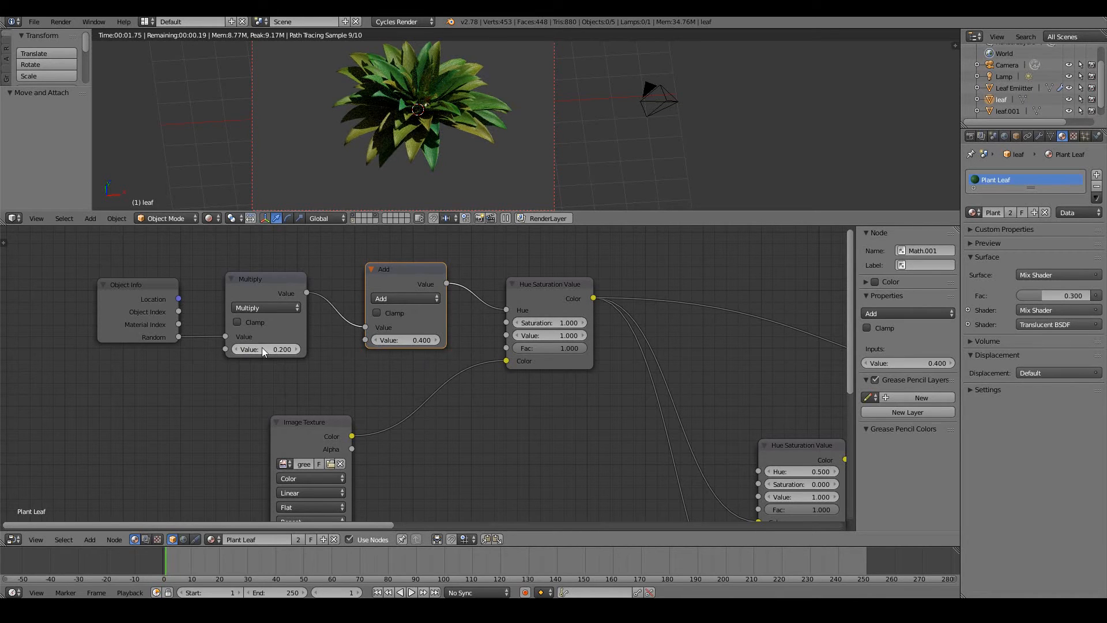
pyautogui.click(281, 349)
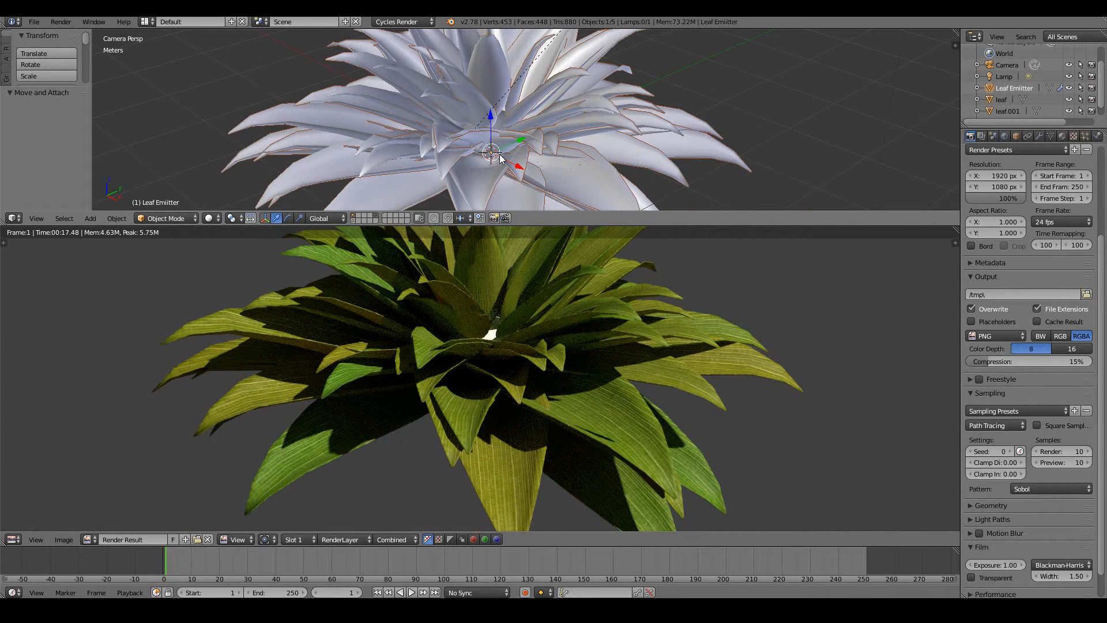
# - Render the plant from the camera and return to the shader node tree
pyautogui.click(1084, 136)
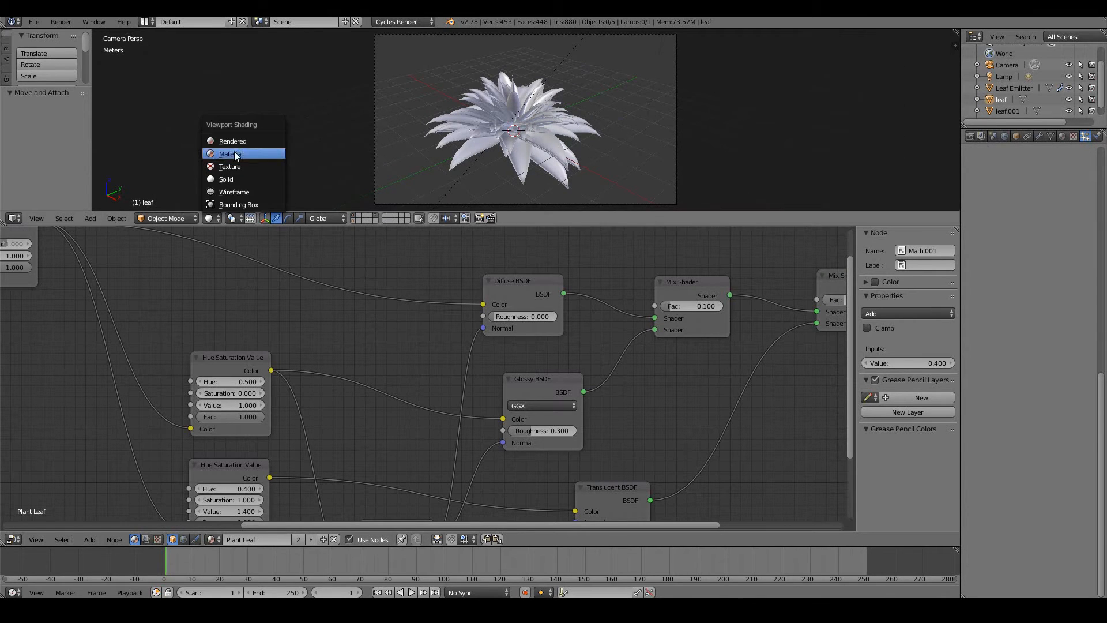
# - Preview in rendered shading and raise the Diffuse BSDF roughness to 0.542
pyautogui.click(232, 140)
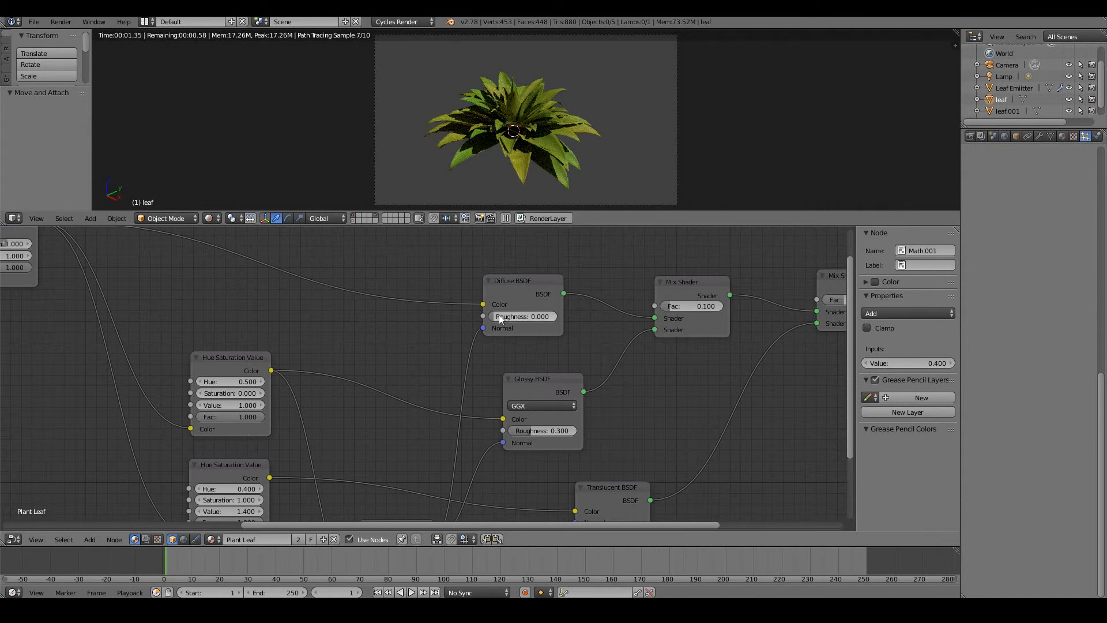
pyautogui.moveTo(509, 316); pyautogui.dragTo(522, 316)
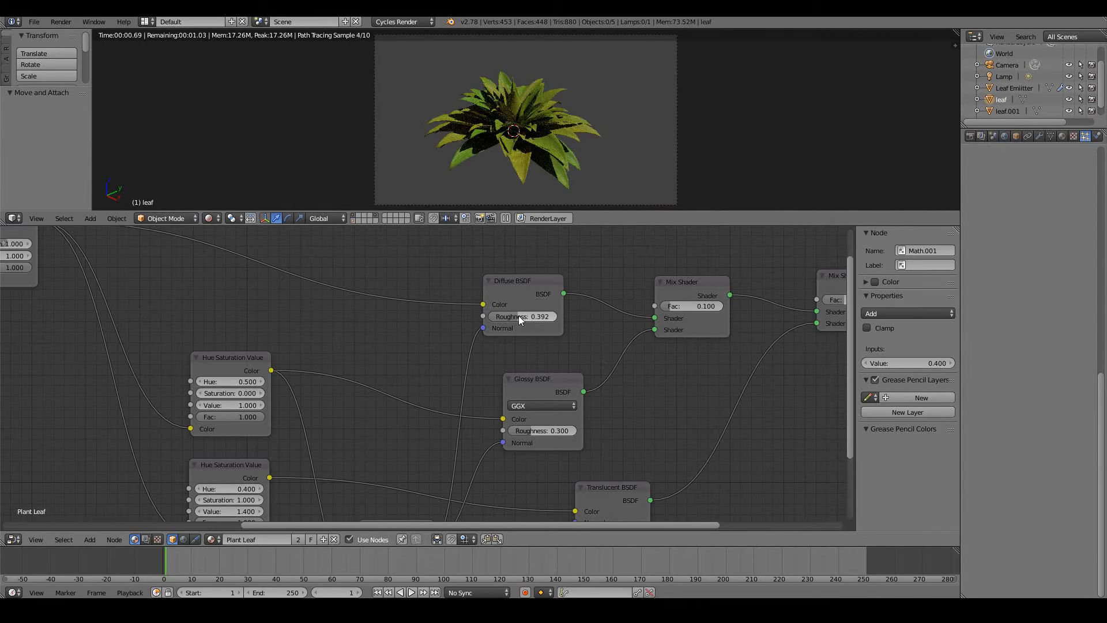
pyautogui.moveTo(522, 316); pyautogui.dragTo(542, 316)
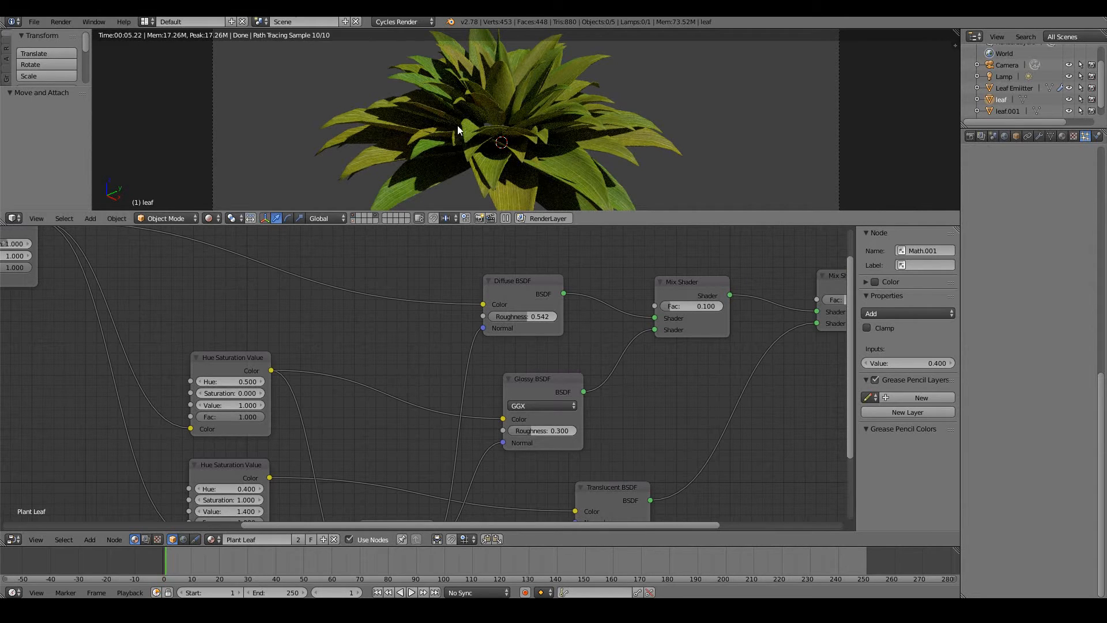
pyautogui.moveTo(538, 123)
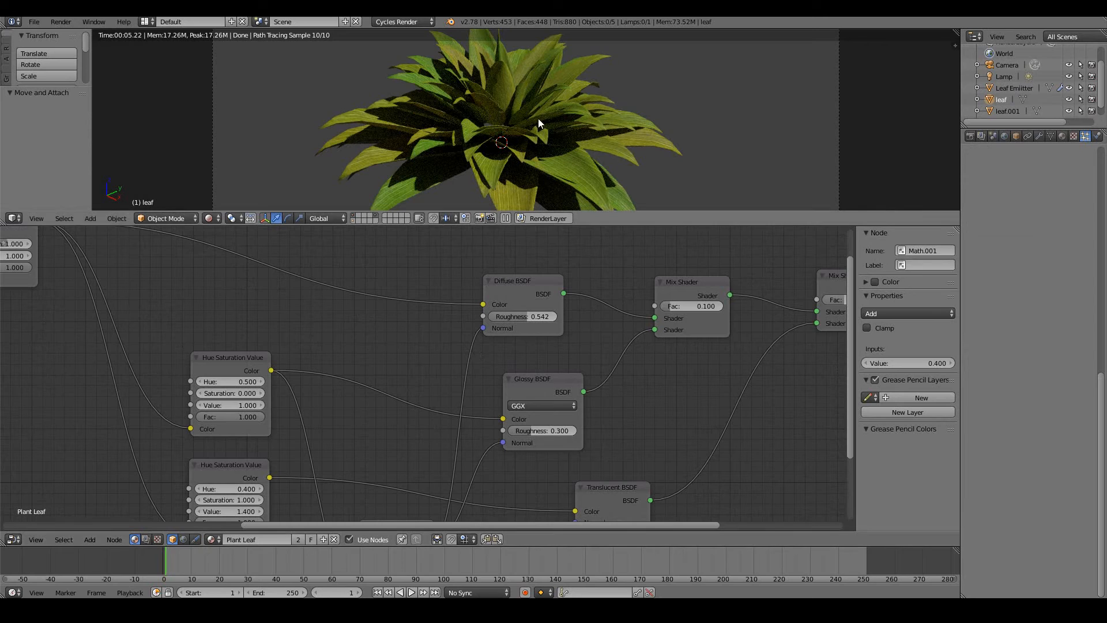
pyautogui.moveTo(533, 116)
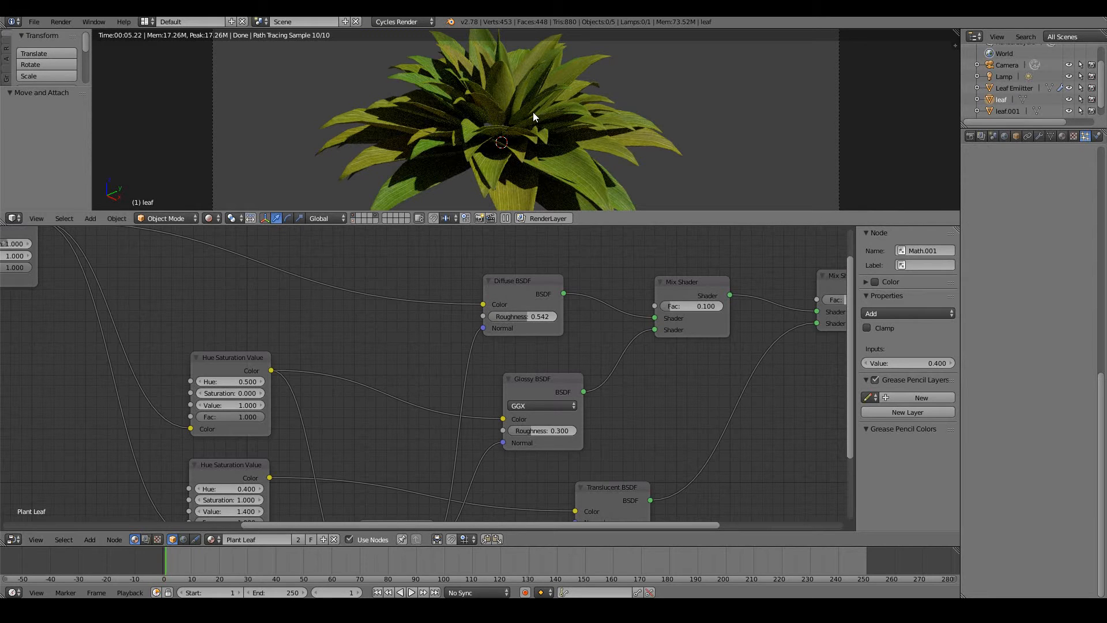
pyautogui.moveTo(514, 107)
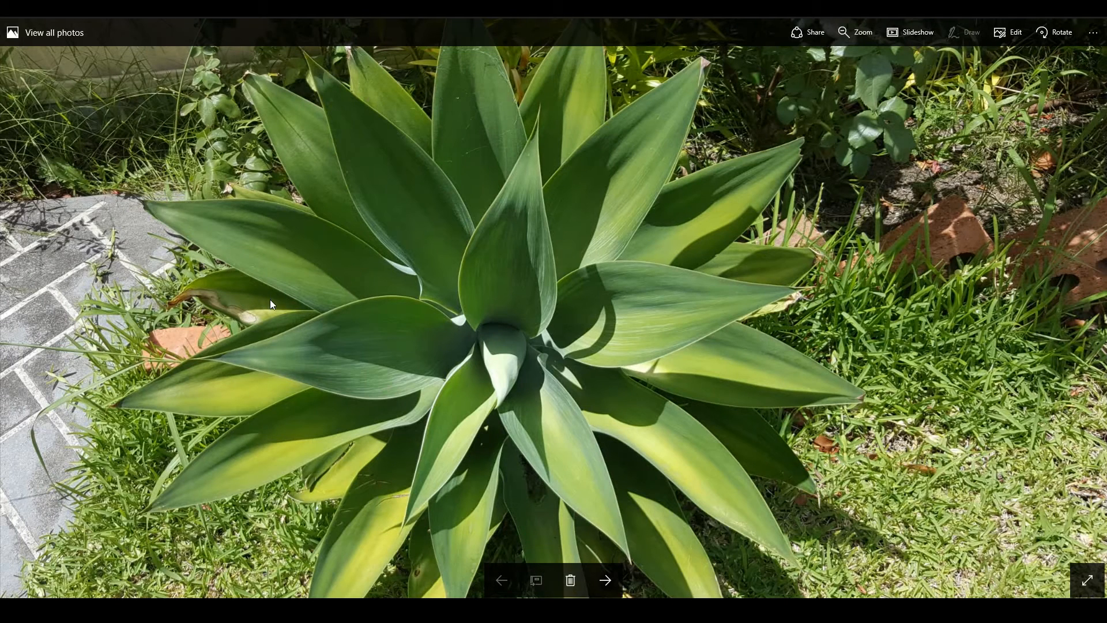
pyautogui.moveTo(376, 298)
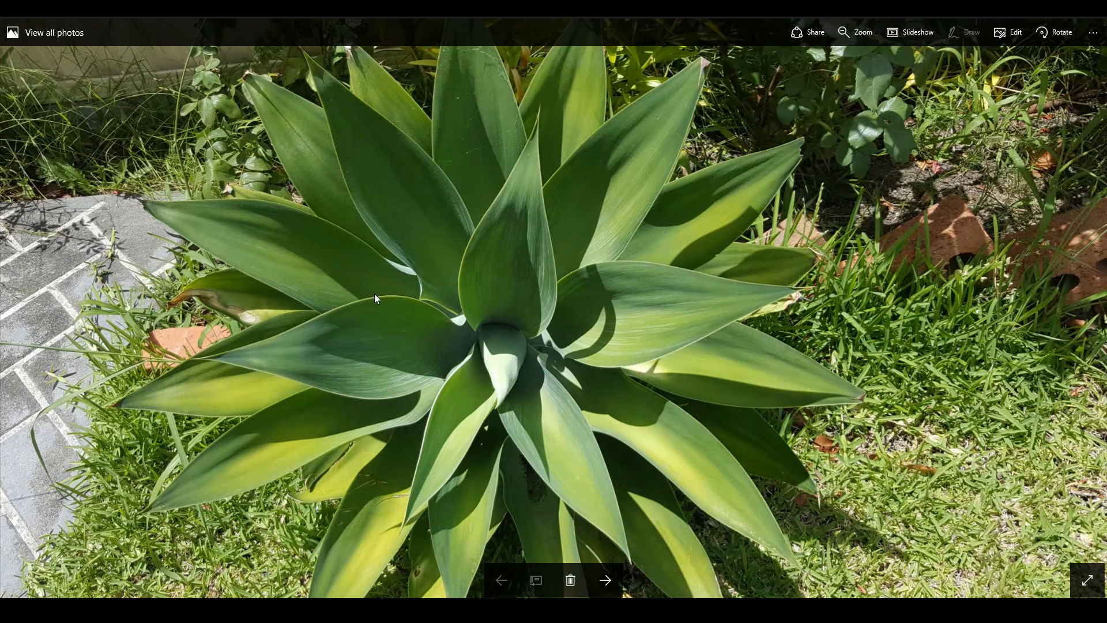
pyautogui.moveTo(434, 372)
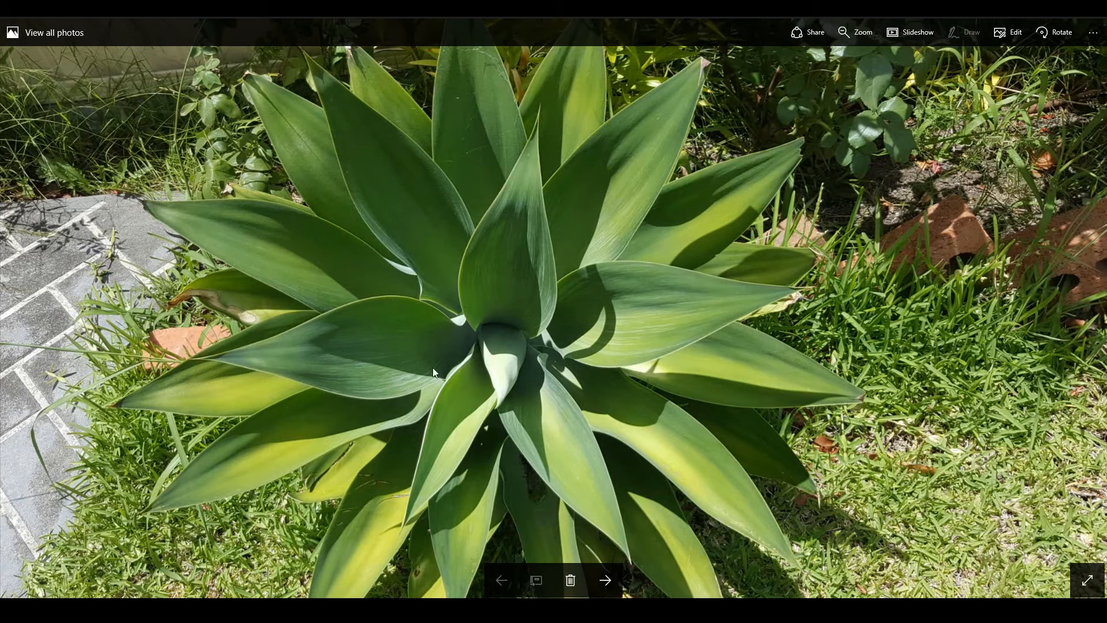
pyautogui.moveTo(299, 185)
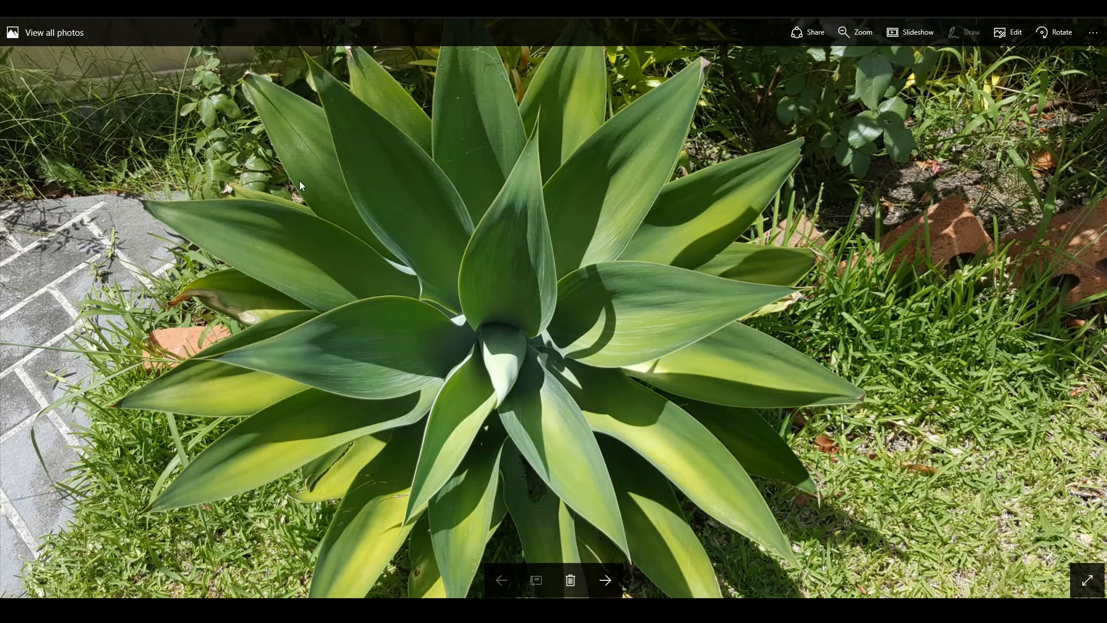
pyautogui.moveTo(430, 36)
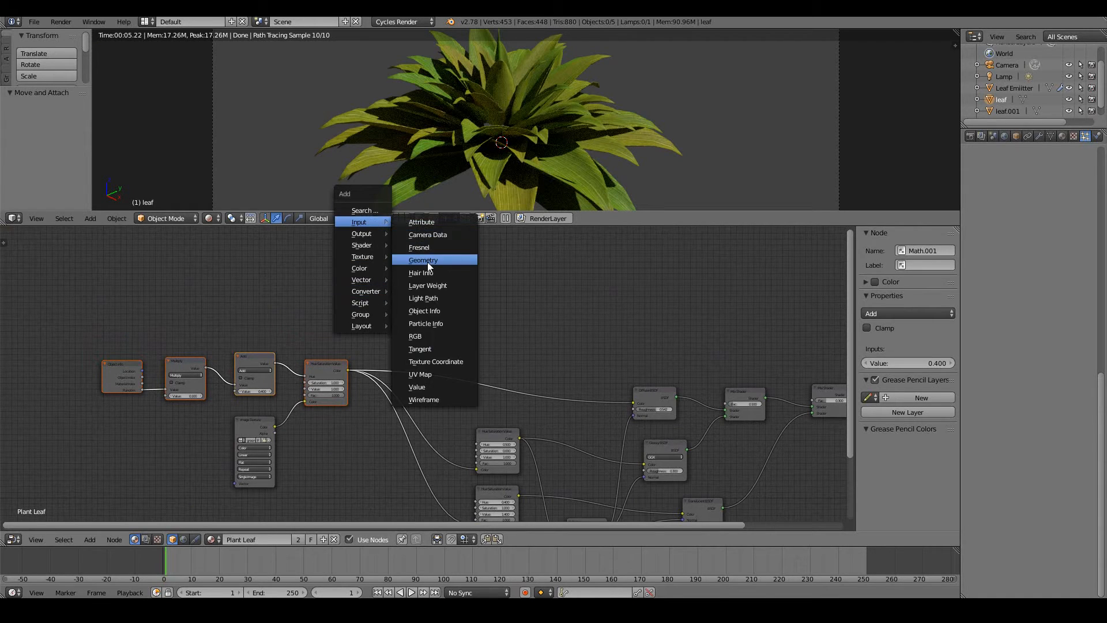
# - Build a Geometry pointiness mask through a ColorRamp into Emission, tightening stops to thin white edges
pyautogui.click(422, 259)
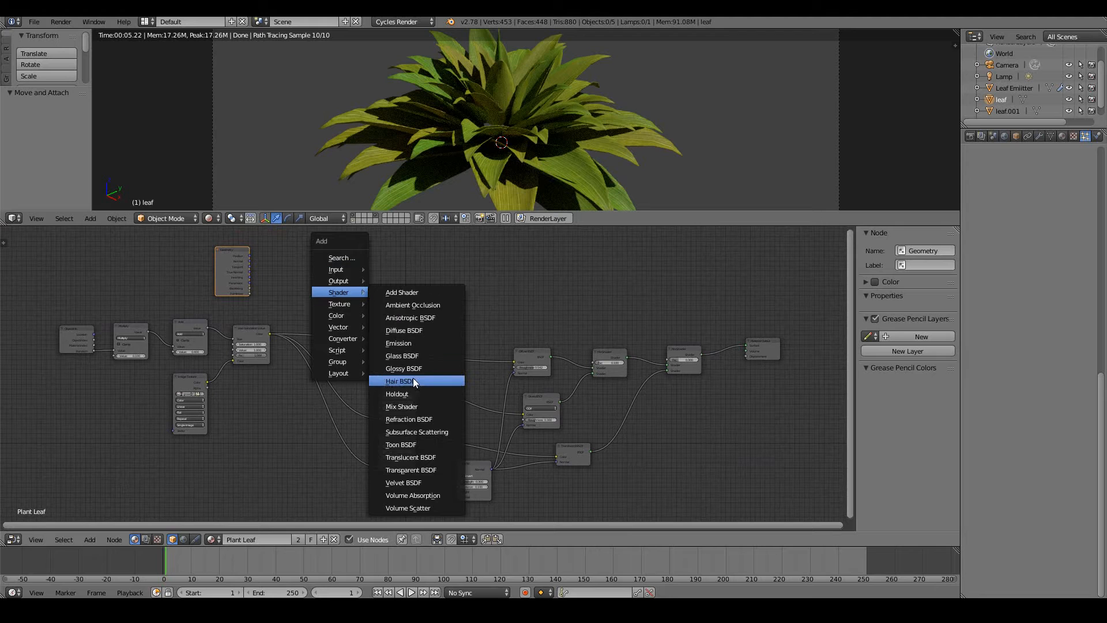
pyautogui.click(398, 343)
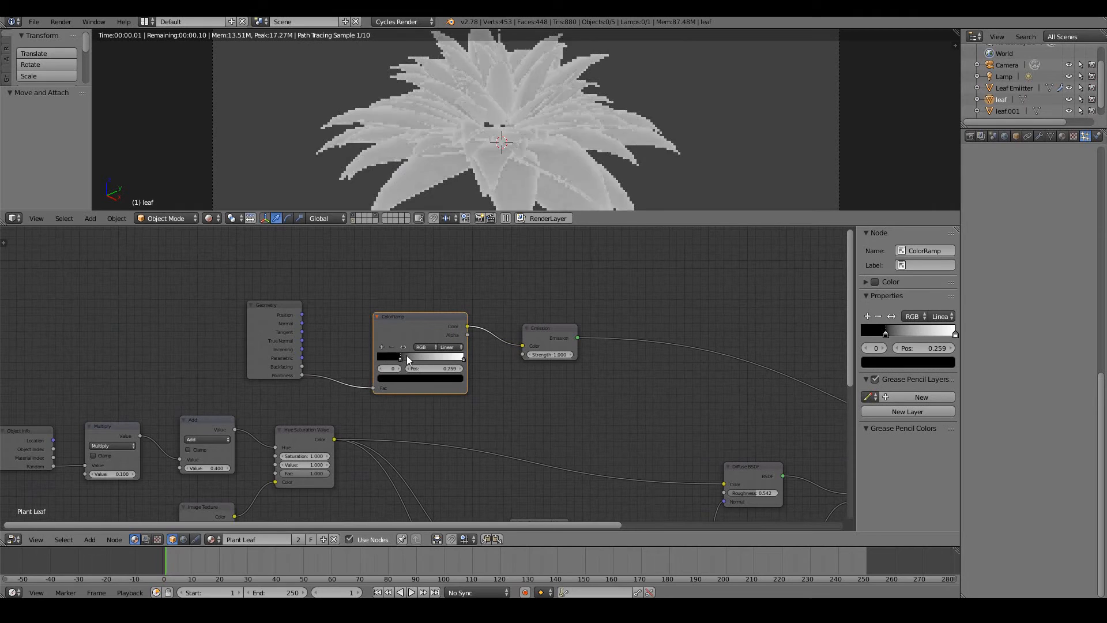
pyautogui.moveTo(407, 360); pyautogui.dragTo(440, 359)
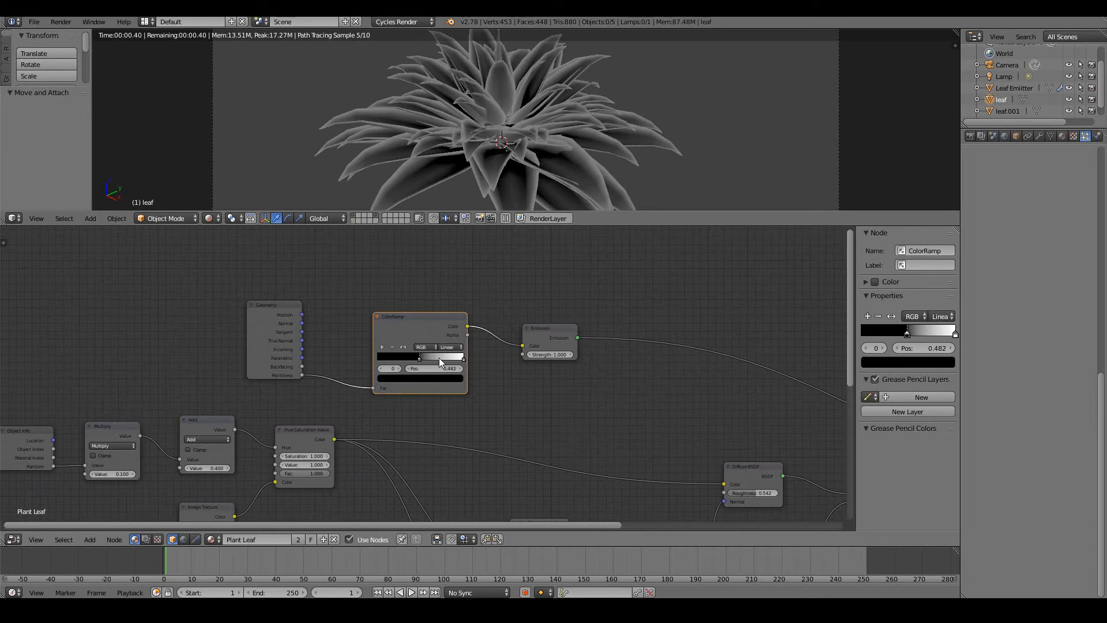
pyautogui.moveTo(418, 368); pyautogui.dragTo(425, 368)
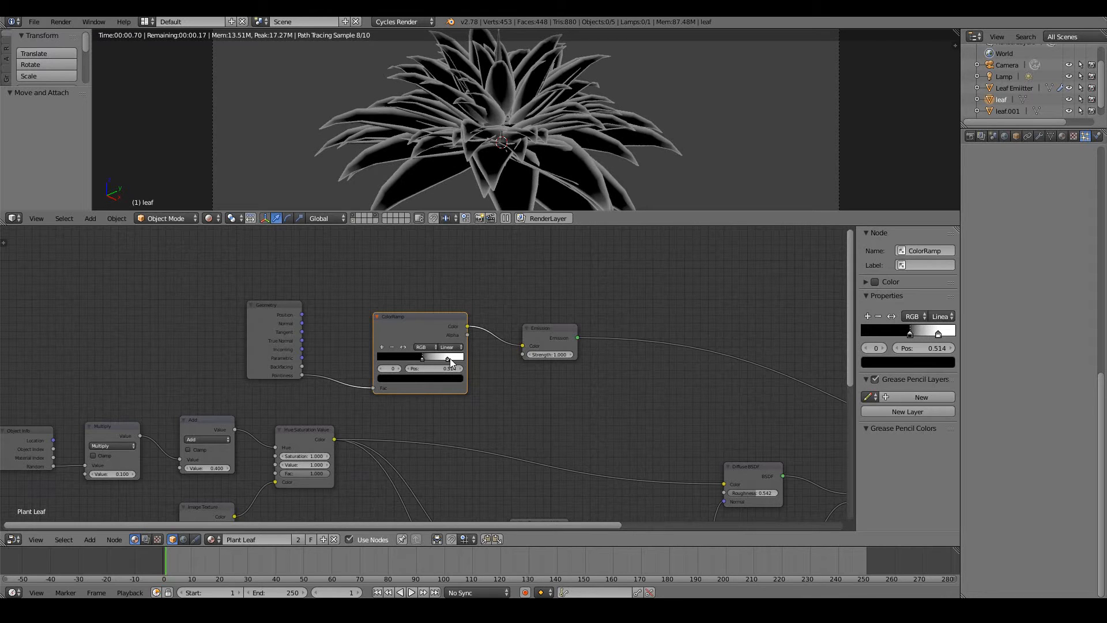
pyautogui.moveTo(421, 360); pyautogui.dragTo(431, 360)
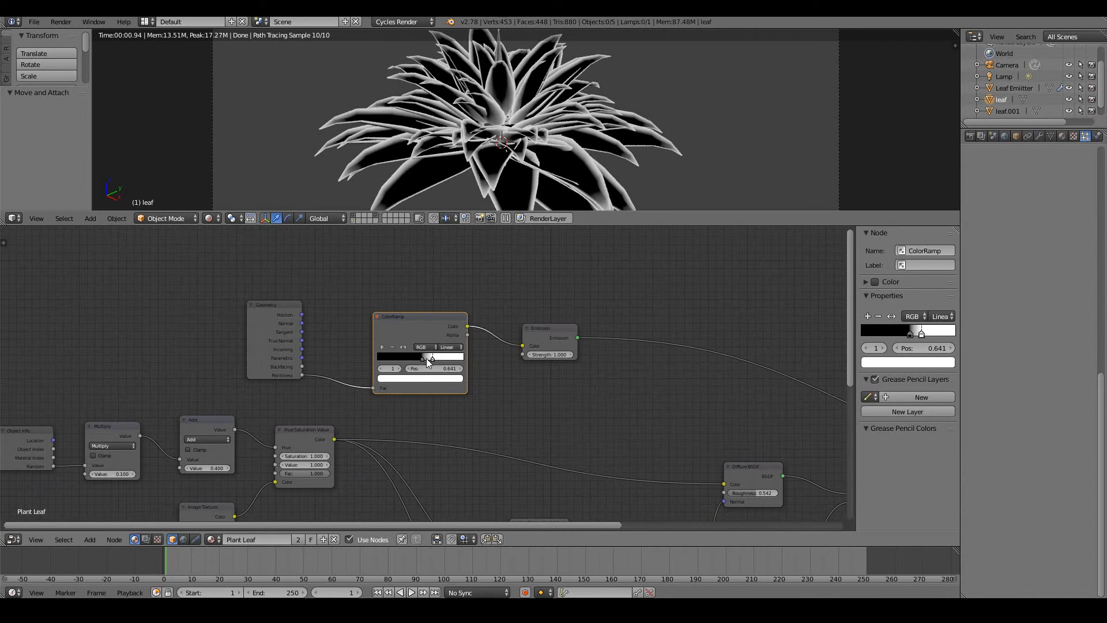
pyautogui.moveTo(438, 368); pyautogui.dragTo(423, 368)
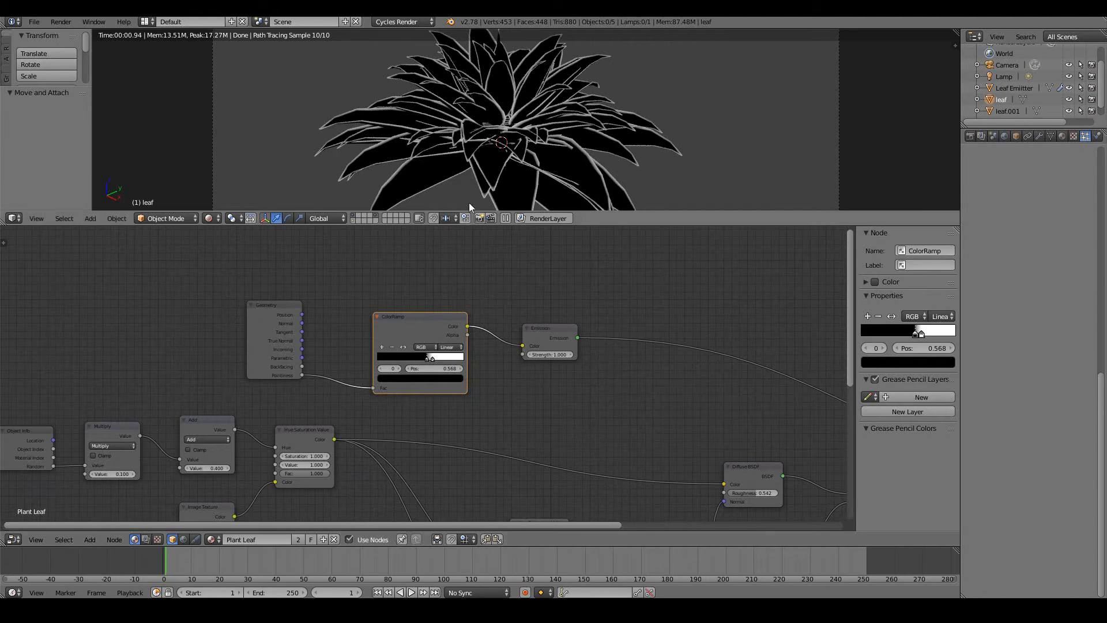
pyautogui.moveTo(528, 99)
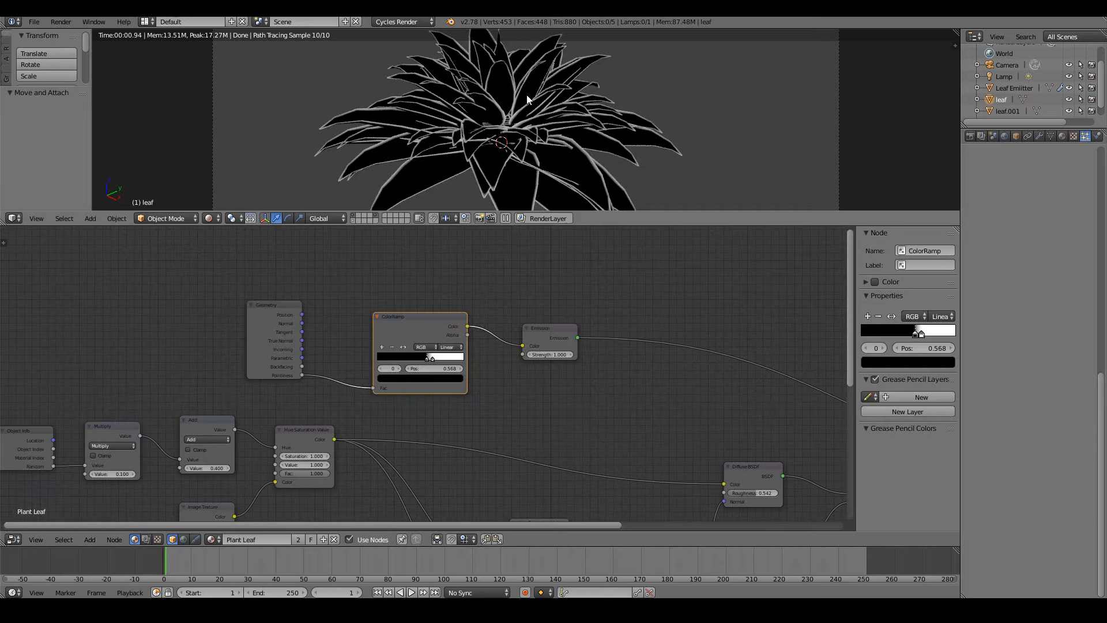
pyautogui.moveTo(538, 143)
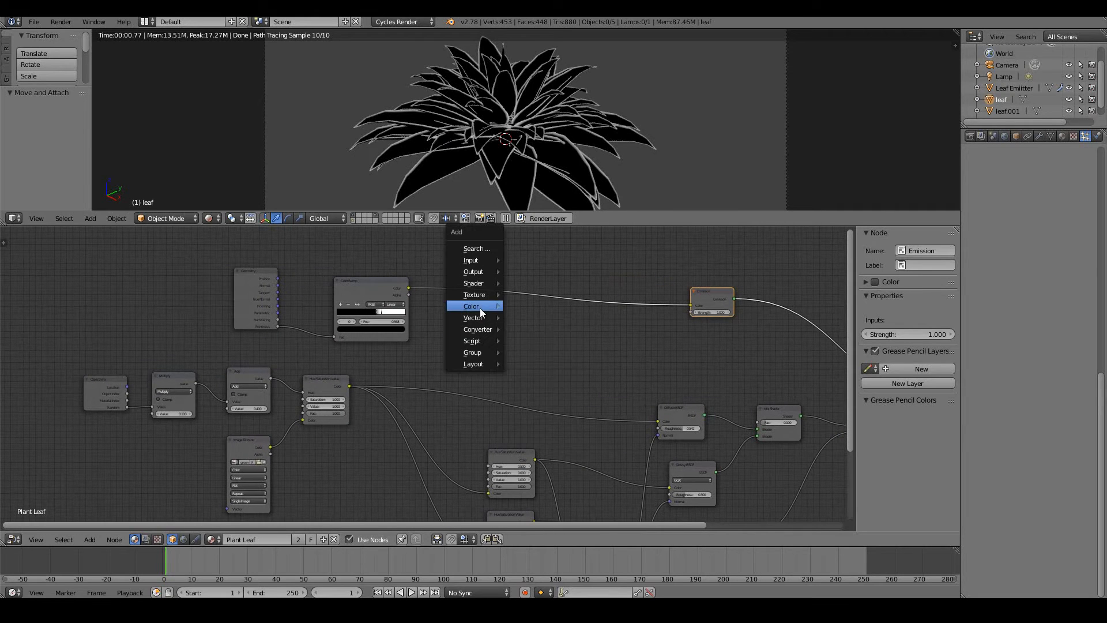
# - Add a MixRGB node blending the edge mask with the random-hue leaf colours
pyautogui.click(491, 304)
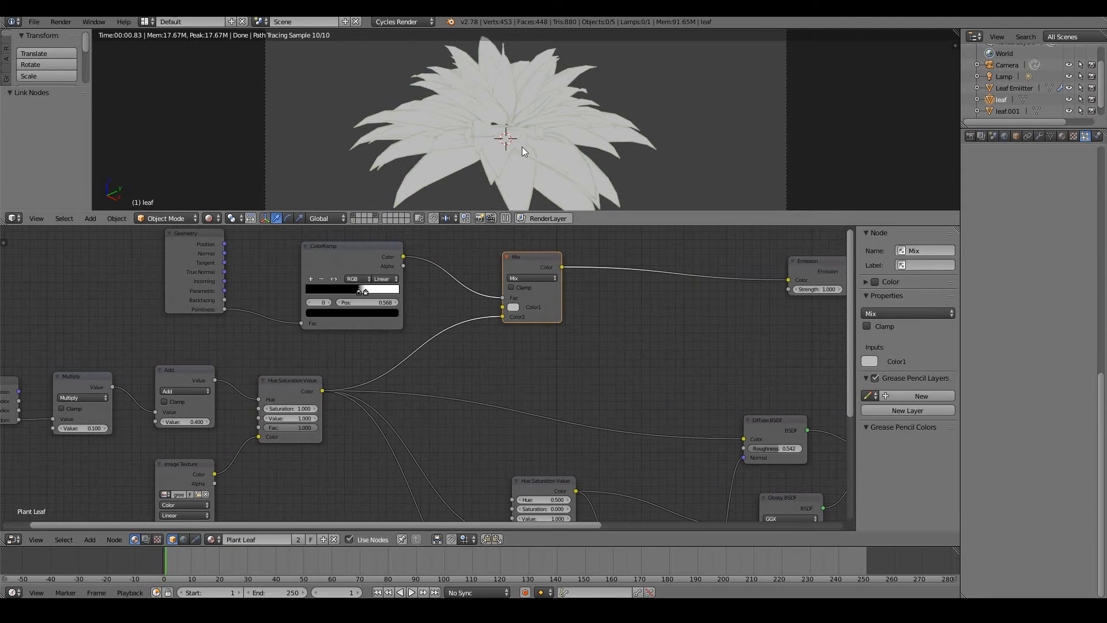
pyautogui.moveTo(502, 323)
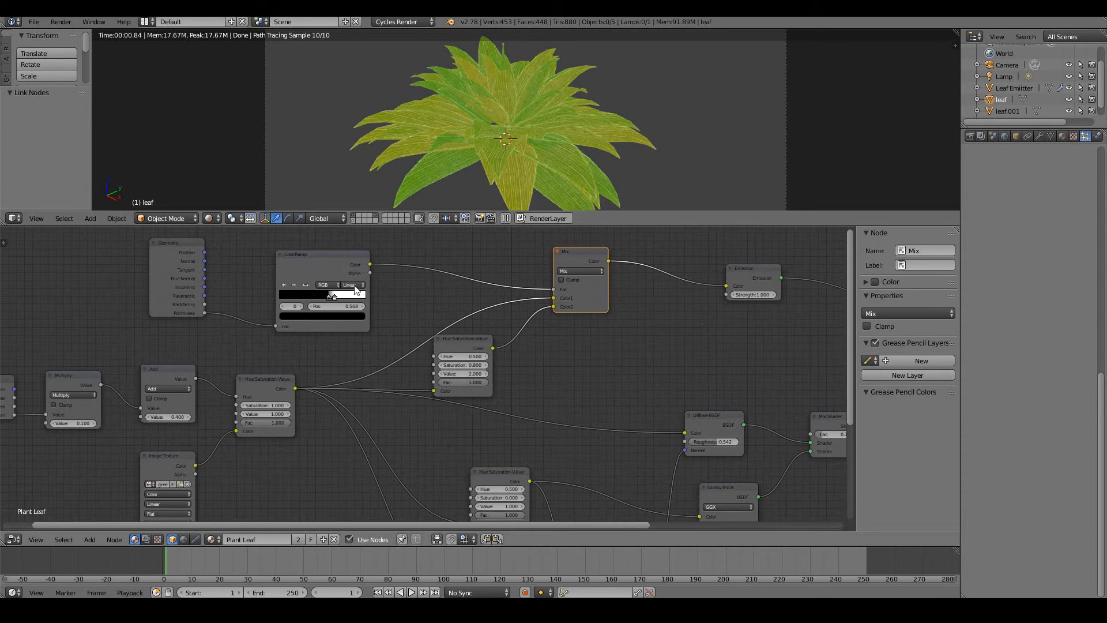
# - Tweak the ColorRamp edge threshold and wire the Mix colour into the Diffuse BSDF
pyautogui.click(321, 254)
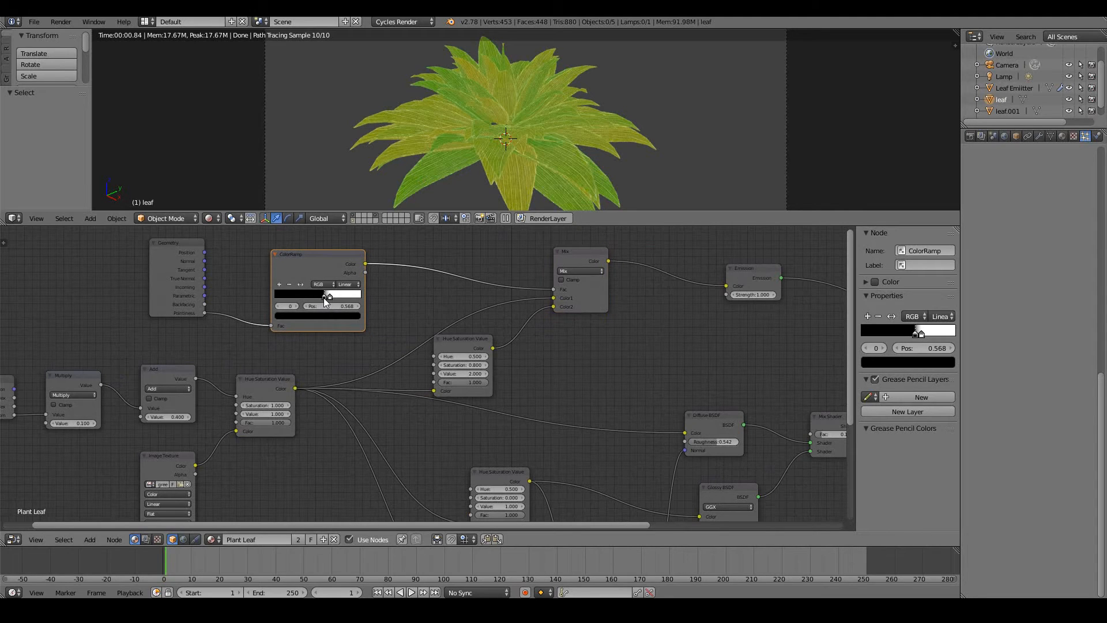
pyautogui.moveTo(321, 302)
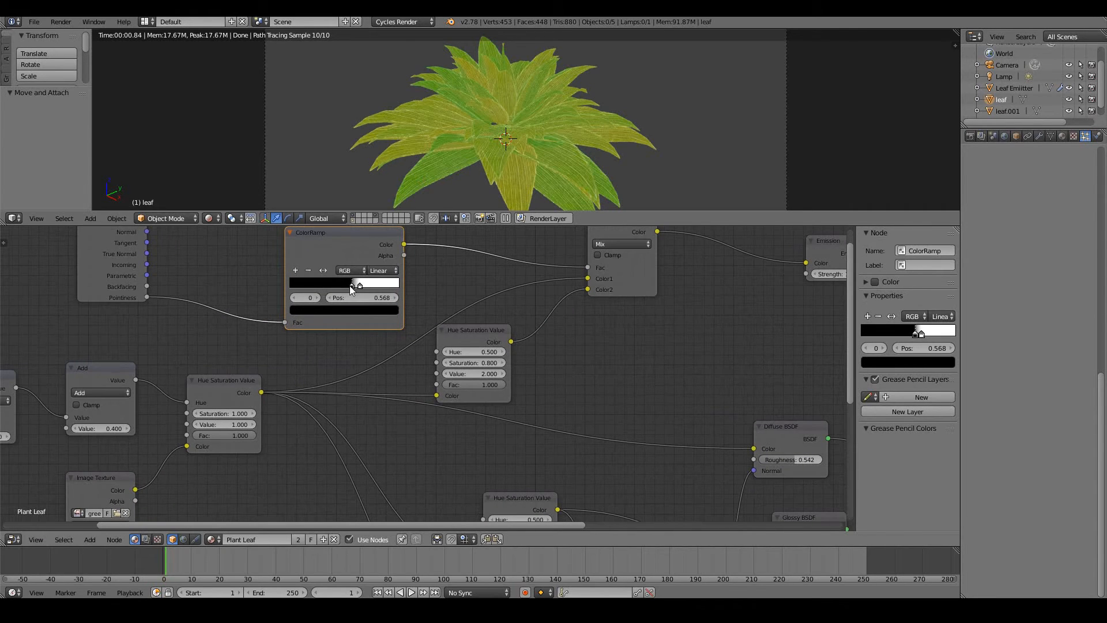
pyautogui.moveTo(357, 283); pyautogui.dragTo(344, 283)
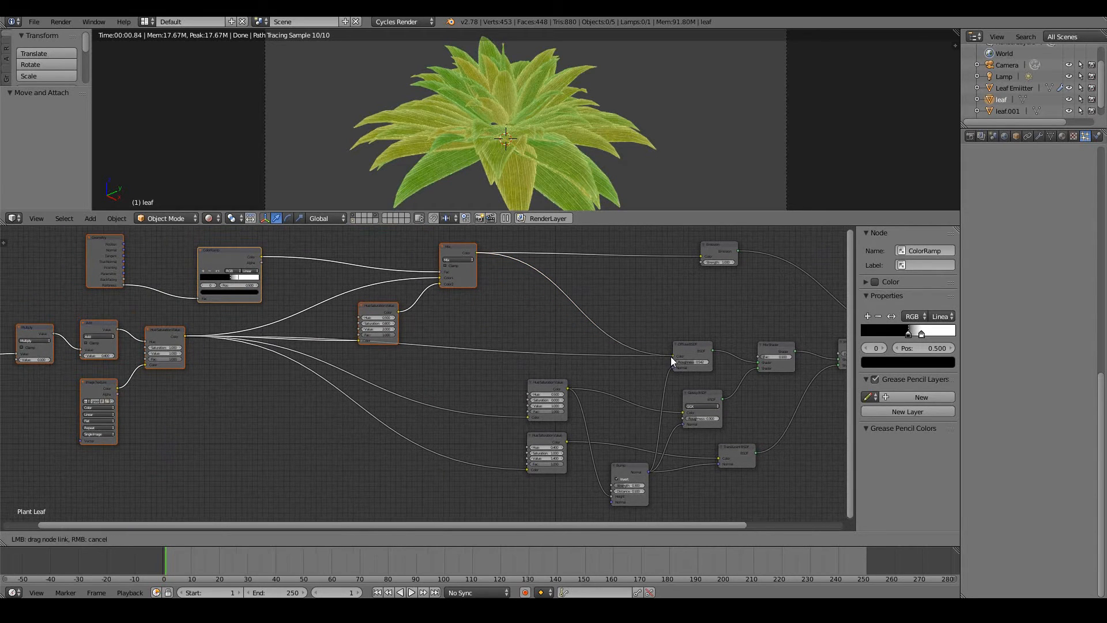
pyautogui.moveTo(671, 360); pyautogui.dragTo(520, 425)
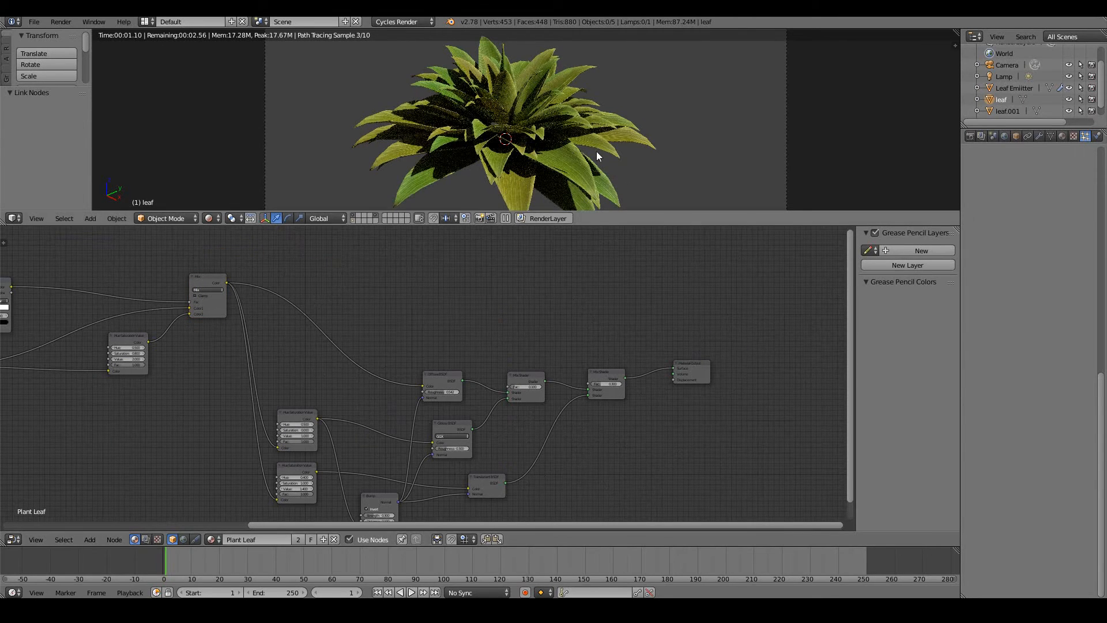
pyautogui.moveTo(339, 309)
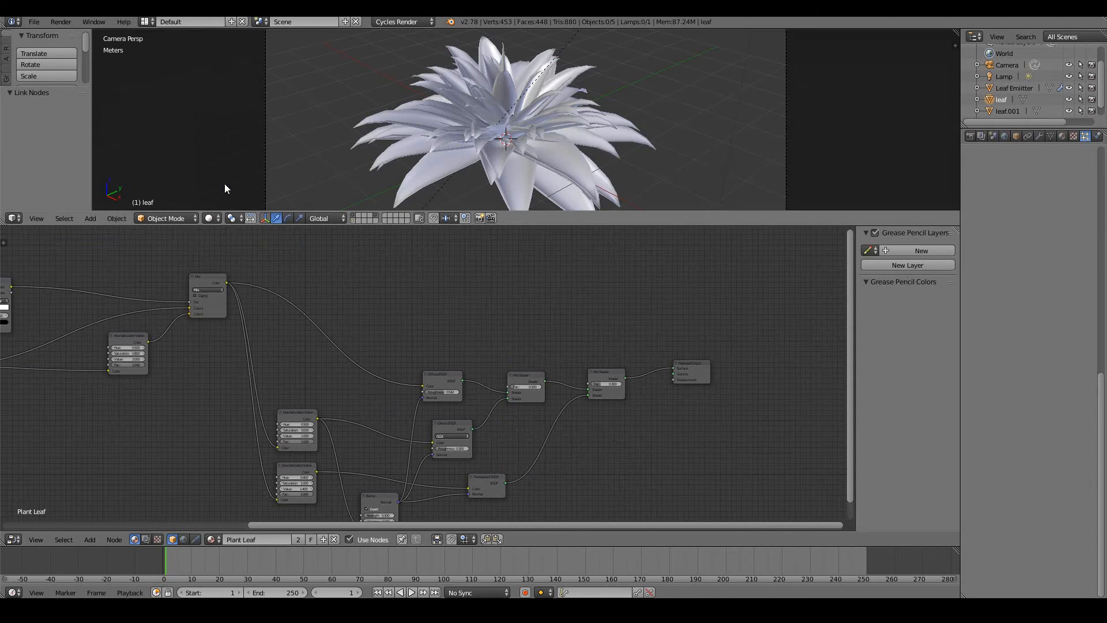
pyautogui.moveTo(228, 378)
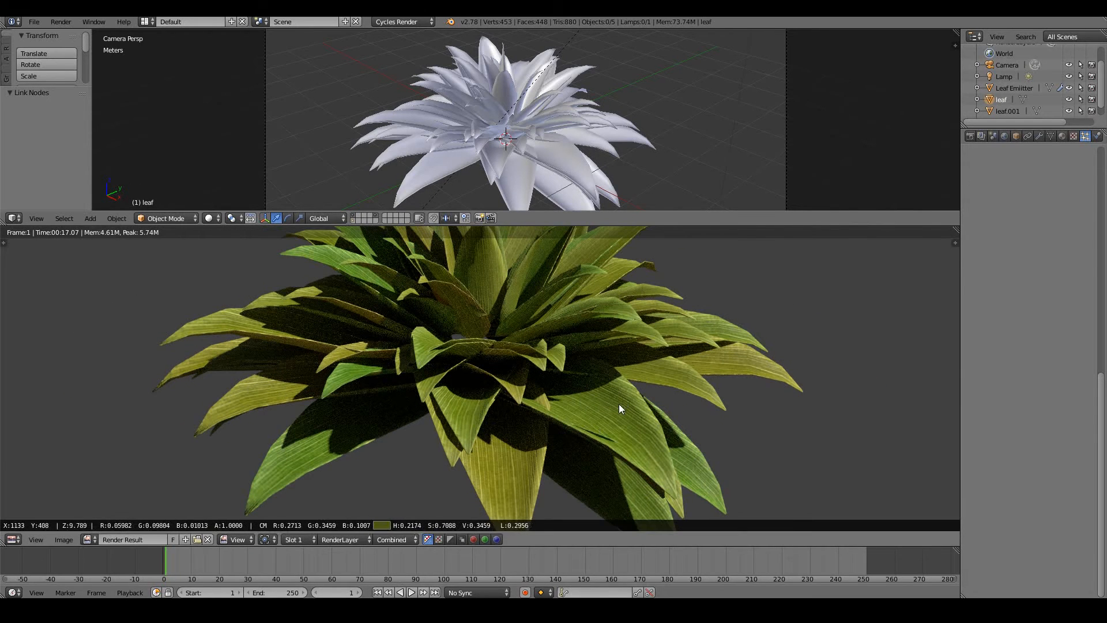
# - After the final render, enter edit mode on the leaf mesh
pyautogui.press('Tab')
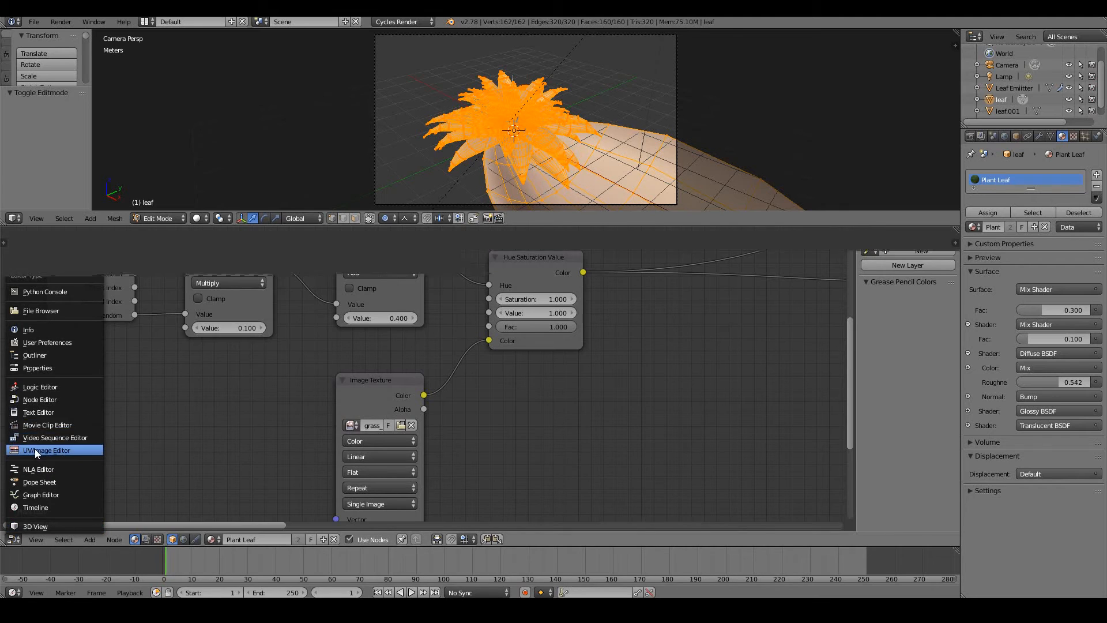
# - Show grass_blade.jpg in the UV/Image Editor and lay the leaf UVs over it
pyautogui.click(46, 449)
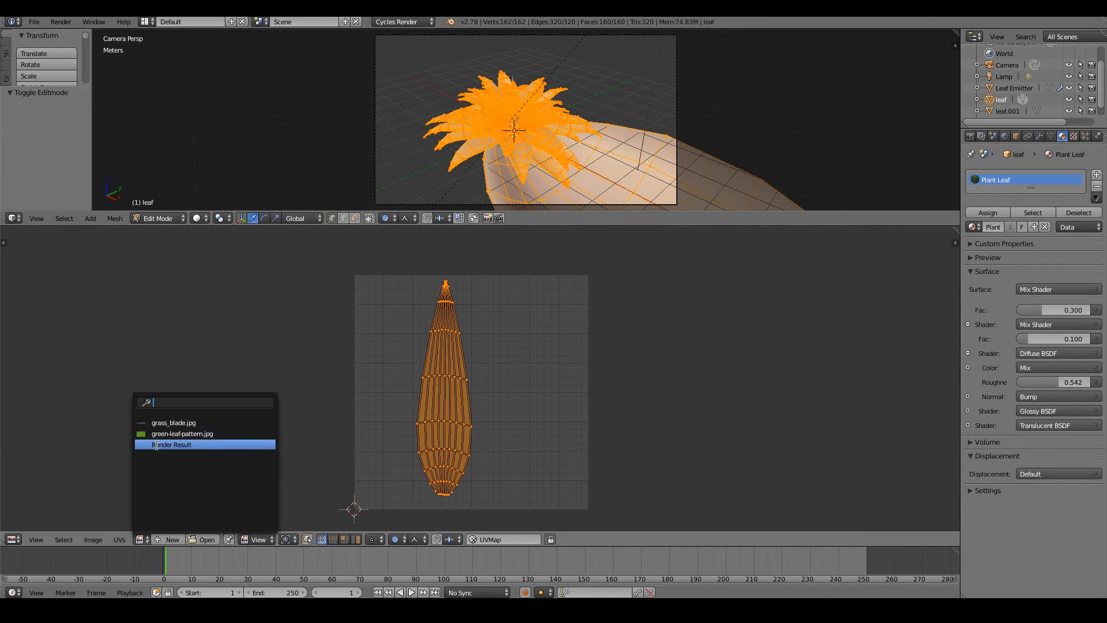
pyautogui.click(173, 422)
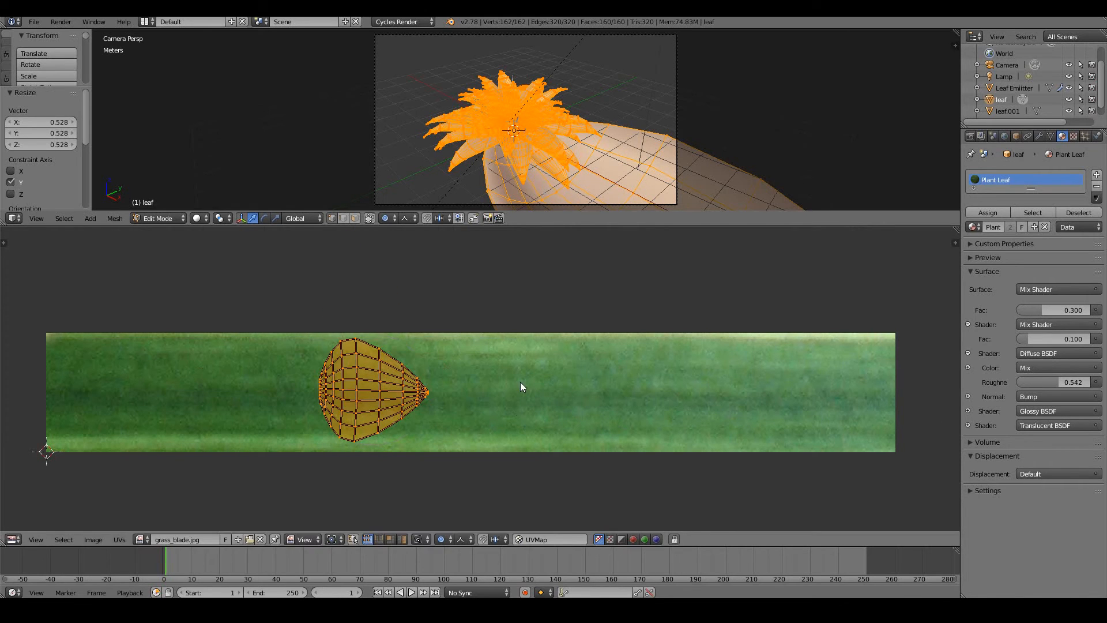
pyautogui.moveTo(452, 403)
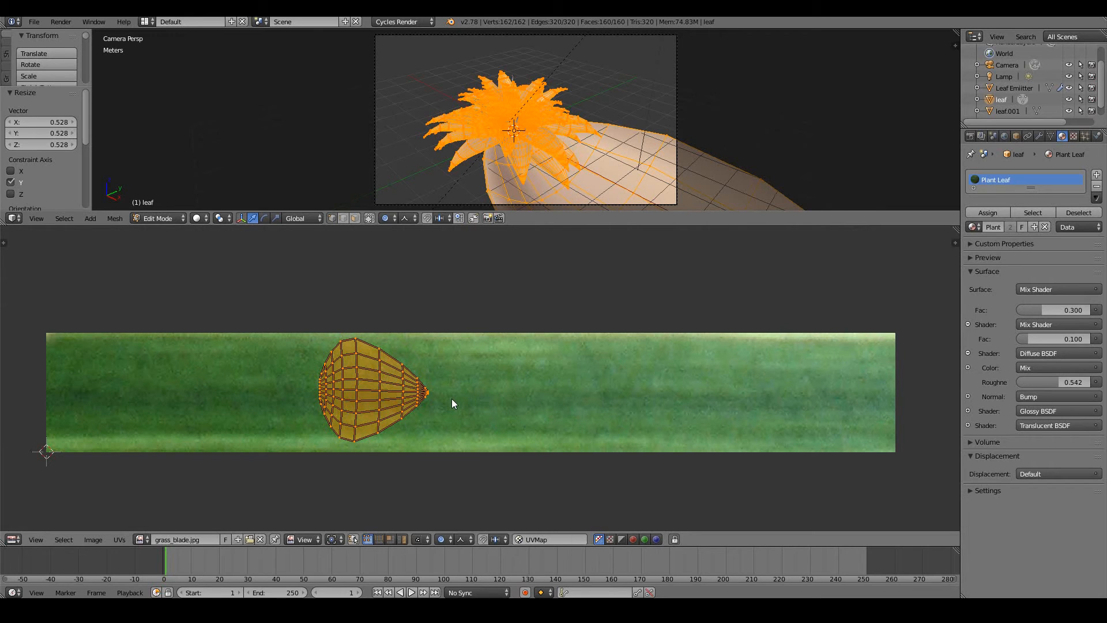
pyautogui.moveTo(427, 390); pyautogui.dragTo(801, 408)
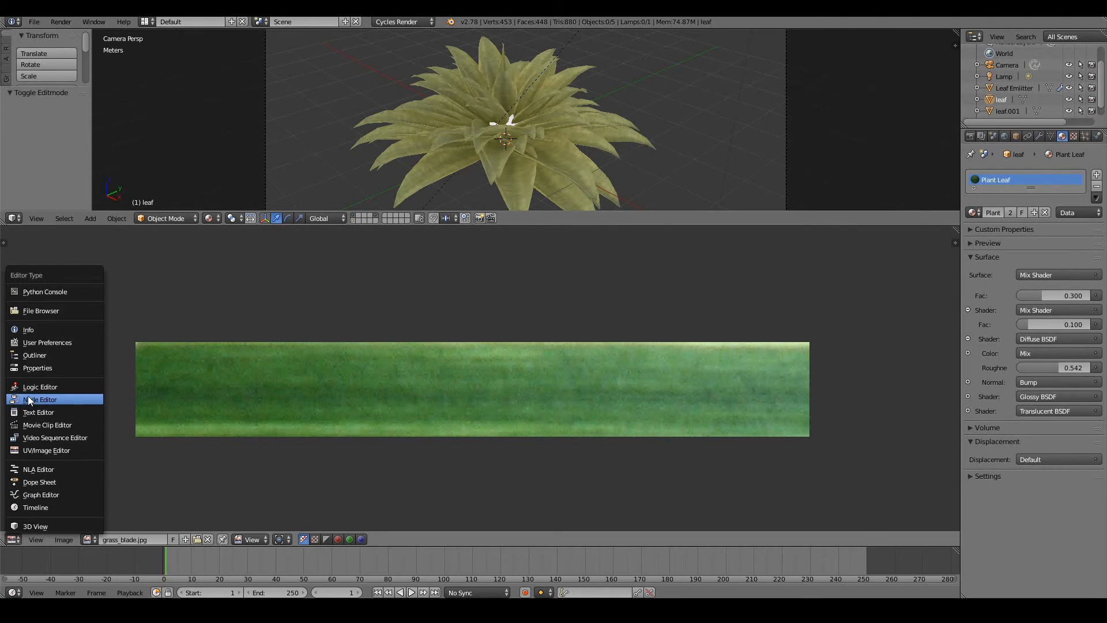
# - Load the green-leaf-pattern image texture and feed it into a new Hue Saturation node with saturation 0
pyautogui.click(39, 400)
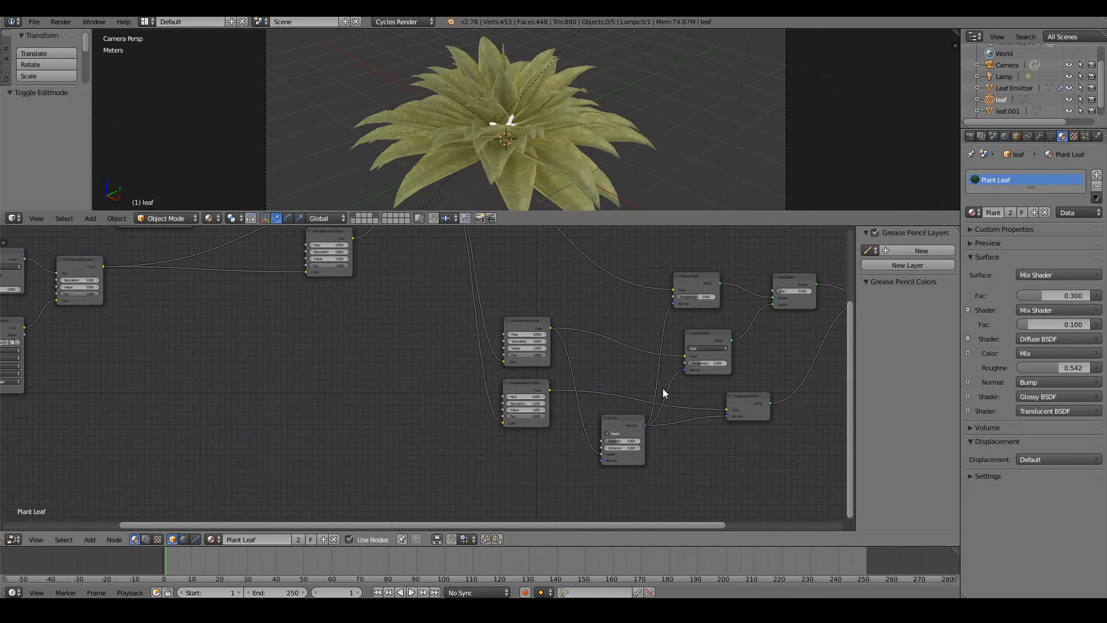
pyautogui.moveTo(120, 323)
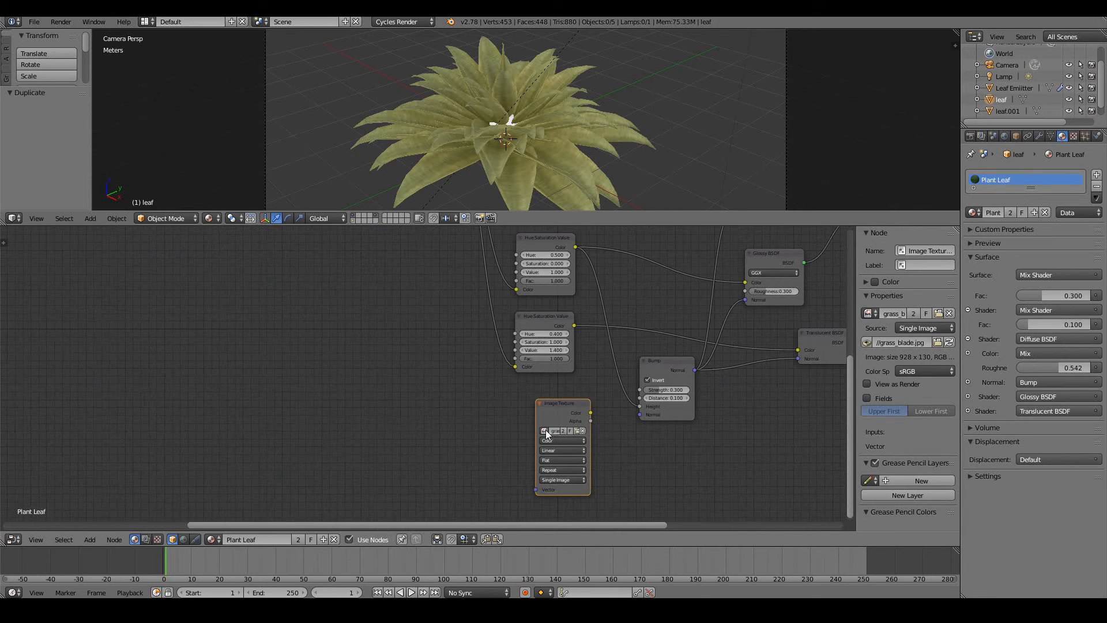
pyautogui.click(556, 430)
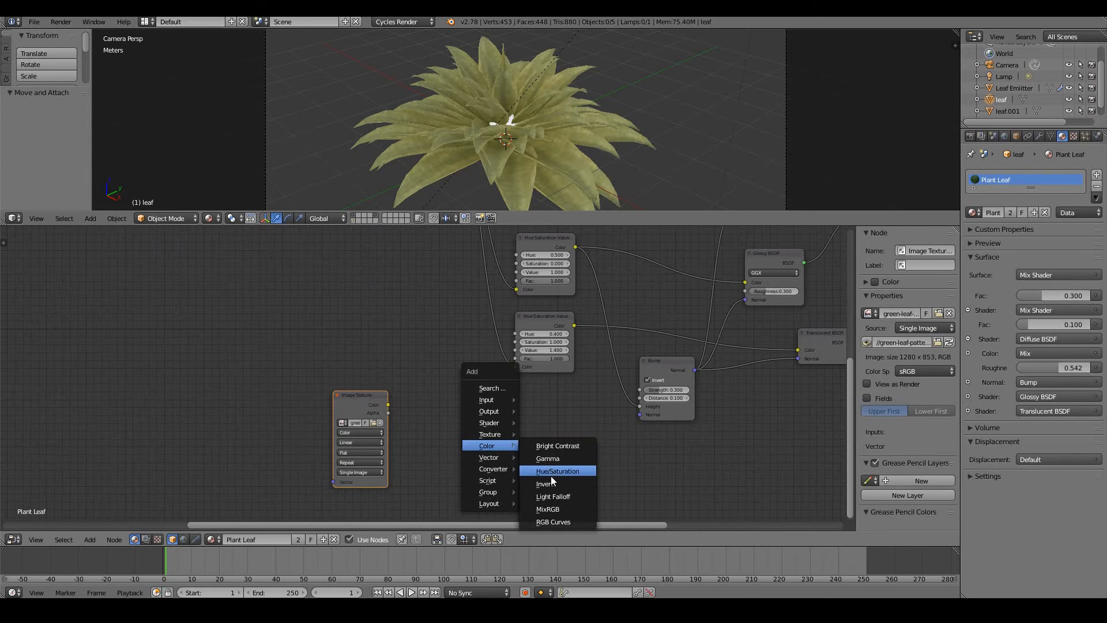
pyautogui.click(557, 470)
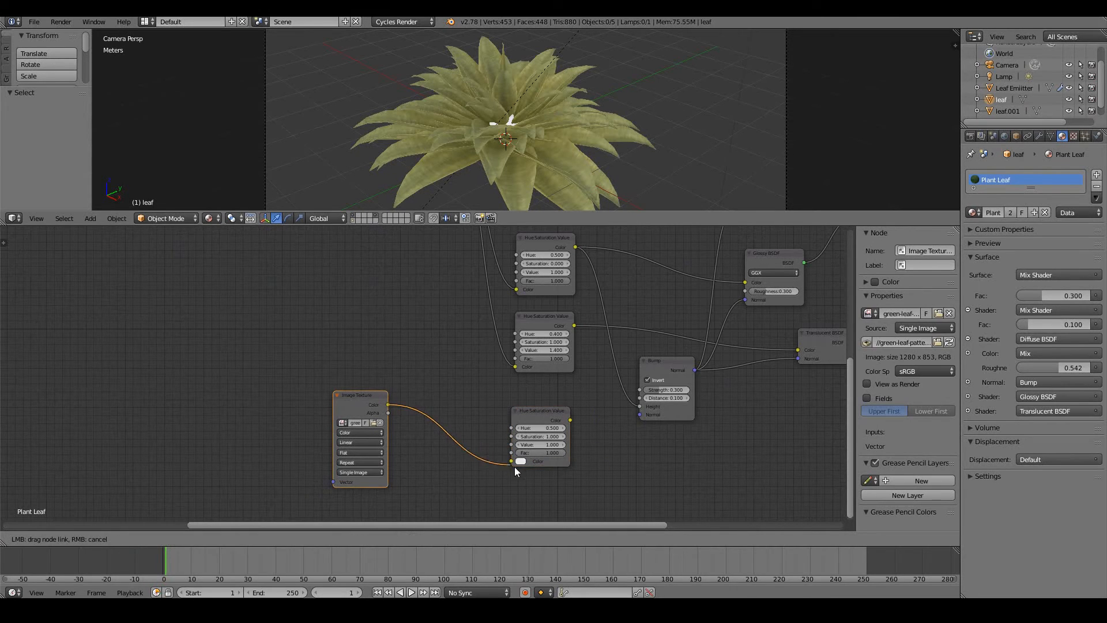
pyautogui.moveTo(387, 405); pyautogui.dragTo(521, 461)
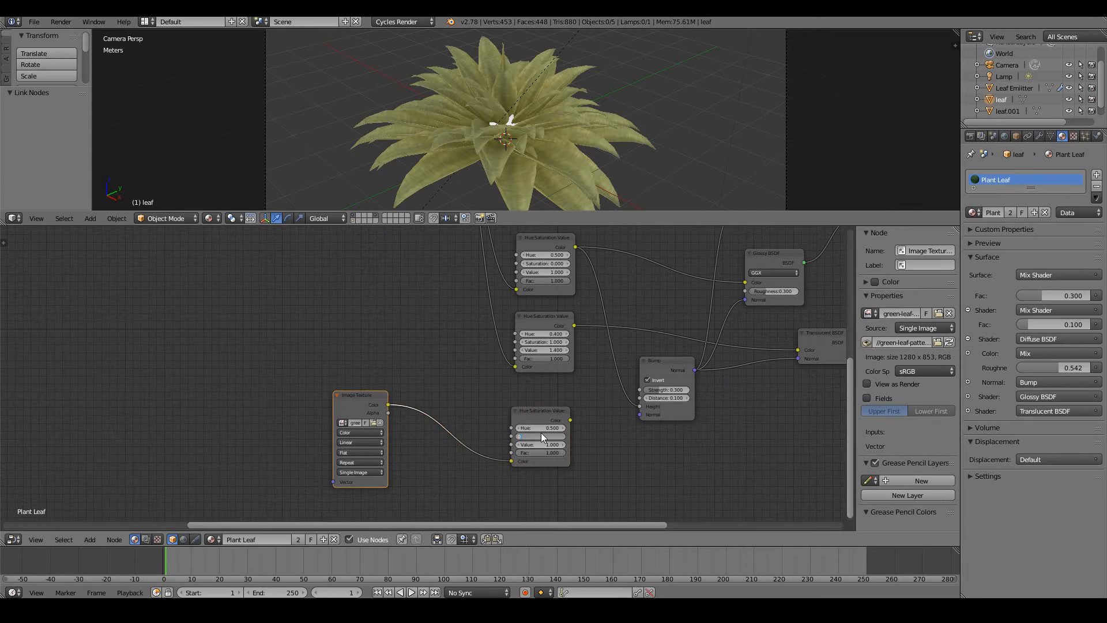
pyautogui.click(540, 435)
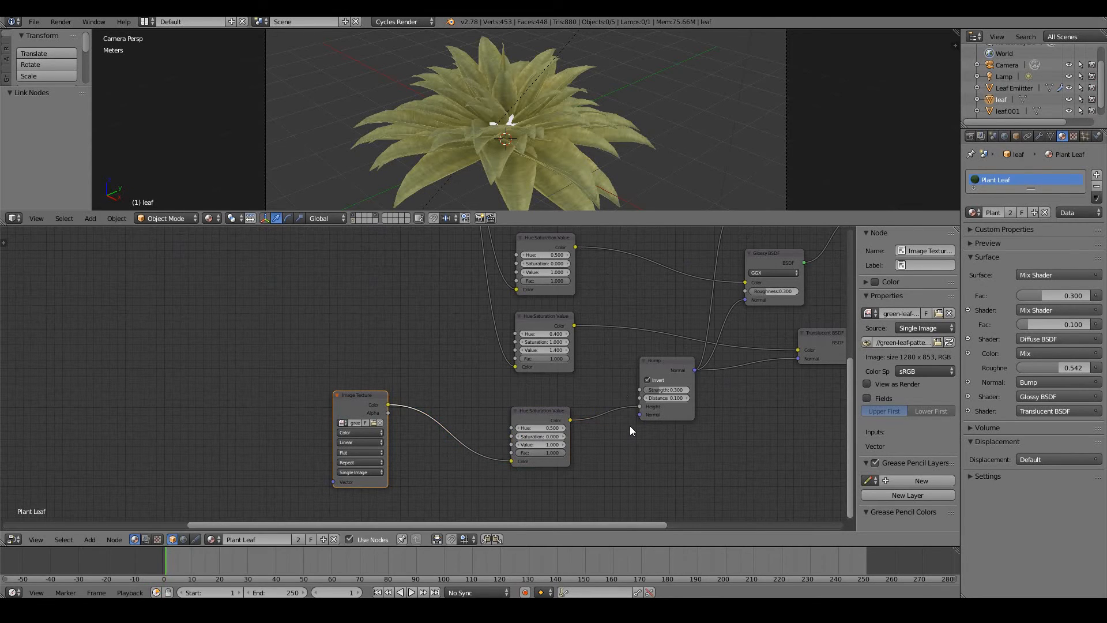
pyautogui.click(265, 218)
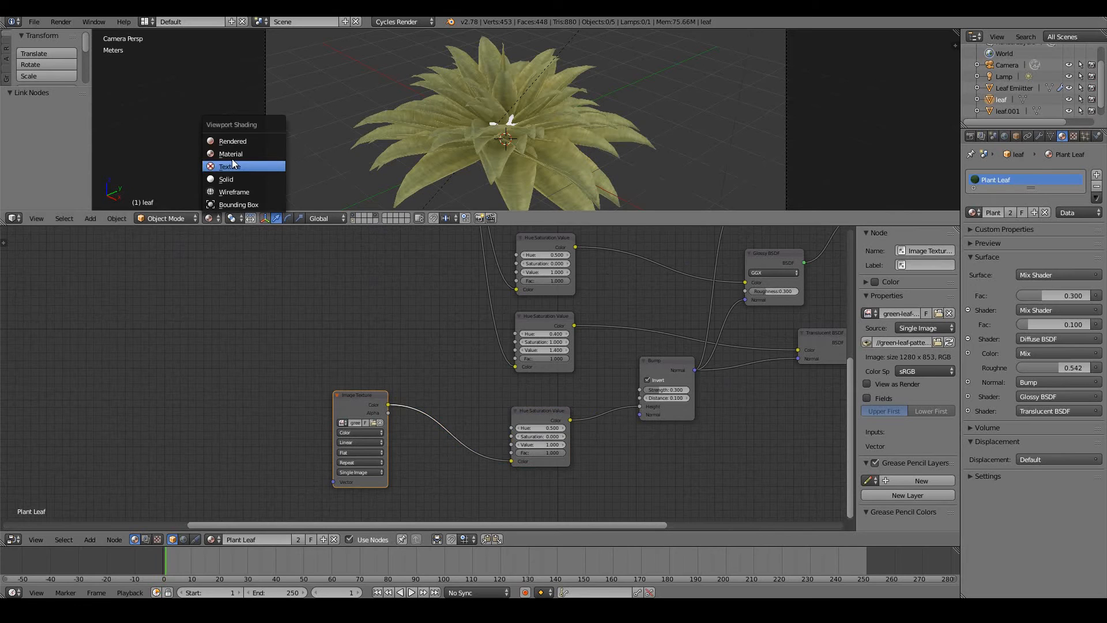
# - Drive the leaf image texture from Texture Coordinate UV through a Mapping node rotated 90 degrees, with Rendered viewport shading
pyautogui.click(232, 140)
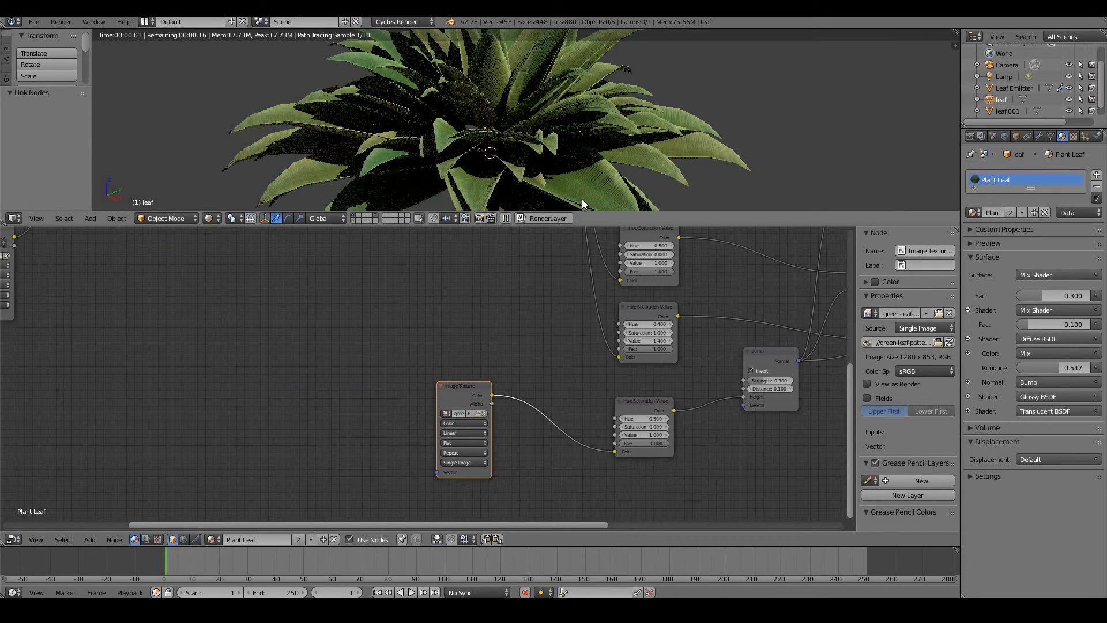
pyautogui.click(89, 538)
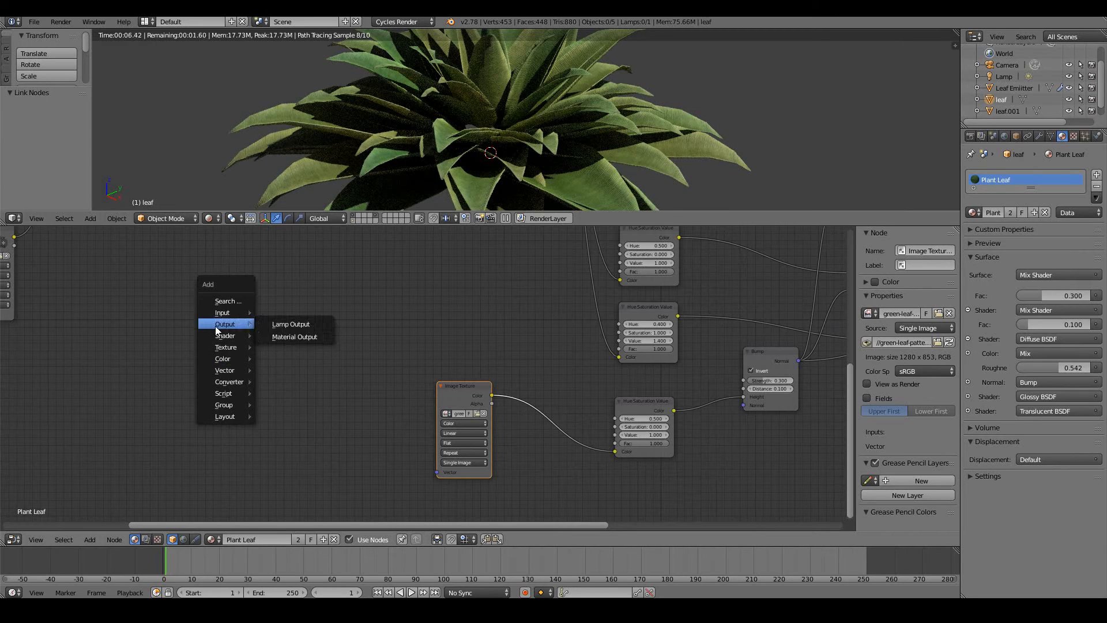
pyautogui.moveTo(221, 312)
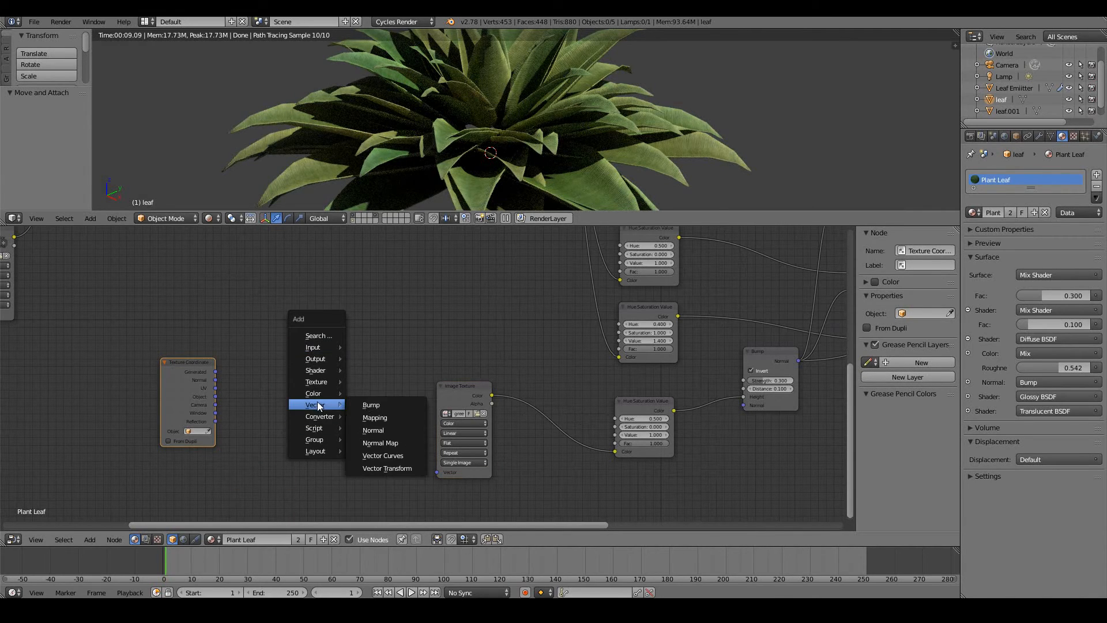
pyautogui.click(373, 416)
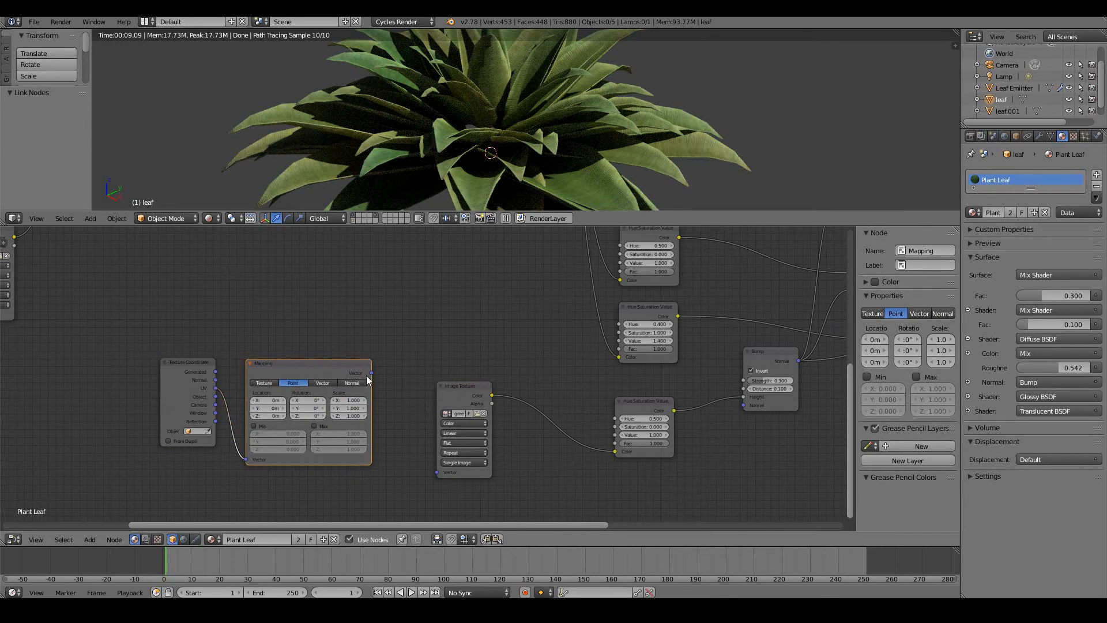
pyautogui.moveTo(367, 372); pyautogui.dragTo(438, 476)
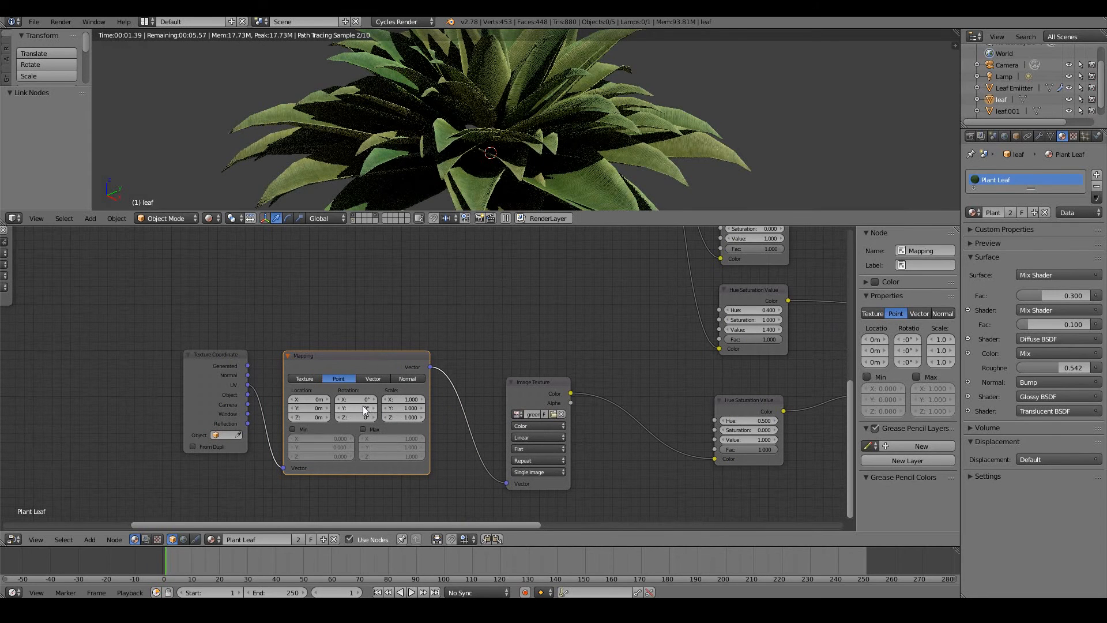
pyautogui.write('90')
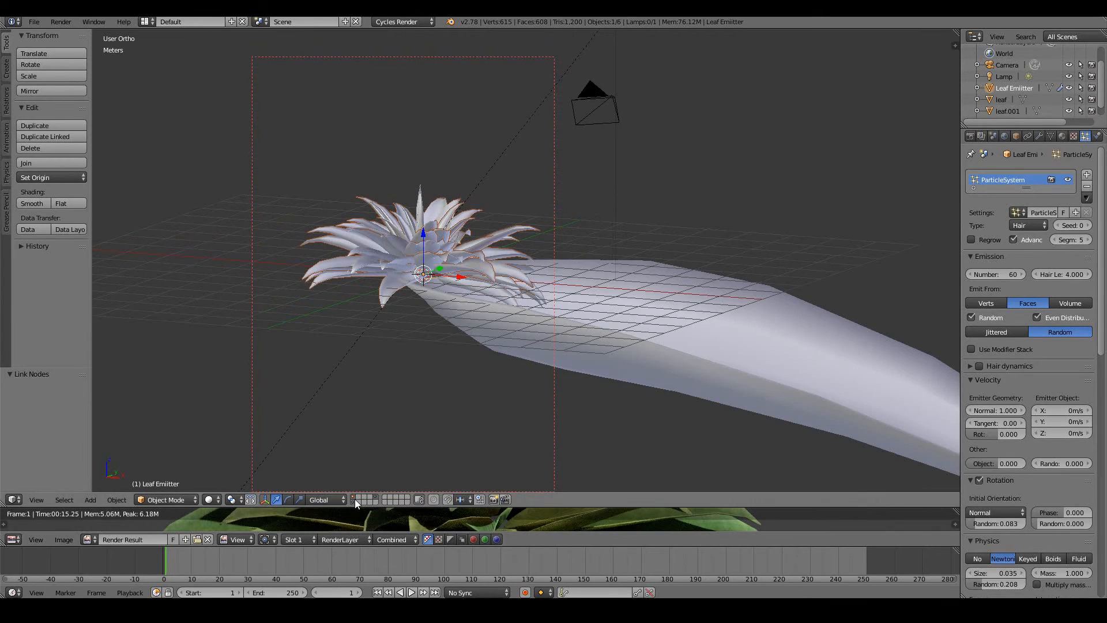
pyautogui.moveTo(498, 232)
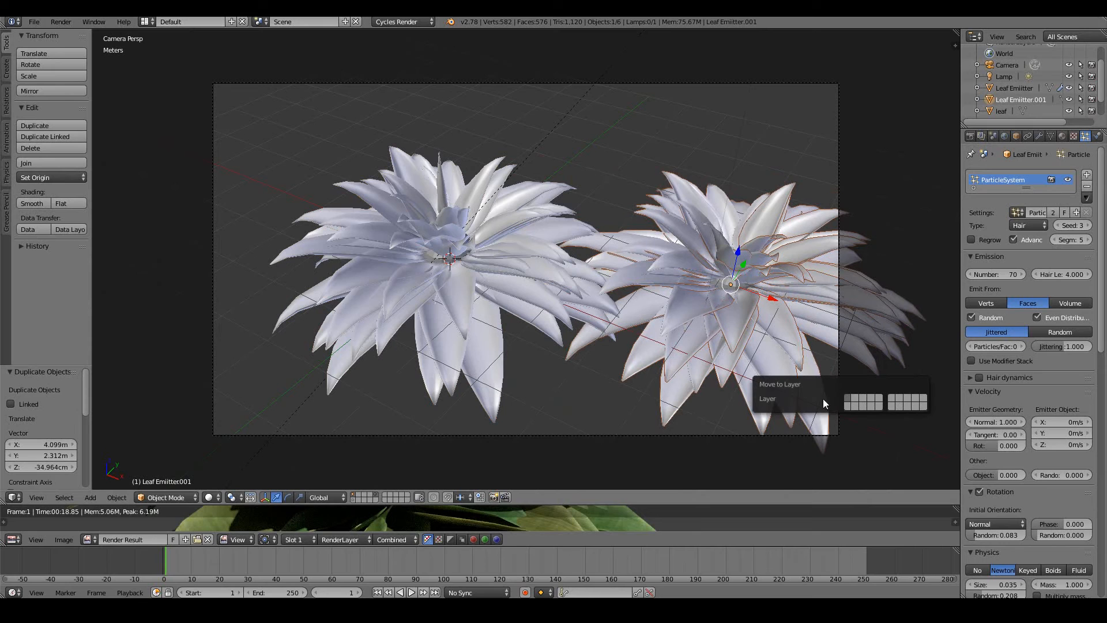
# - Send the duplicated Leaf Emitter.001 plant to a separate layer
pyautogui.click(846, 401)
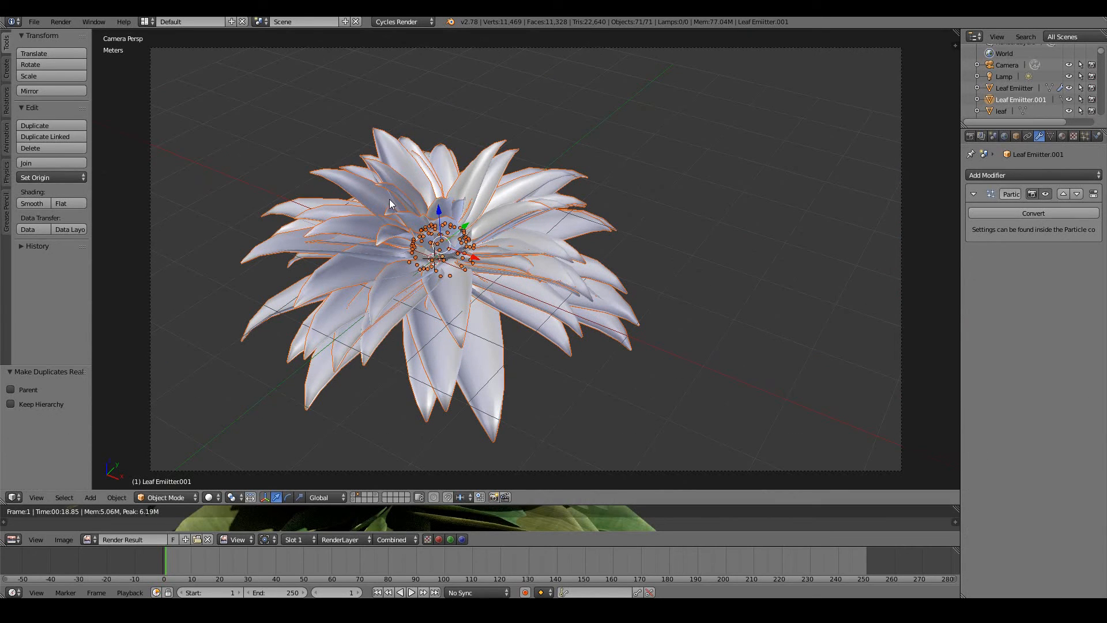
pyautogui.moveTo(477, 253)
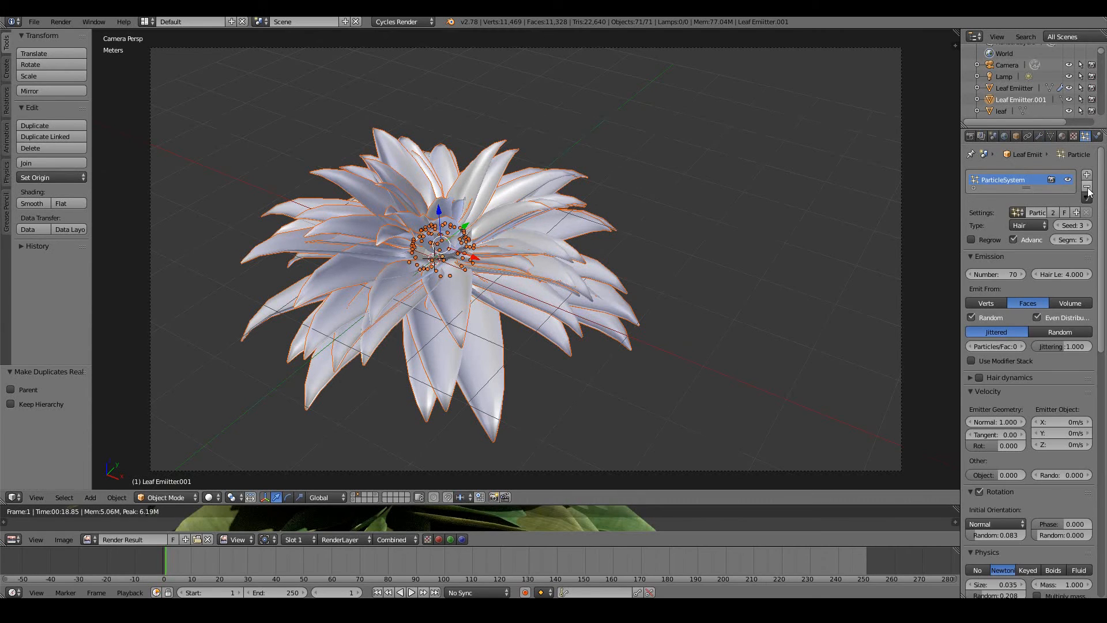
# - Remove the particle system from the second emitter and duplicate a leaf with Shift+D
pyautogui.click(1089, 191)
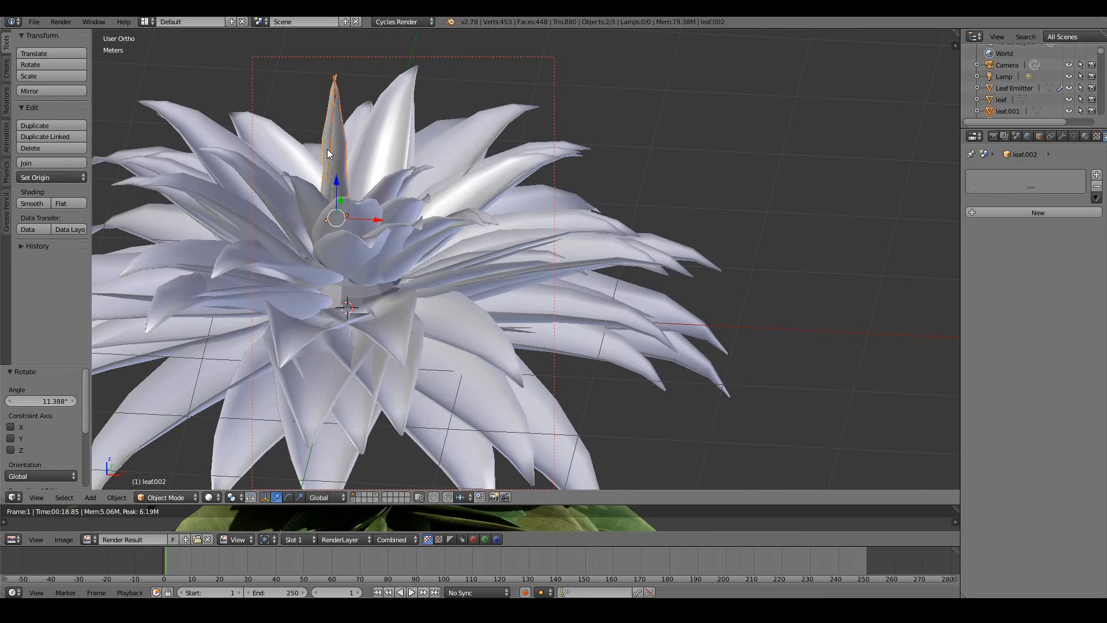
pyautogui.press('shift+d')
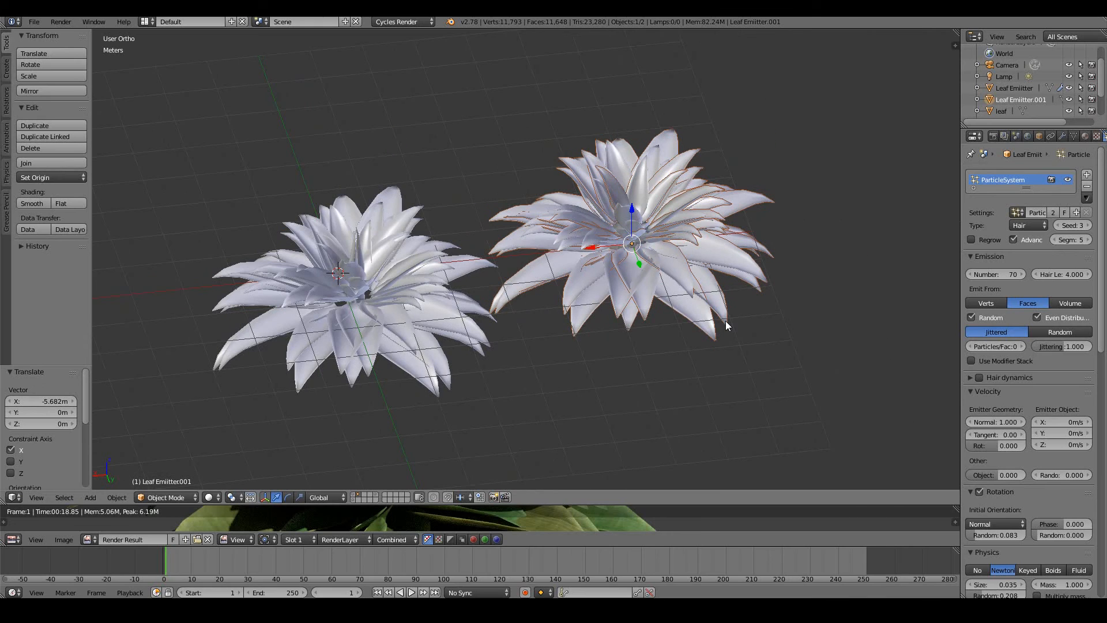
# - Convert the second emitter's particles into real leaf objects beside the original plant
pyautogui.click(1090, 225)
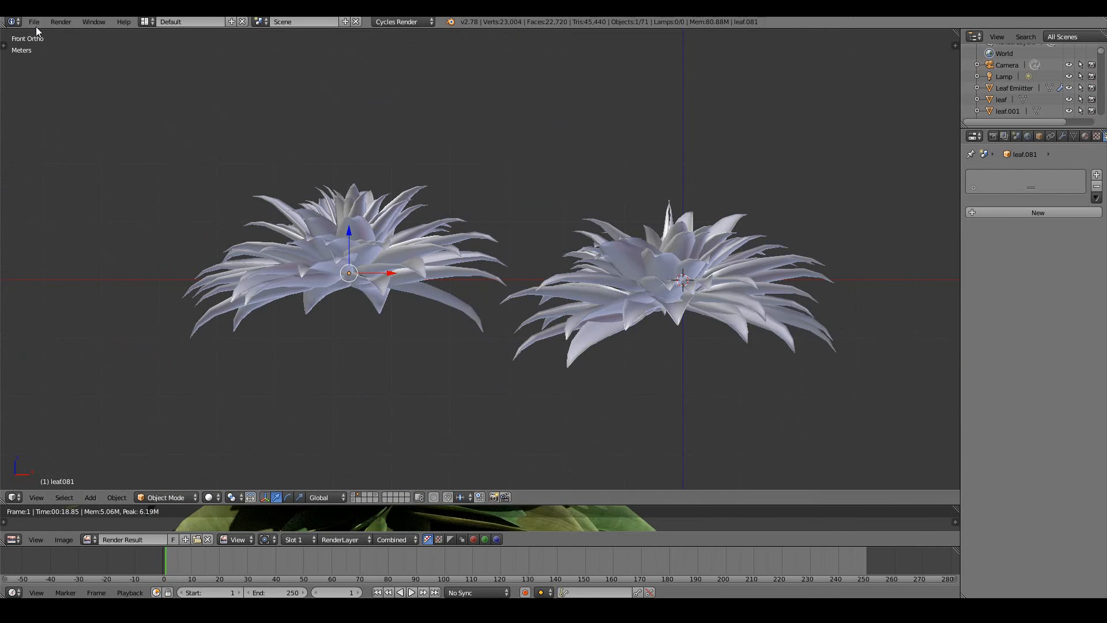
pyautogui.moveTo(43, 112)
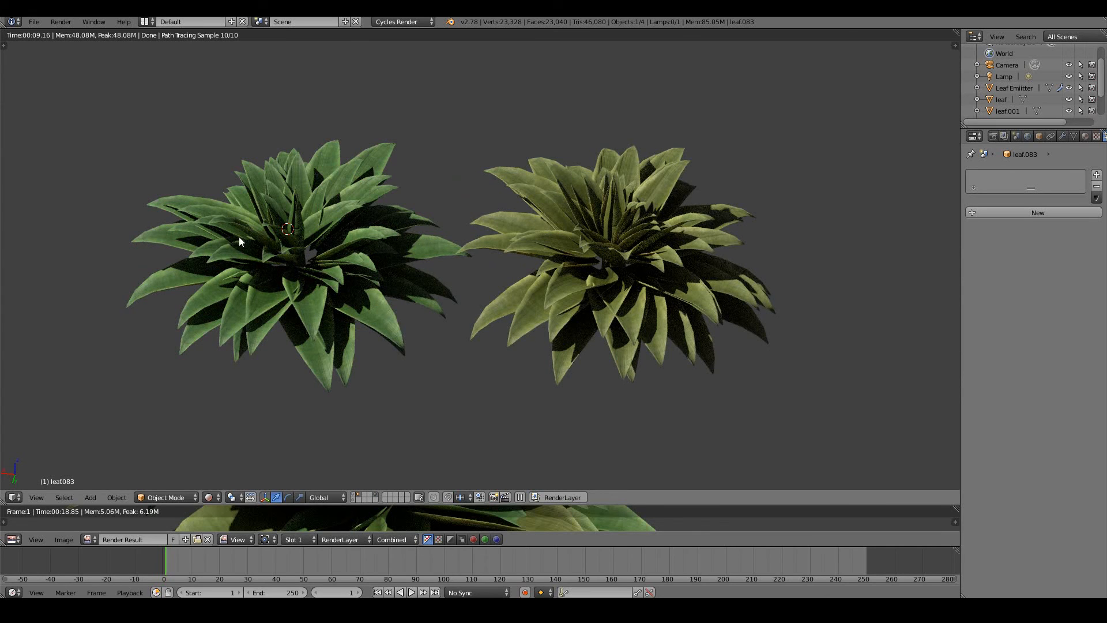
pyautogui.moveTo(643, 255)
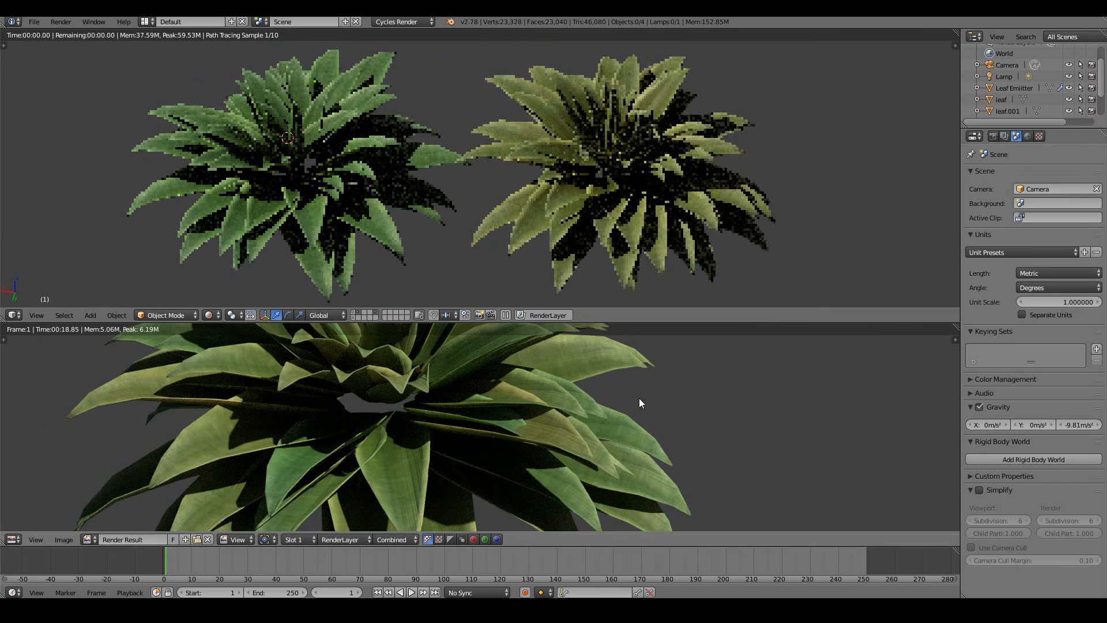
# - Show the Render Result of both textured plants in the lower Image Editor
pyautogui.click(11, 315)
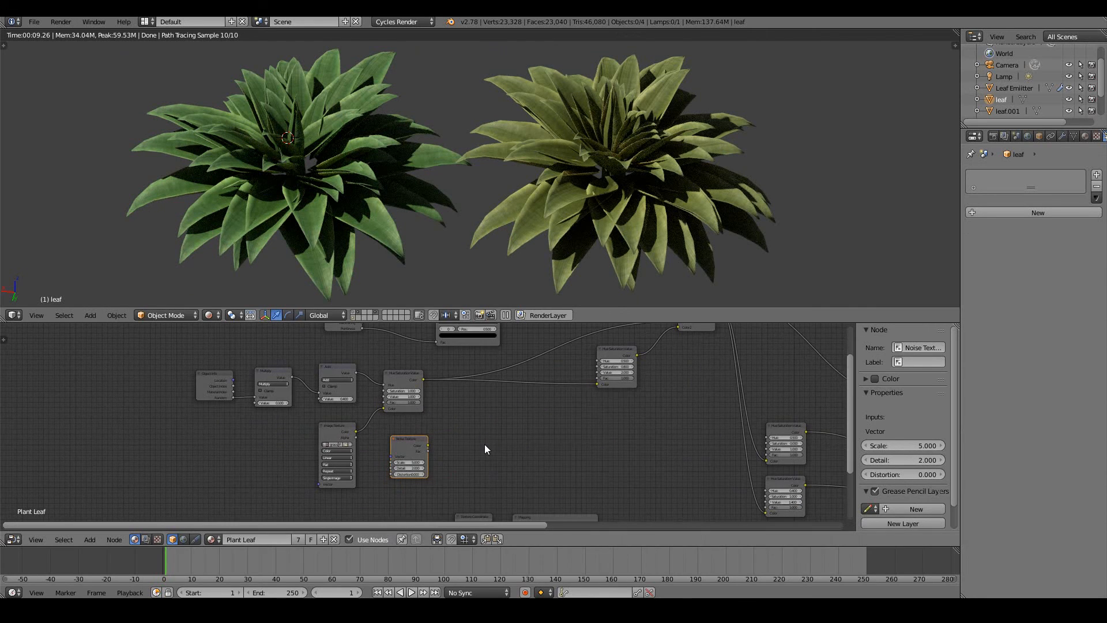
# - Pass a Noise Texture through a Hue/Saturation node into the leaf colour Mix for mottled leaves
pyautogui.click(463, 456)
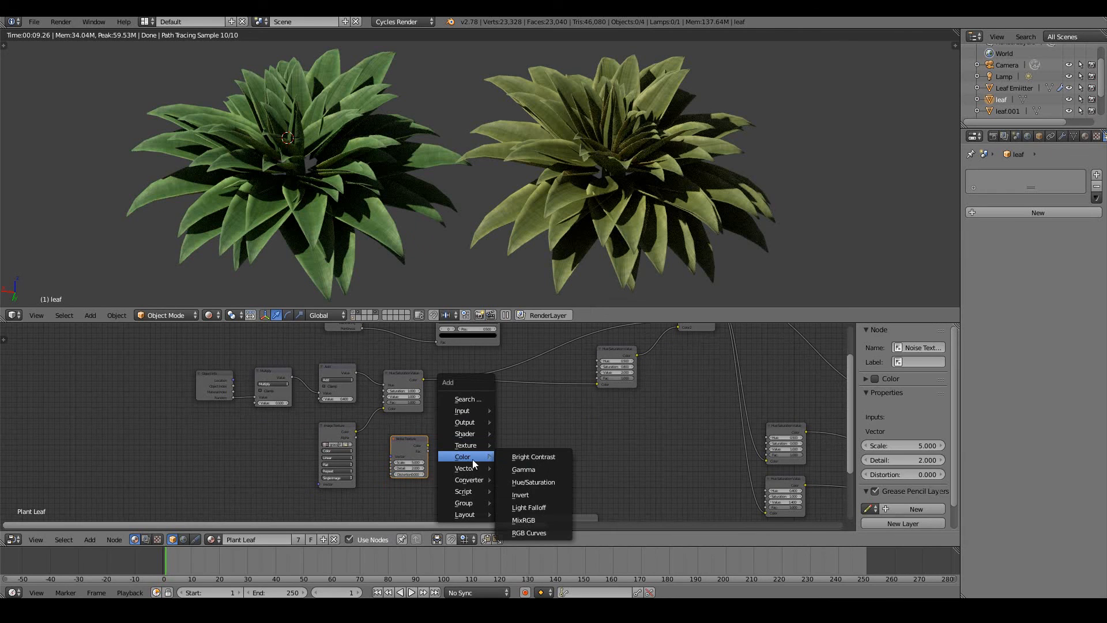
pyautogui.click(533, 482)
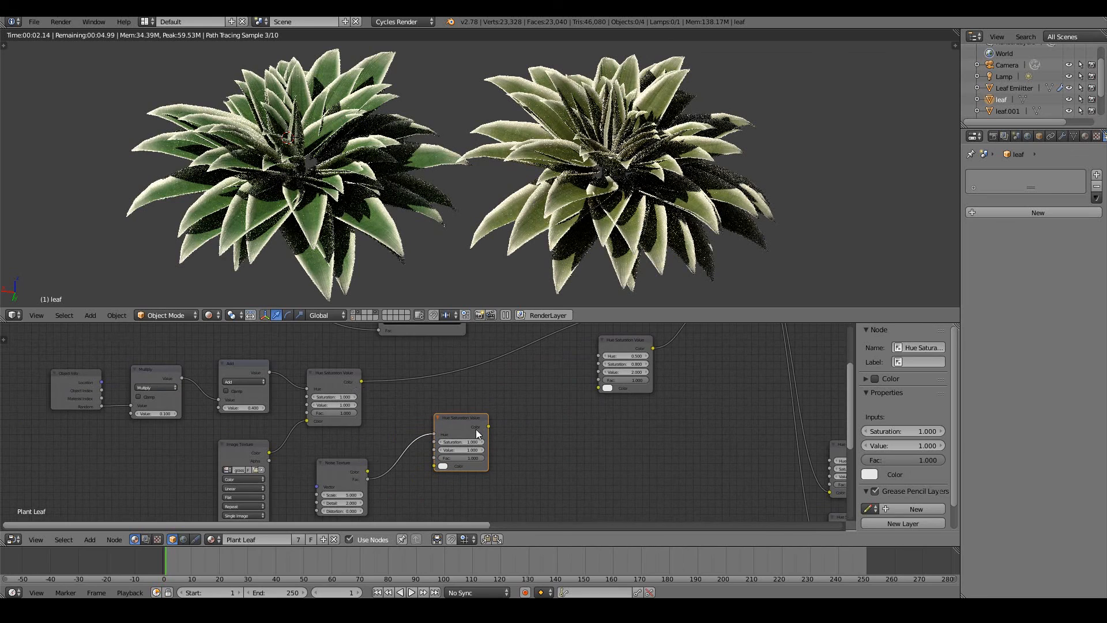
pyautogui.click(333, 373)
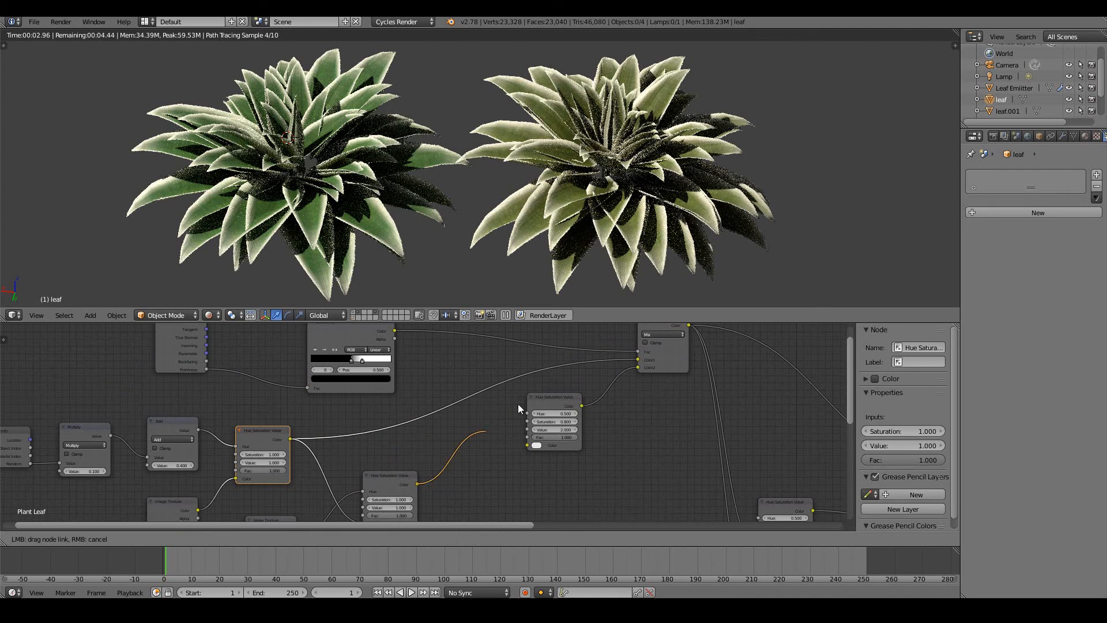
pyautogui.moveTo(518, 408); pyautogui.dragTo(638, 362)
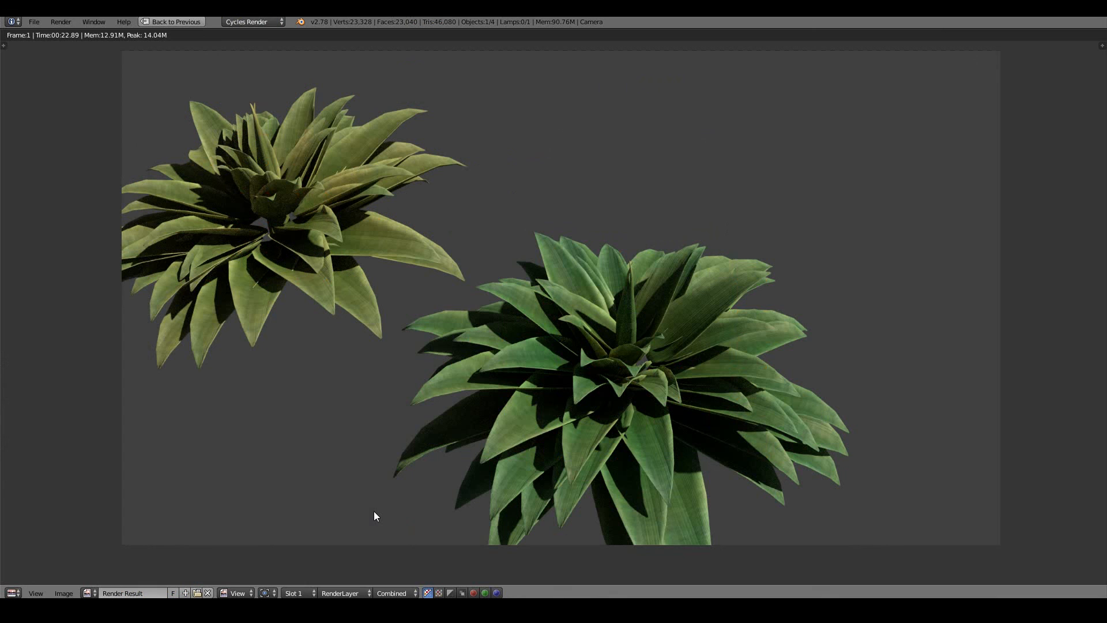
pyautogui.moveTo(456, 477)
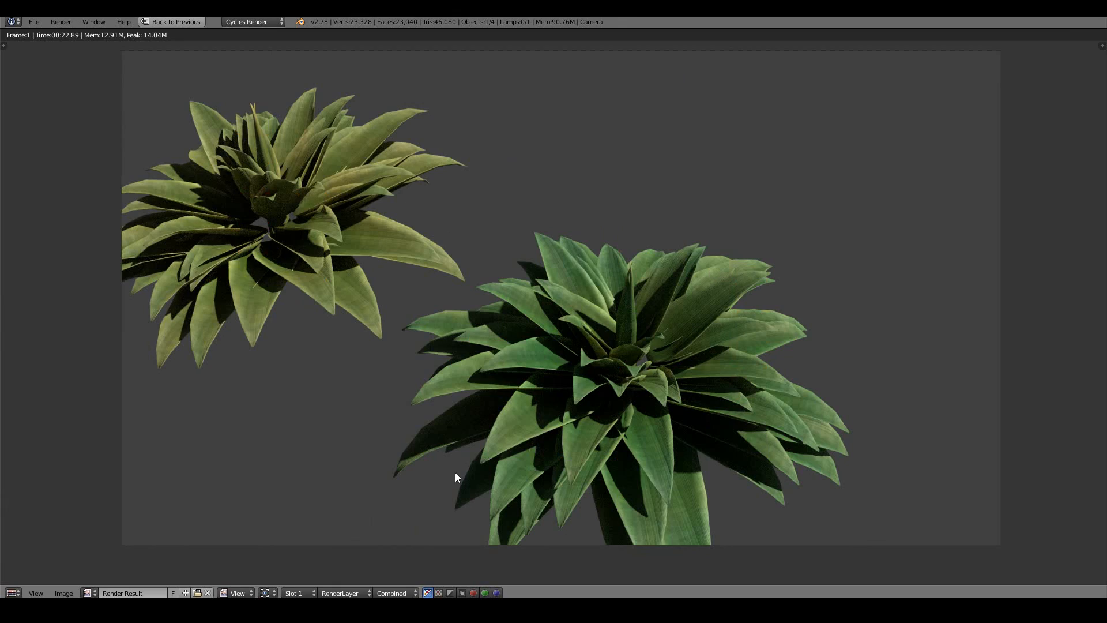